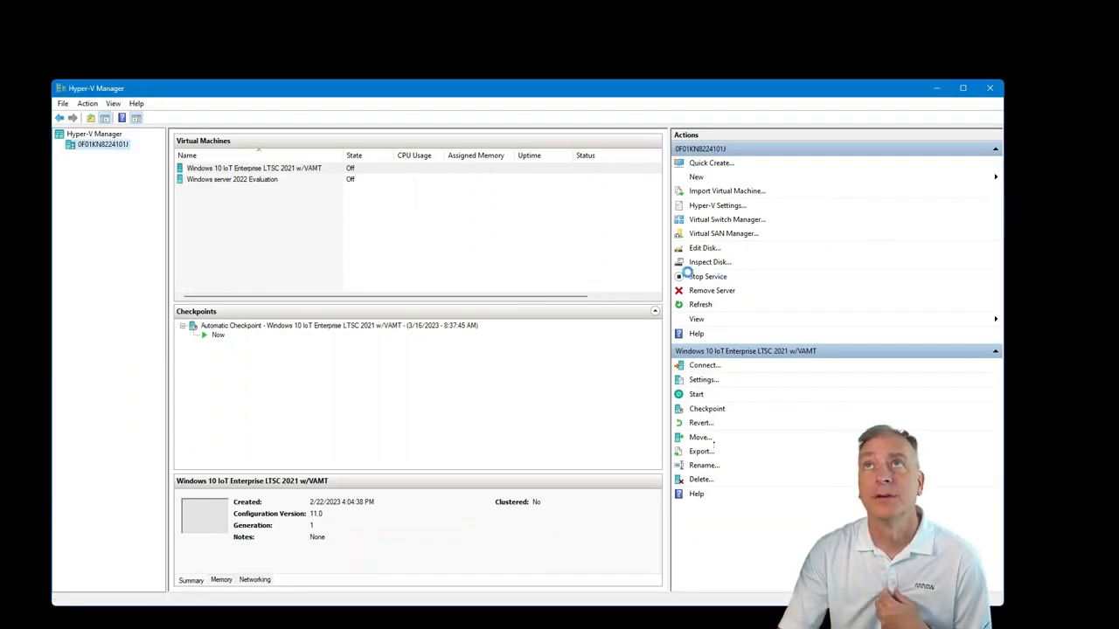
Start a new virtual machine named 'Windows 11 IoT Enterprise LTSC Preview'
{"action": "left_click", "coordinate": [696, 176]}
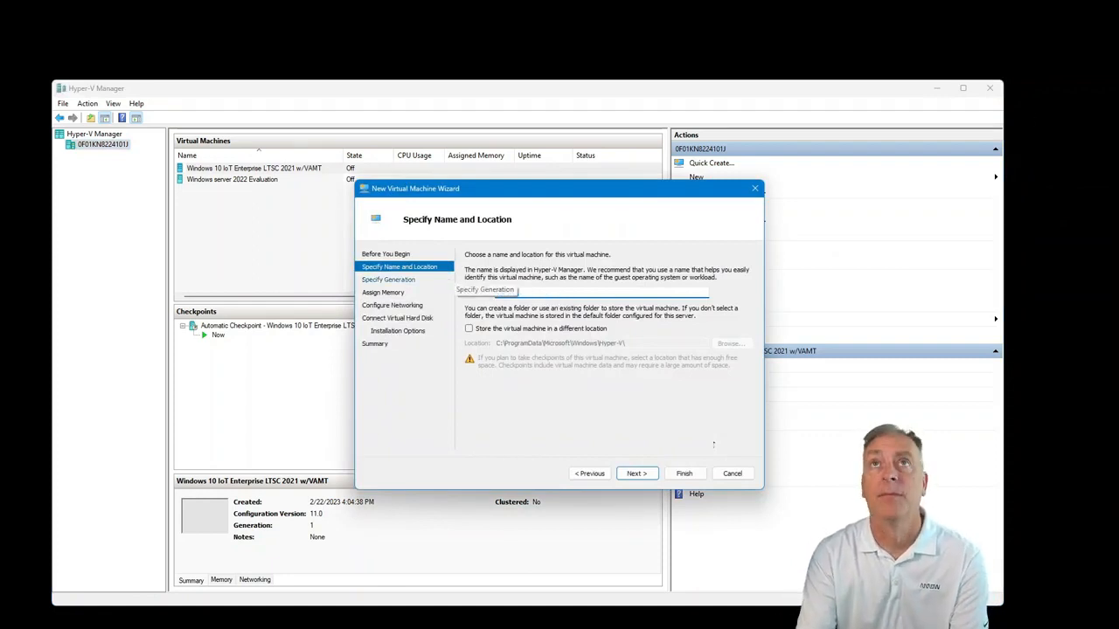
{"action": "type", "text": "Windows"}
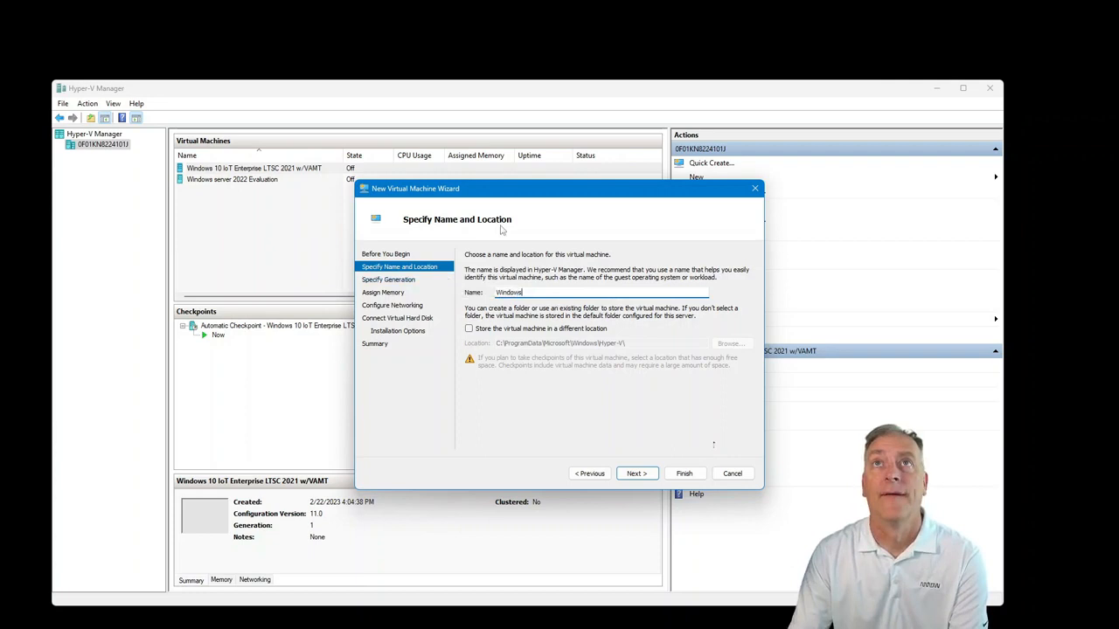
{"action": "type", "text": "11 IoT"}
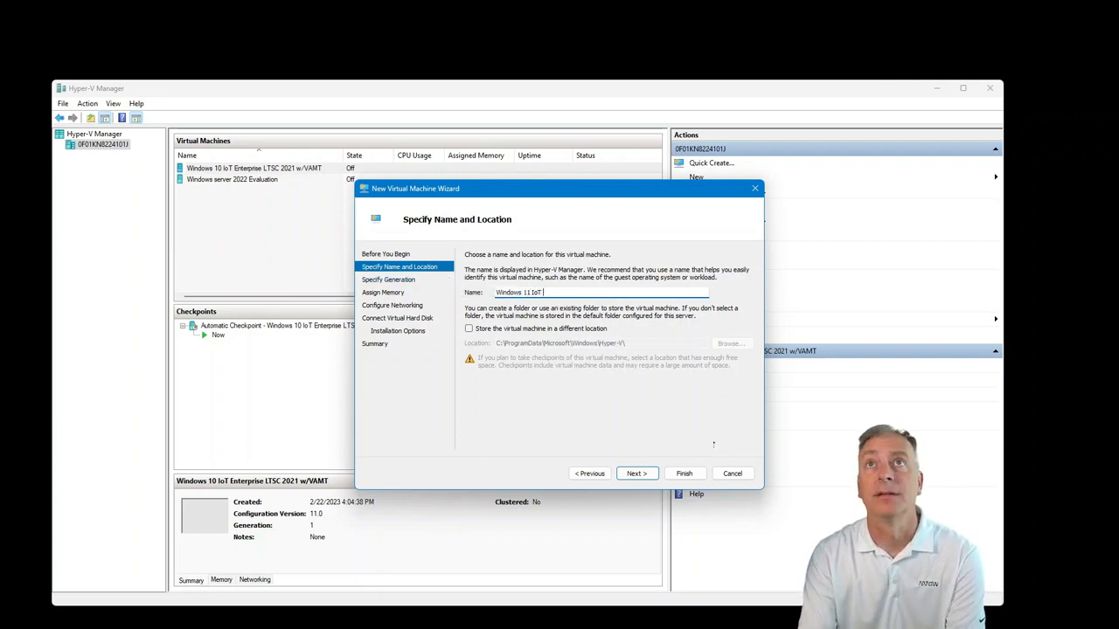
{"action": "type", "text": "Enterprise LTSC"}
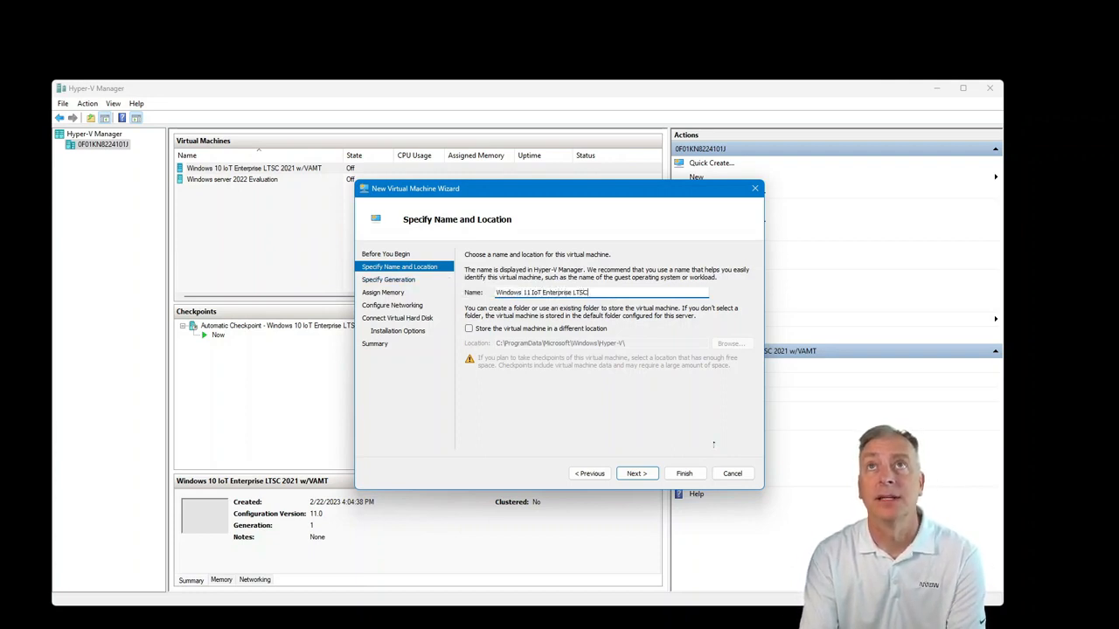
{"action": "type", "text": "Preview"}
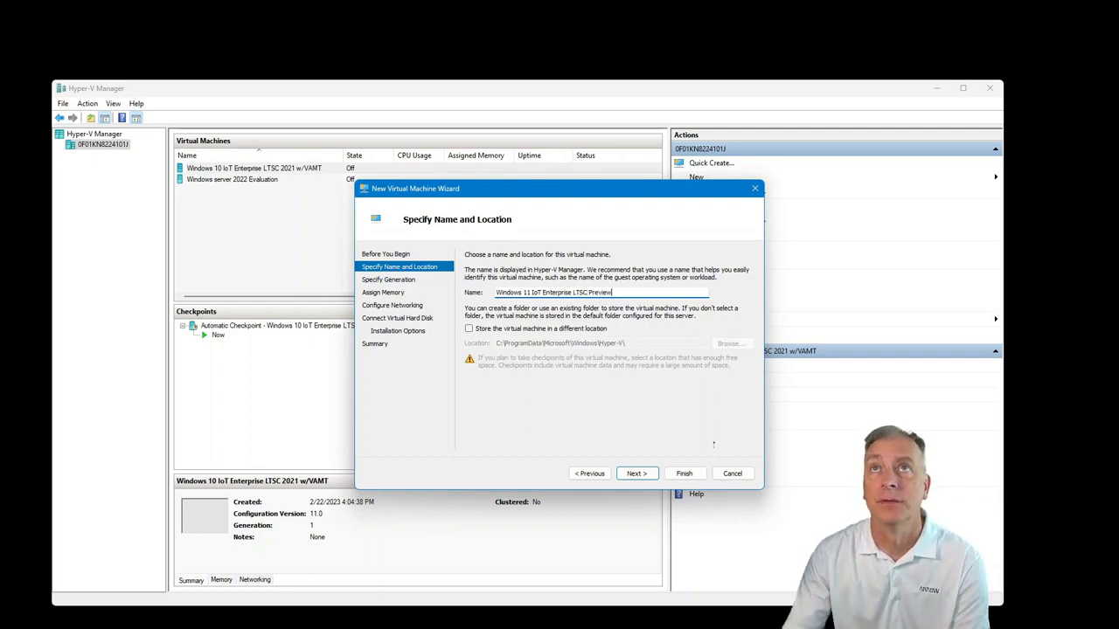
Make the new VM Generation 2 with 4096 MB startup memory
{"action": "left_click", "coordinate": [635, 473]}
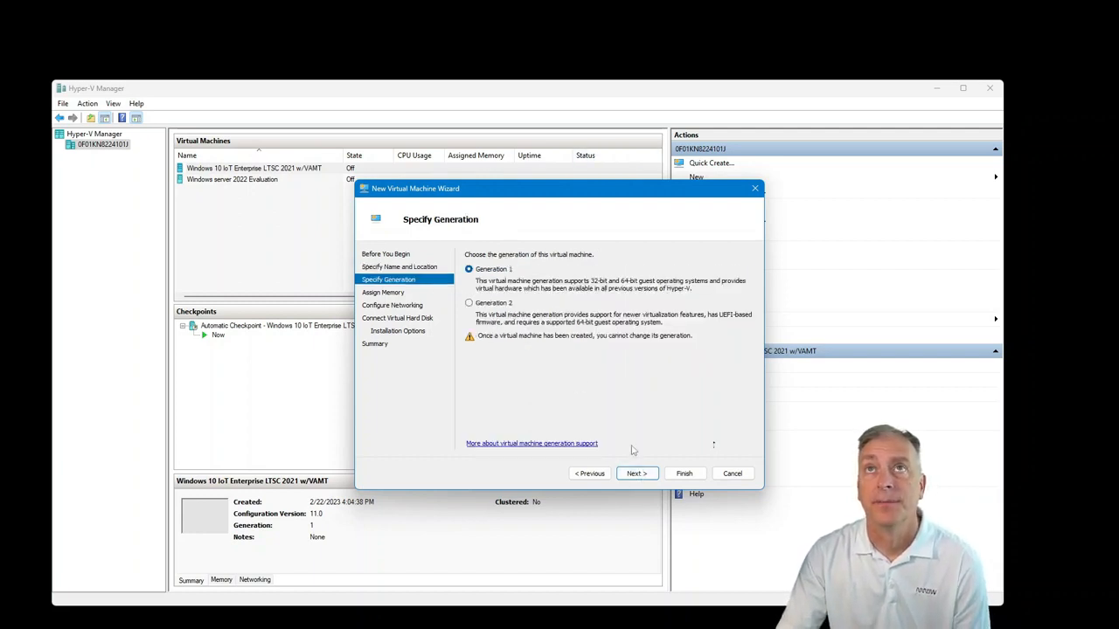
{"action": "mouse_move", "coordinate": [567, 301]}
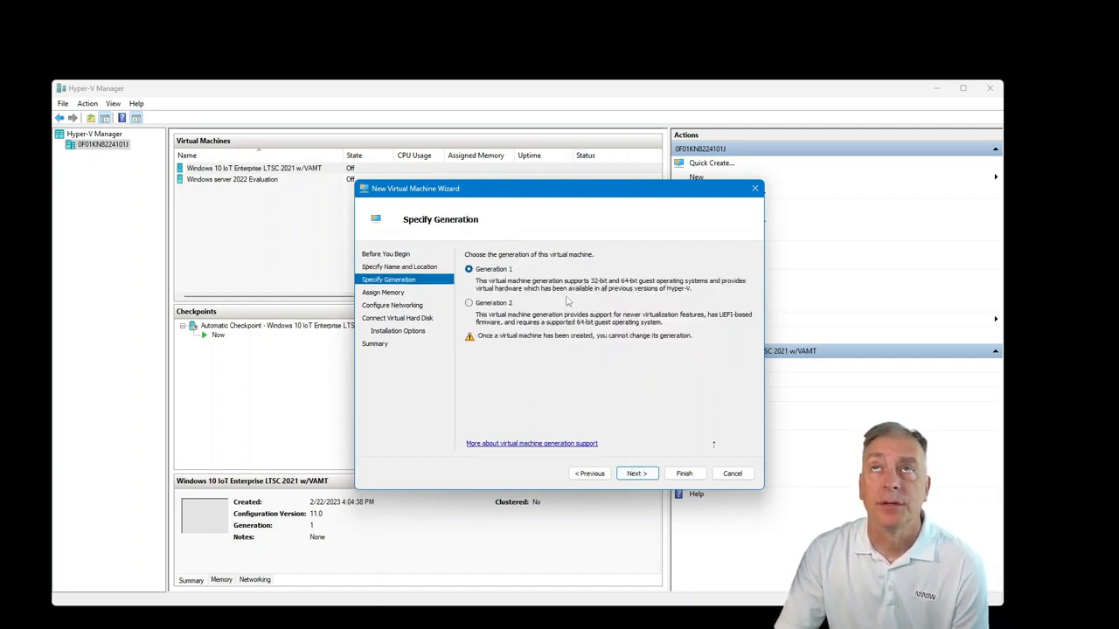
{"action": "mouse_move", "coordinate": [710, 328]}
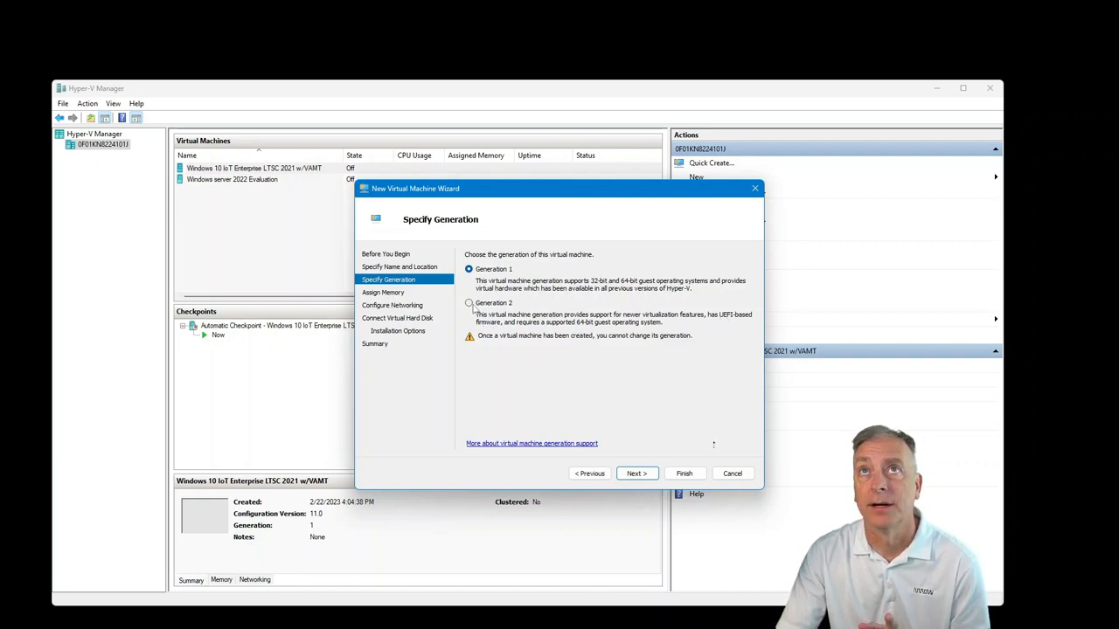
{"action": "left_click", "coordinate": [469, 302]}
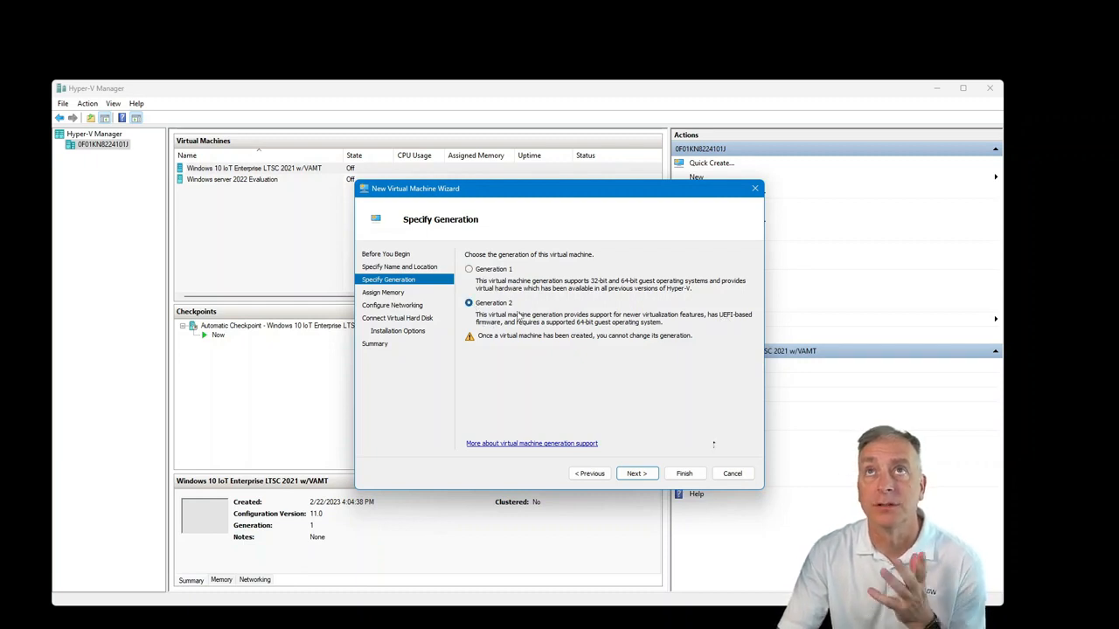
{"action": "mouse_move", "coordinate": [599, 358]}
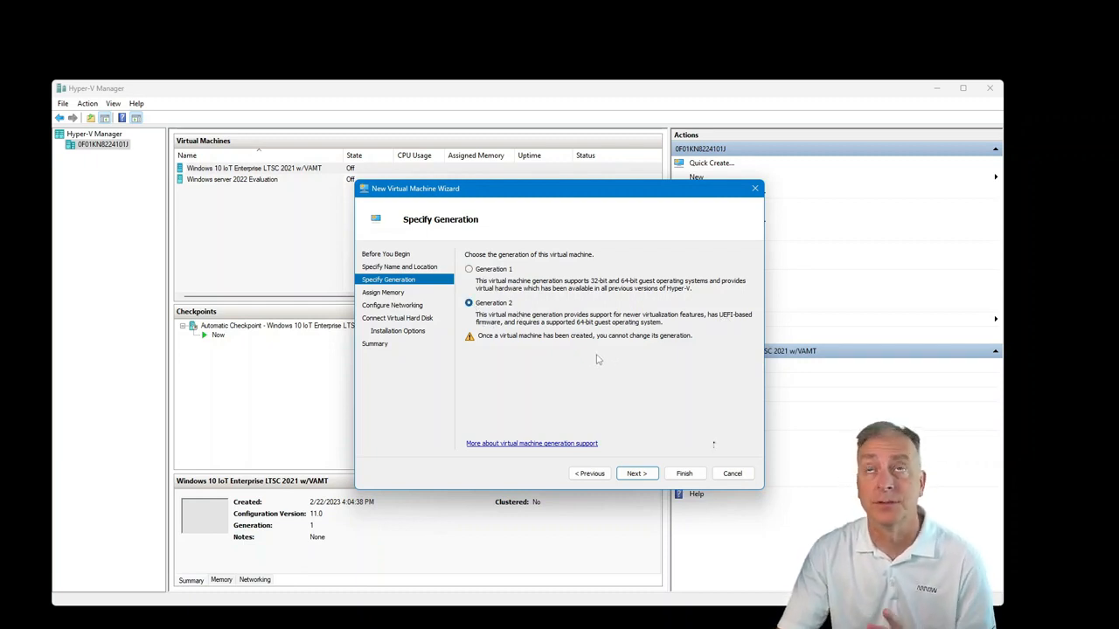
{"action": "left_click", "coordinate": [637, 473]}
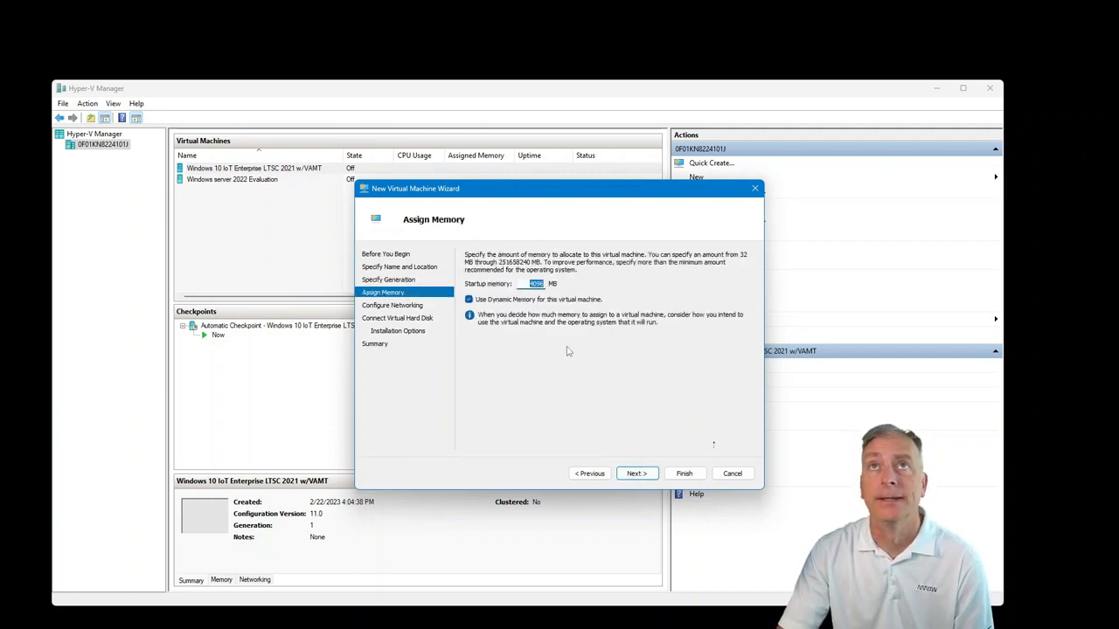
{"action": "type", "text": "4096"}
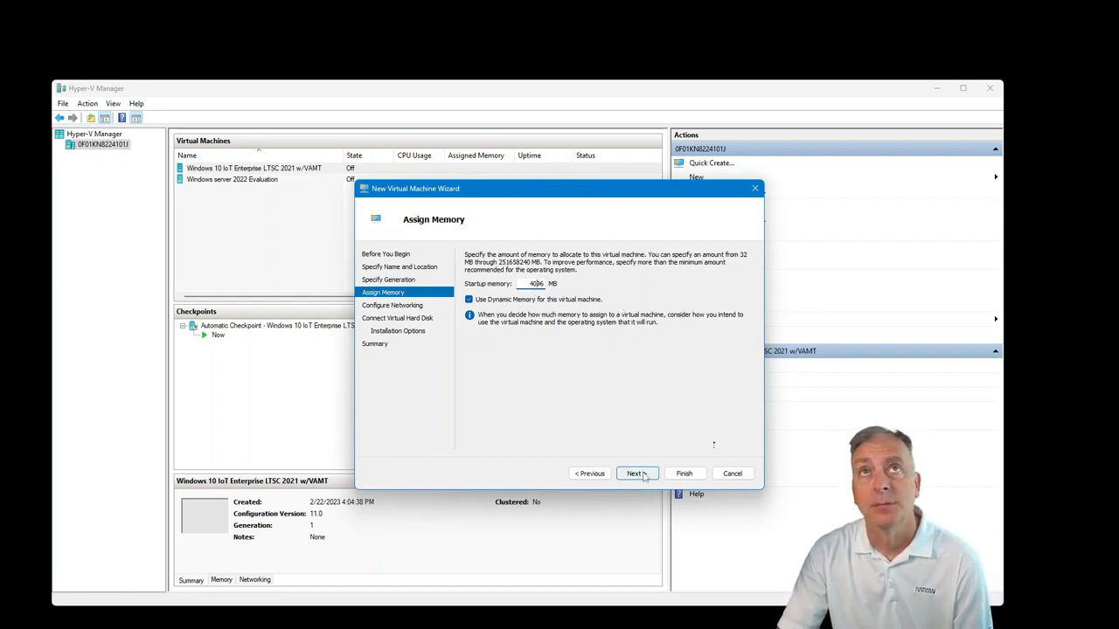
Connect the VM to External Network Switch and keep the new 80 GB virtual disk
{"action": "left_click", "coordinate": [635, 473]}
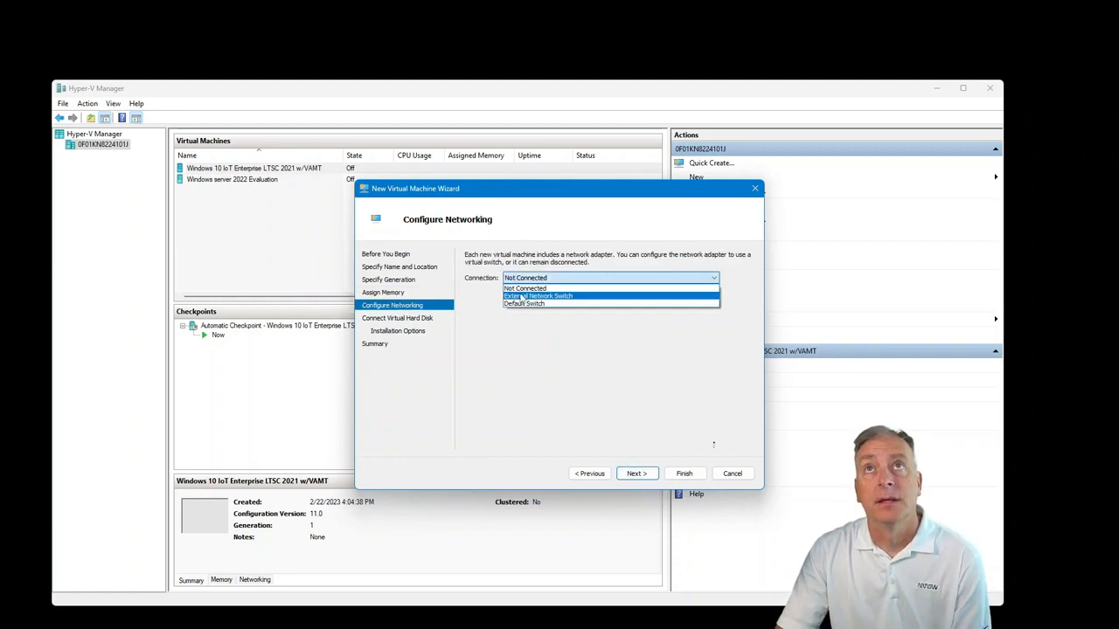
{"action": "left_click", "coordinate": [637, 473]}
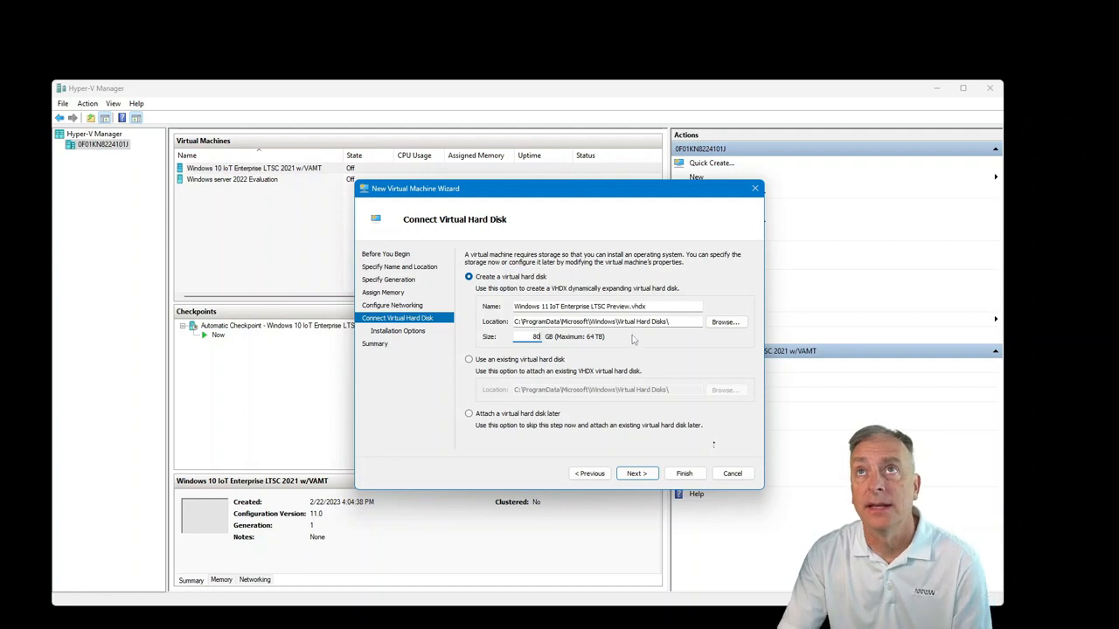
{"action": "left_click", "coordinate": [636, 473]}
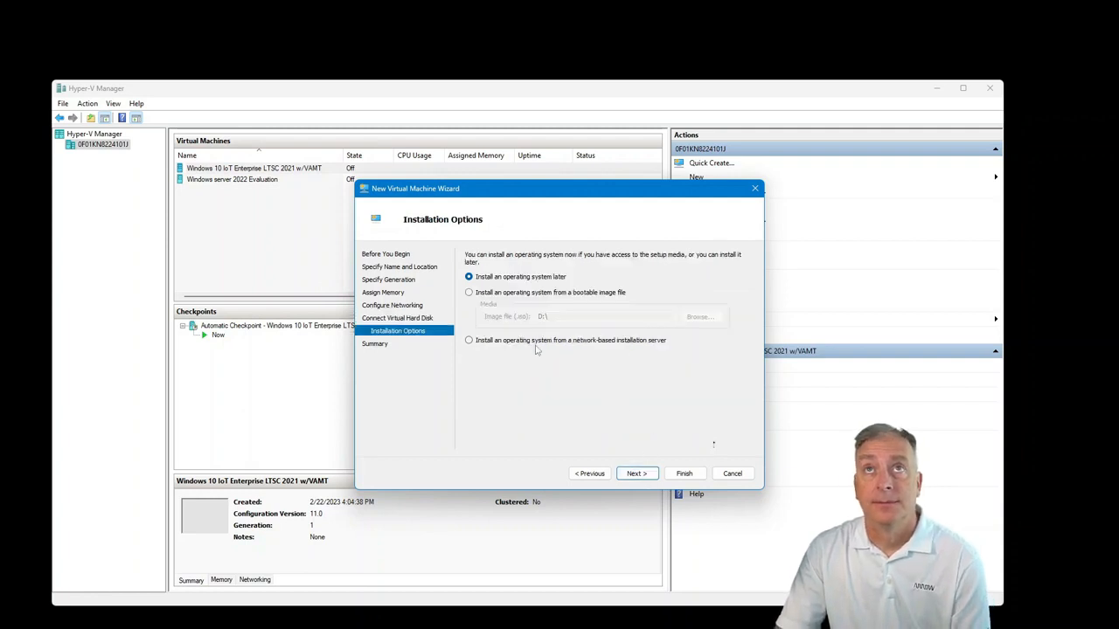
Set the VM to install from the Windows 11 IoT bootable ISO image
{"action": "left_click", "coordinate": [469, 292]}
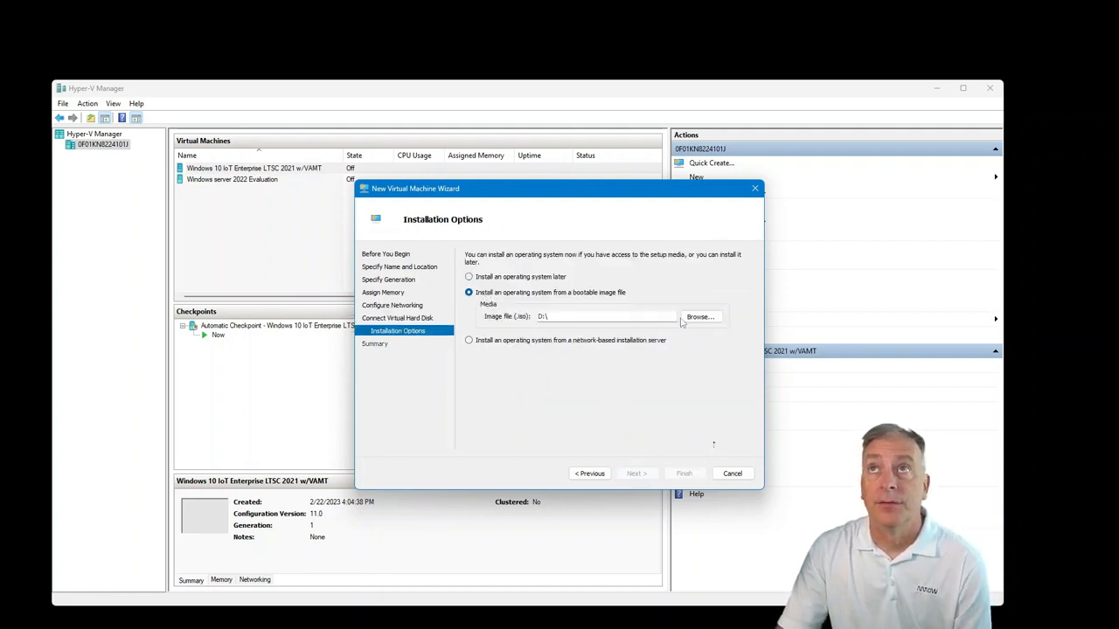
{"action": "left_click", "coordinate": [700, 317]}
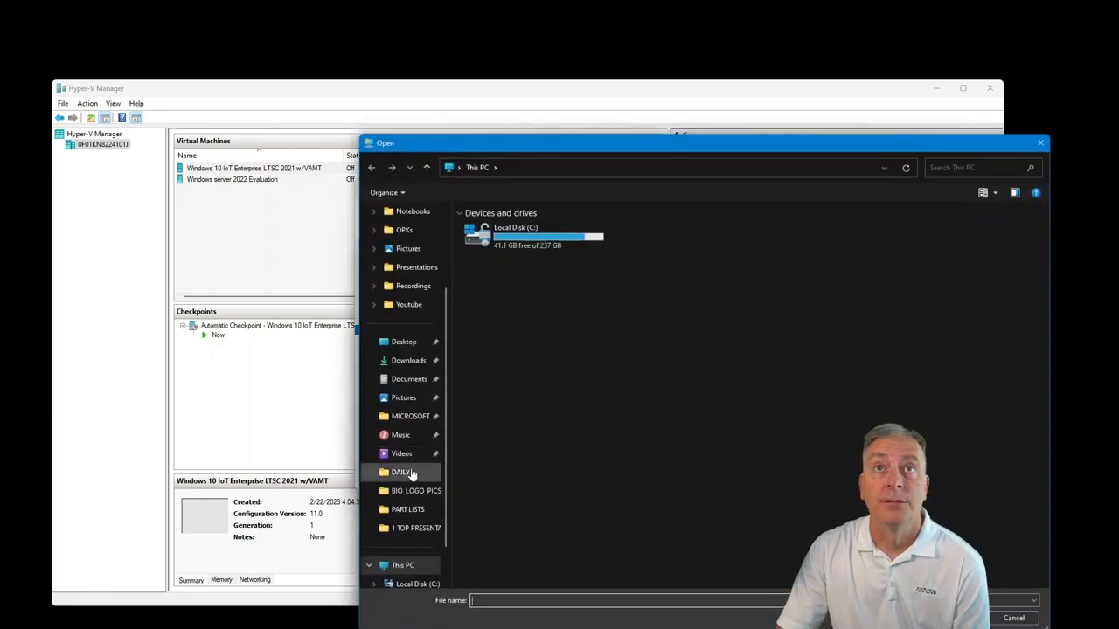
{"action": "left_click", "coordinate": [534, 236]}
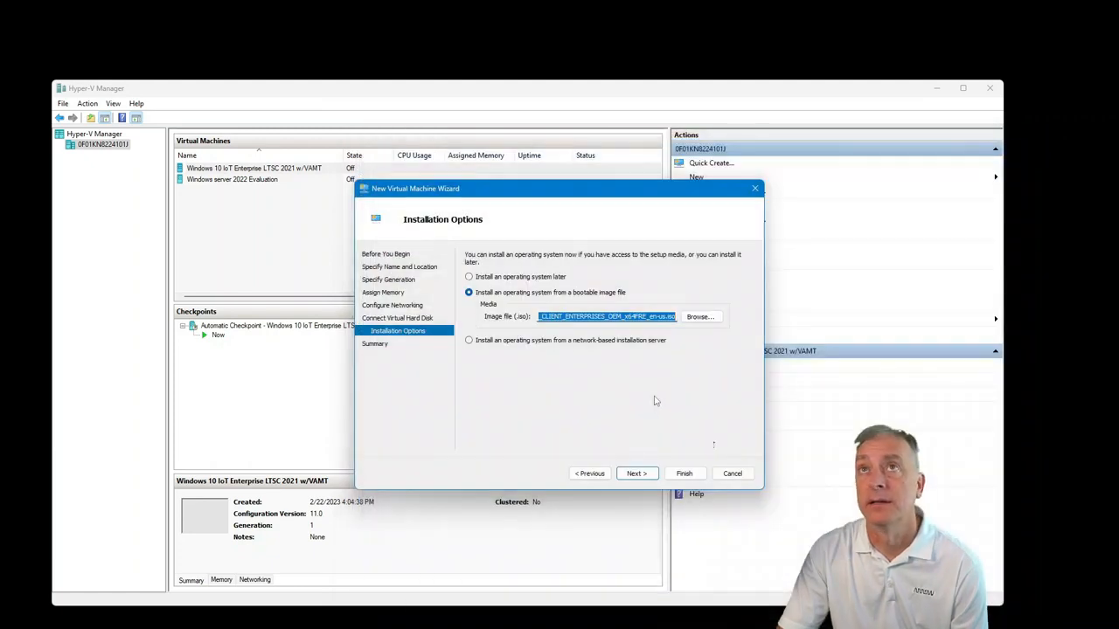
{"action": "left_click", "coordinate": [636, 473]}
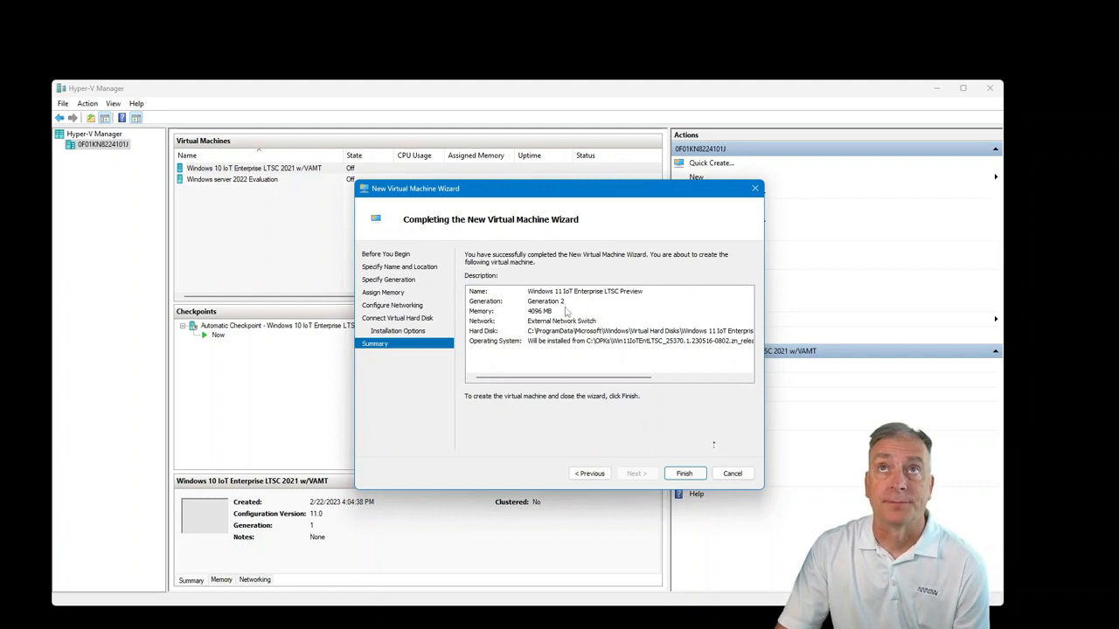
Finish the wizard and select the new Windows 11 IoT Enterprise LTSC Preview VM
{"action": "left_click", "coordinate": [684, 473]}
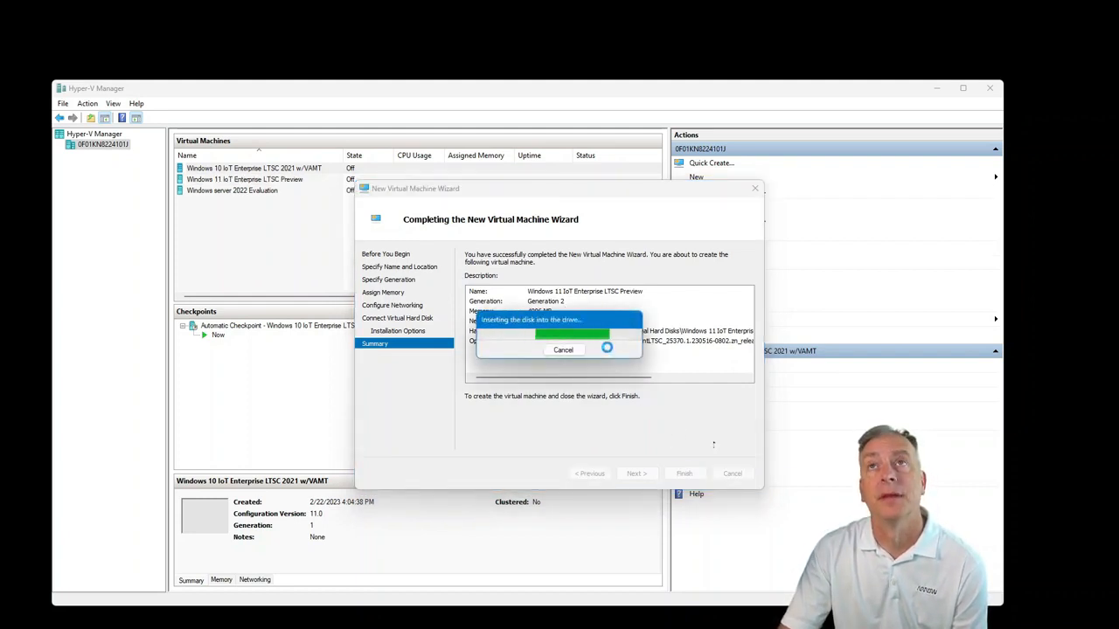
{"action": "left_click", "coordinate": [684, 473]}
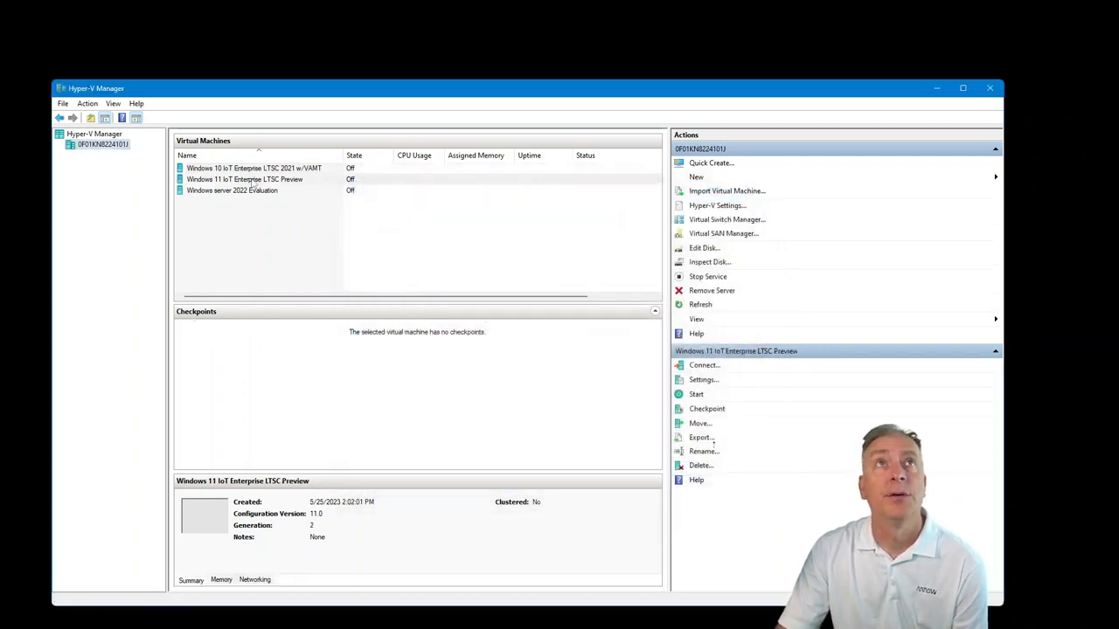
{"action": "left_click", "coordinate": [253, 179]}
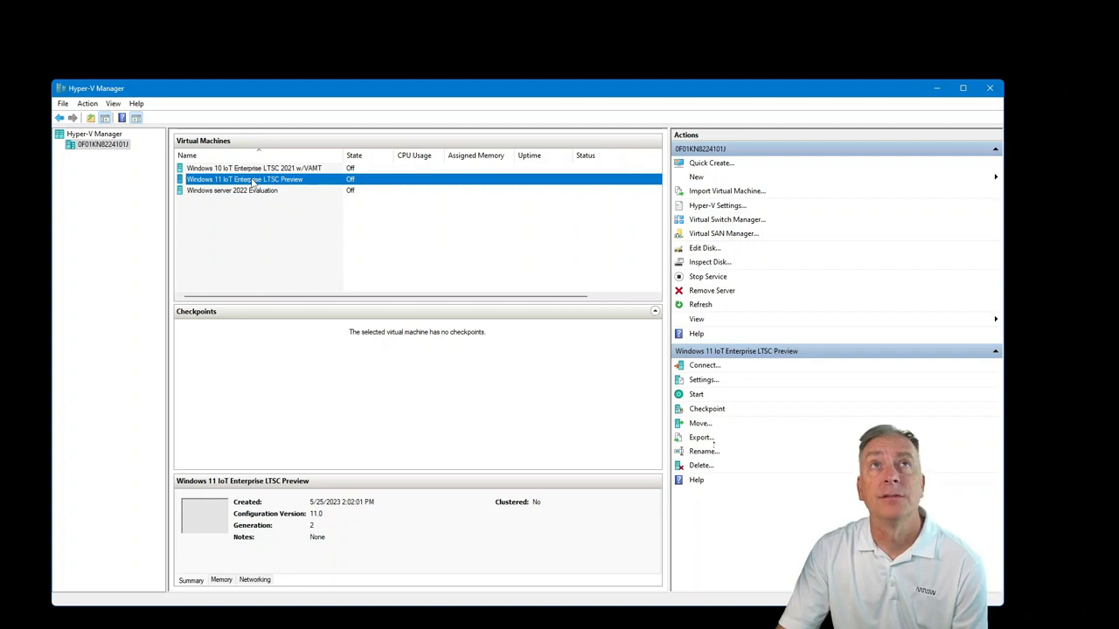
Review the VM's Processor, Memory and Security settings (Secure Boot on, TPM off)
{"action": "right_click", "coordinate": [245, 180]}
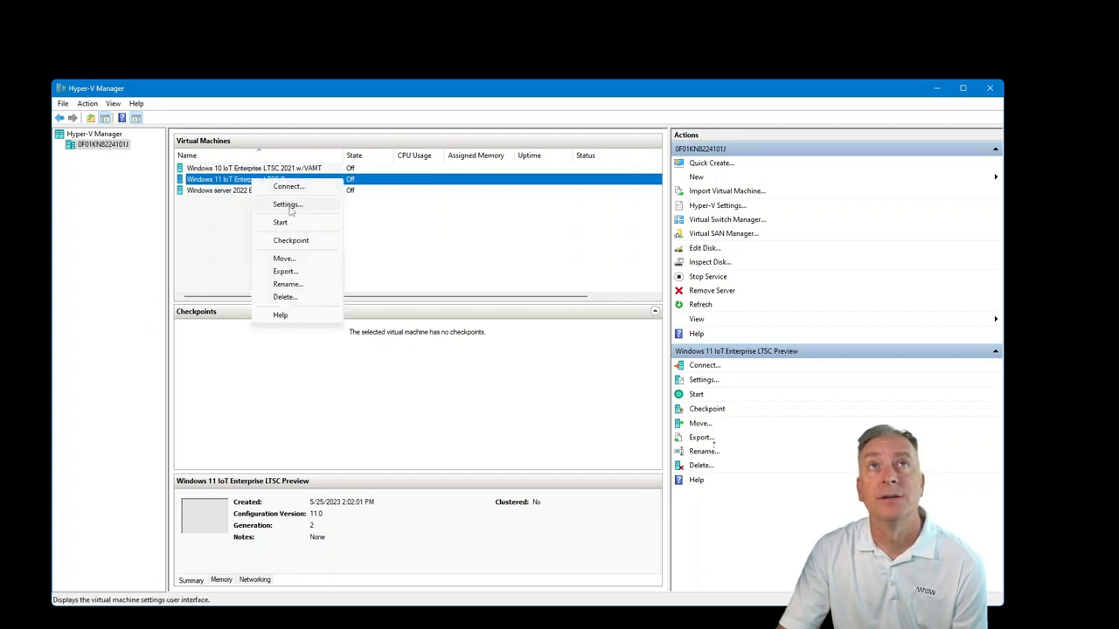
{"action": "left_click", "coordinate": [286, 204]}
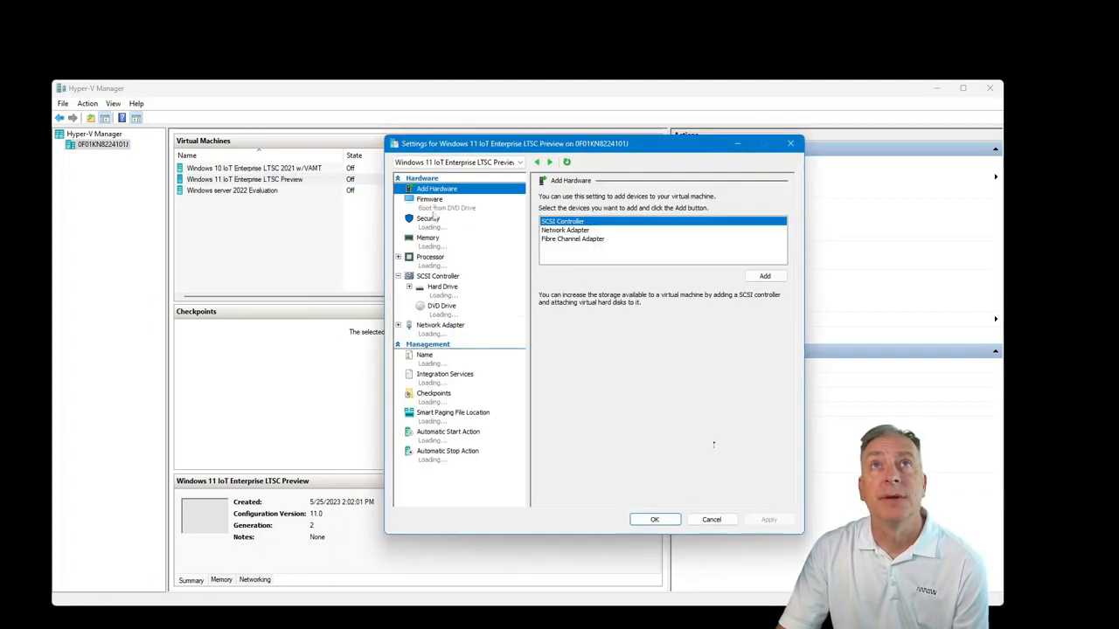
{"action": "left_click", "coordinate": [429, 257]}
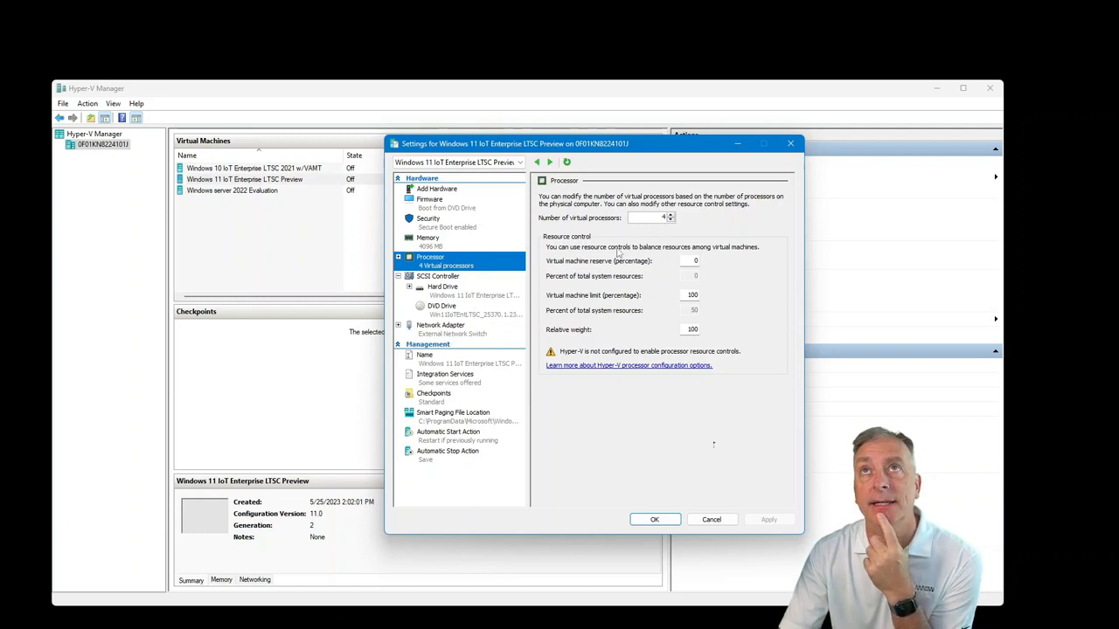
{"action": "mouse_move", "coordinate": [620, 251]}
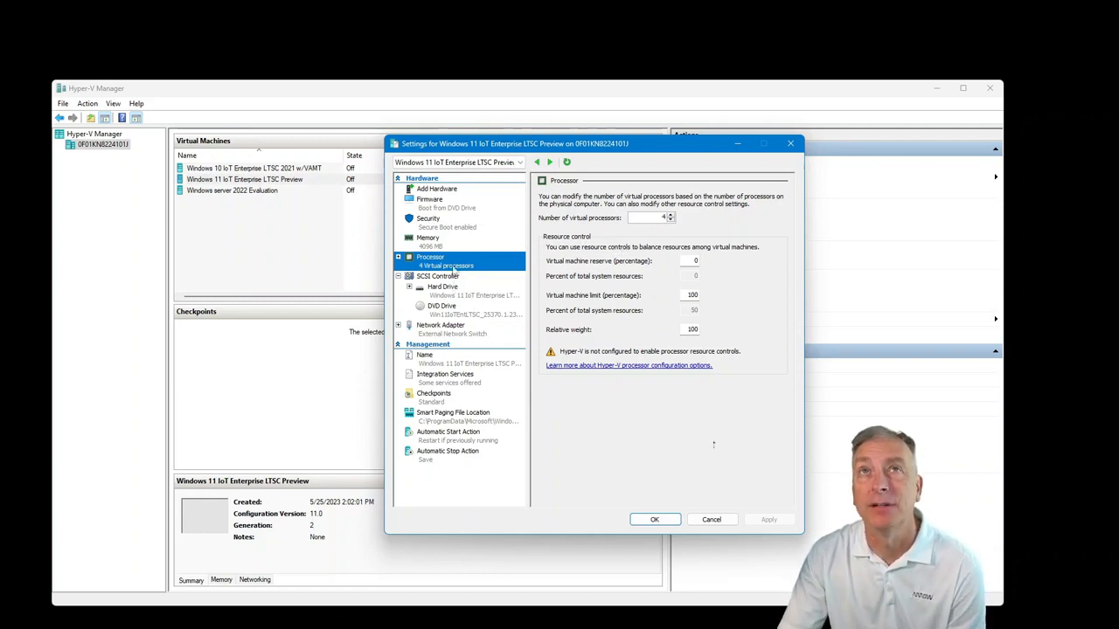
{"action": "left_click", "coordinate": [428, 237]}
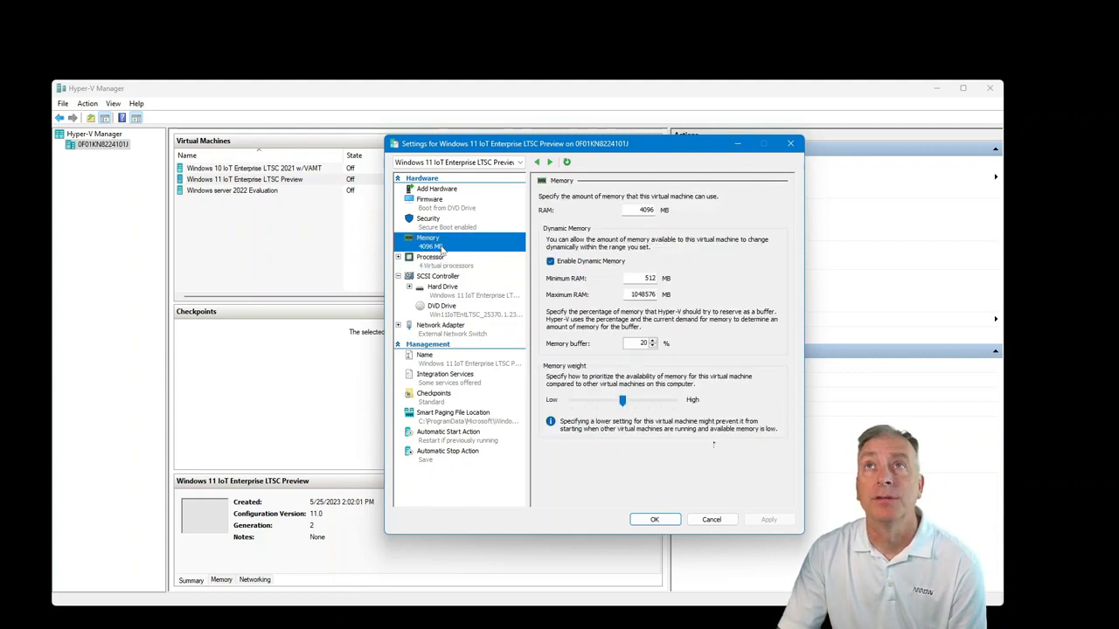
{"action": "mouse_move", "coordinate": [449, 225]}
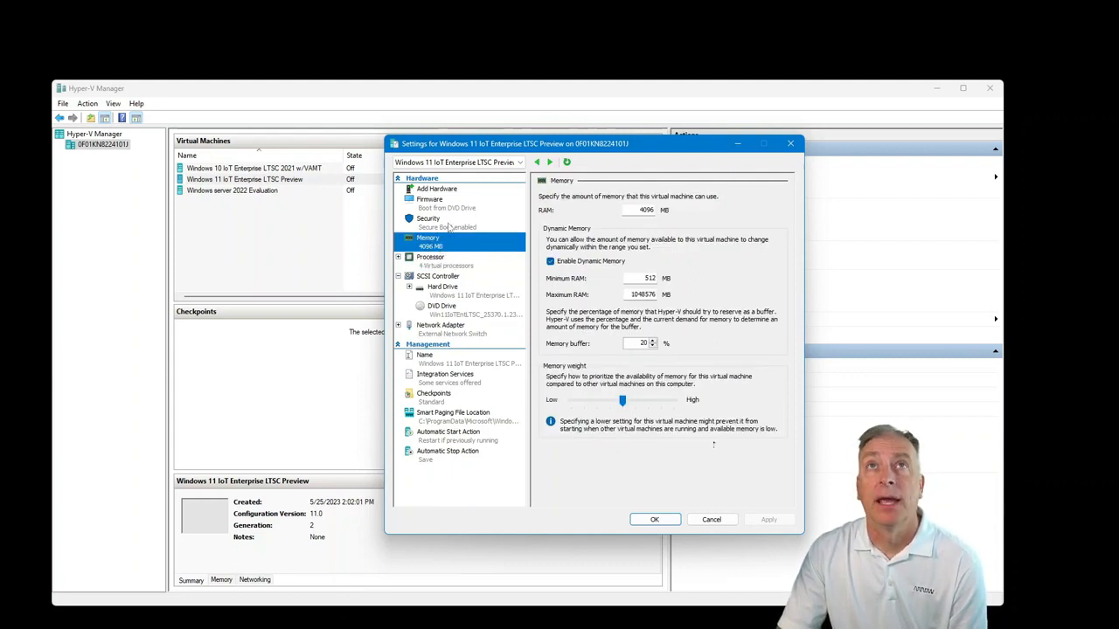
{"action": "left_click", "coordinate": [427, 218]}
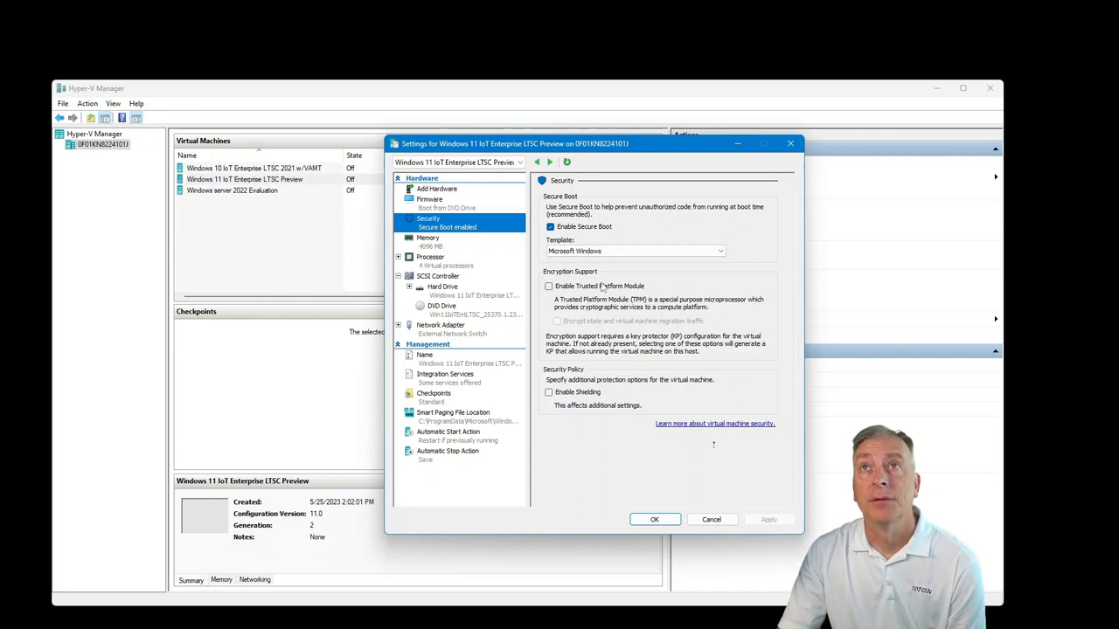
{"action": "mouse_move", "coordinate": [630, 302]}
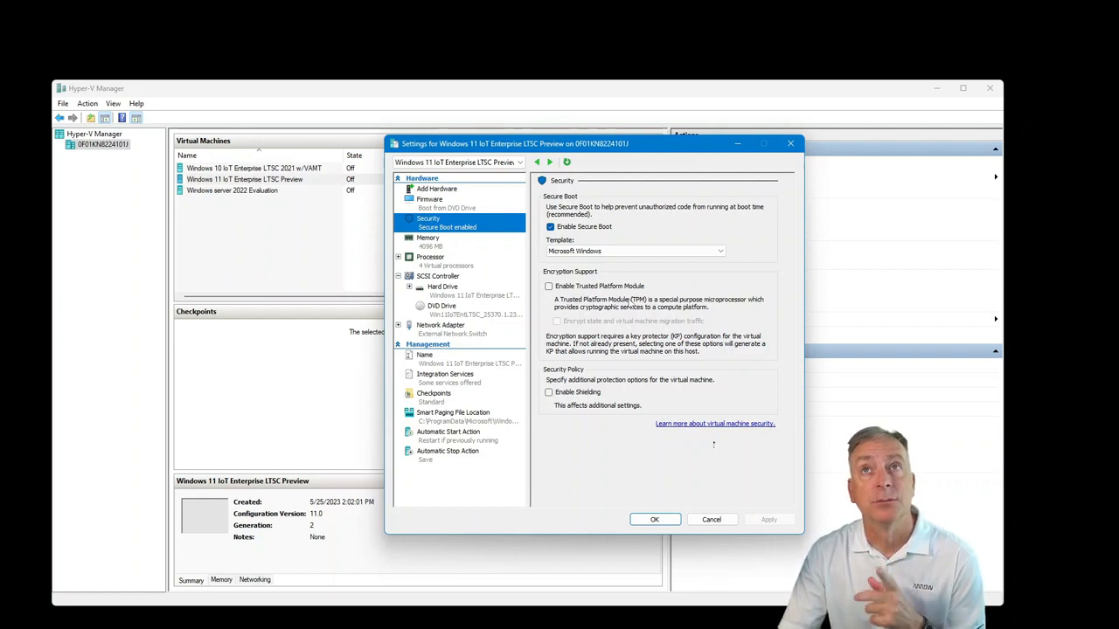
{"action": "mouse_move", "coordinate": [623, 315]}
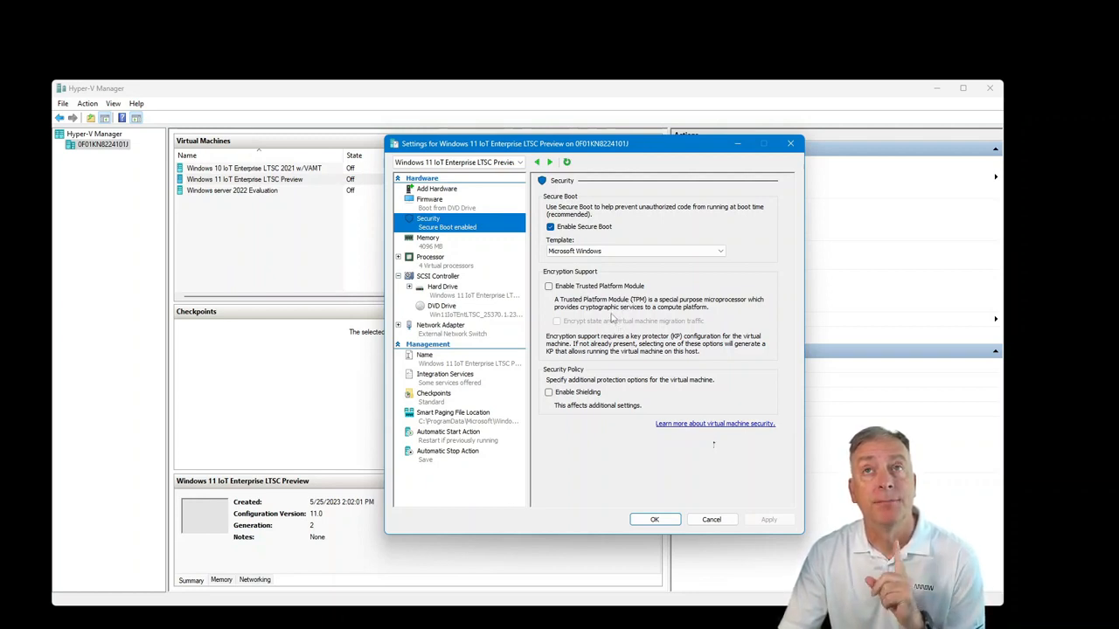
{"action": "mouse_move", "coordinate": [692, 498]}
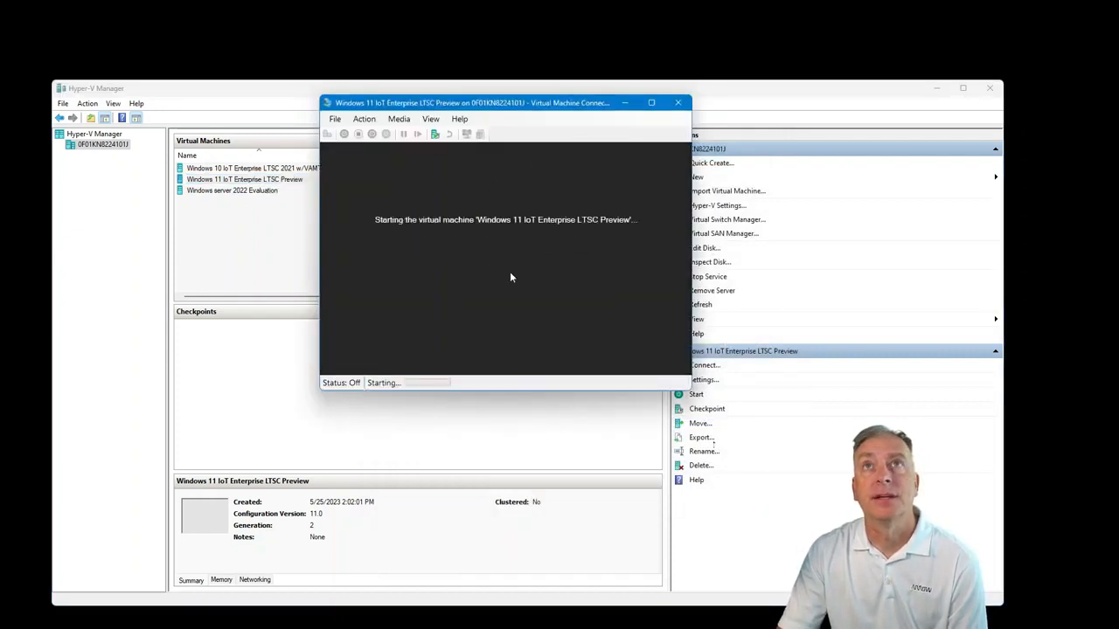
Power on the VM and wait for Windows Setup to appear
{"action": "left_click", "coordinate": [696, 394]}
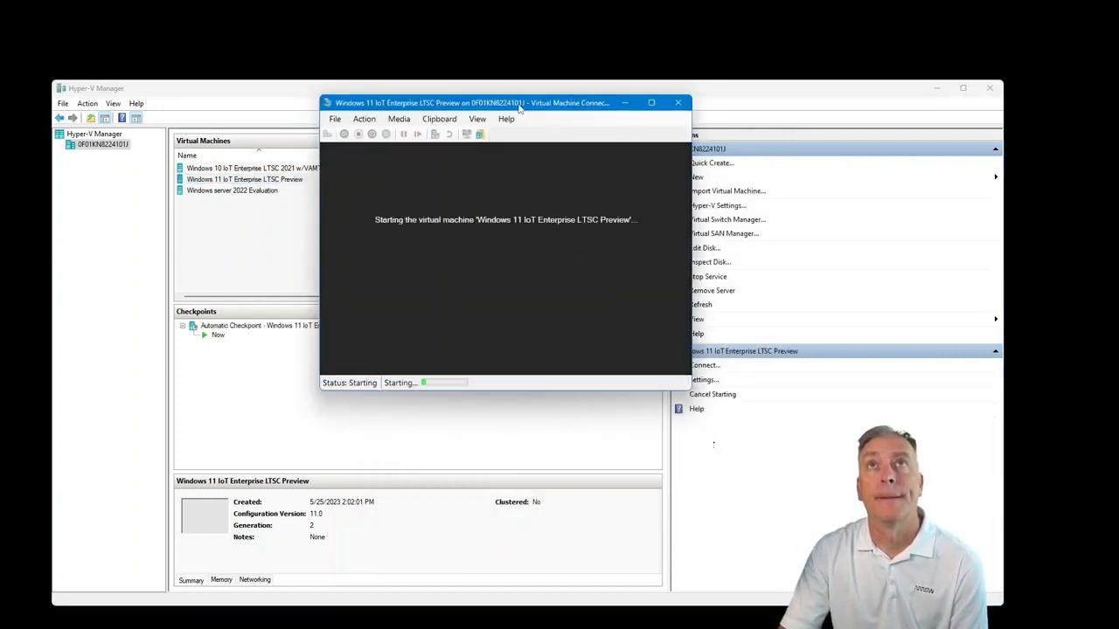
{"action": "mouse_move", "coordinate": [513, 166]}
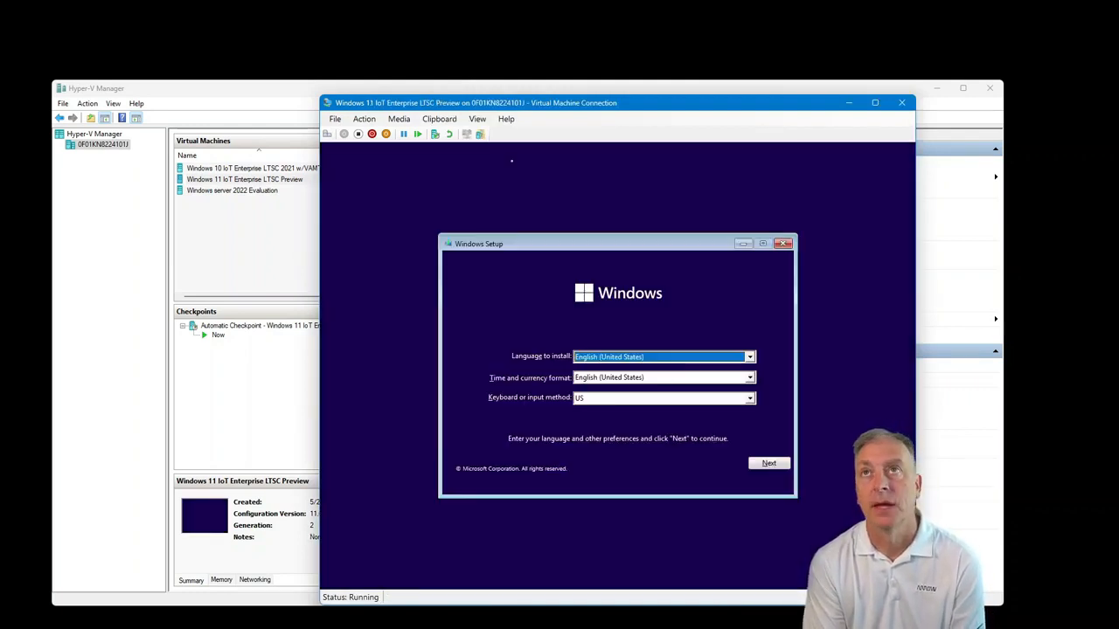
{"action": "mouse_move", "coordinate": [699, 449]}
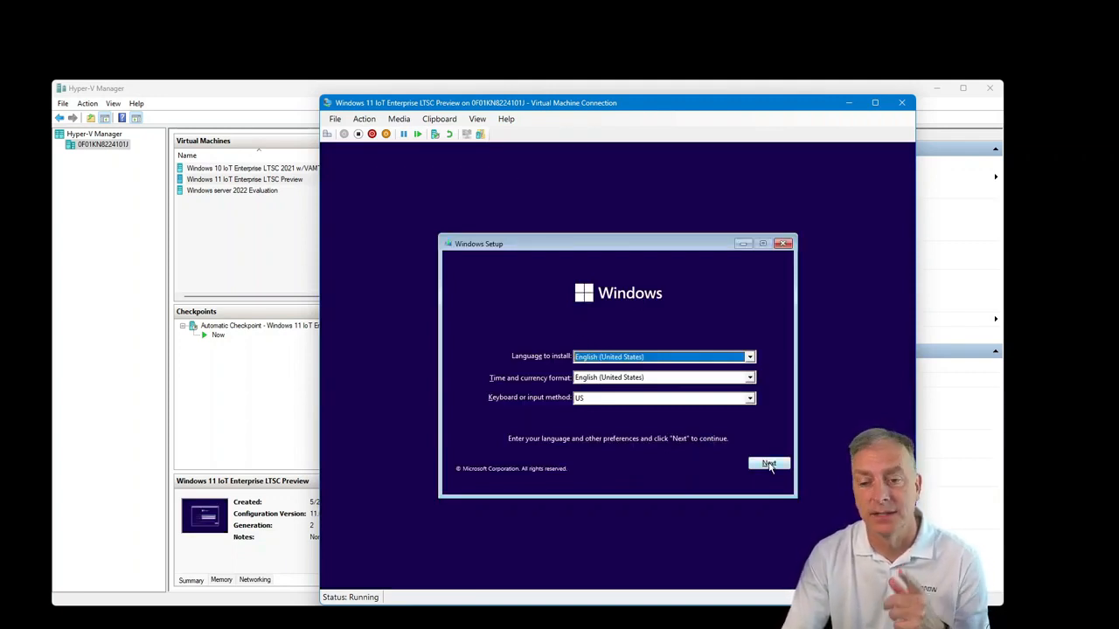
Accept default language and keyboard, start installing, and reach the product key step
{"action": "left_click", "coordinate": [769, 464]}
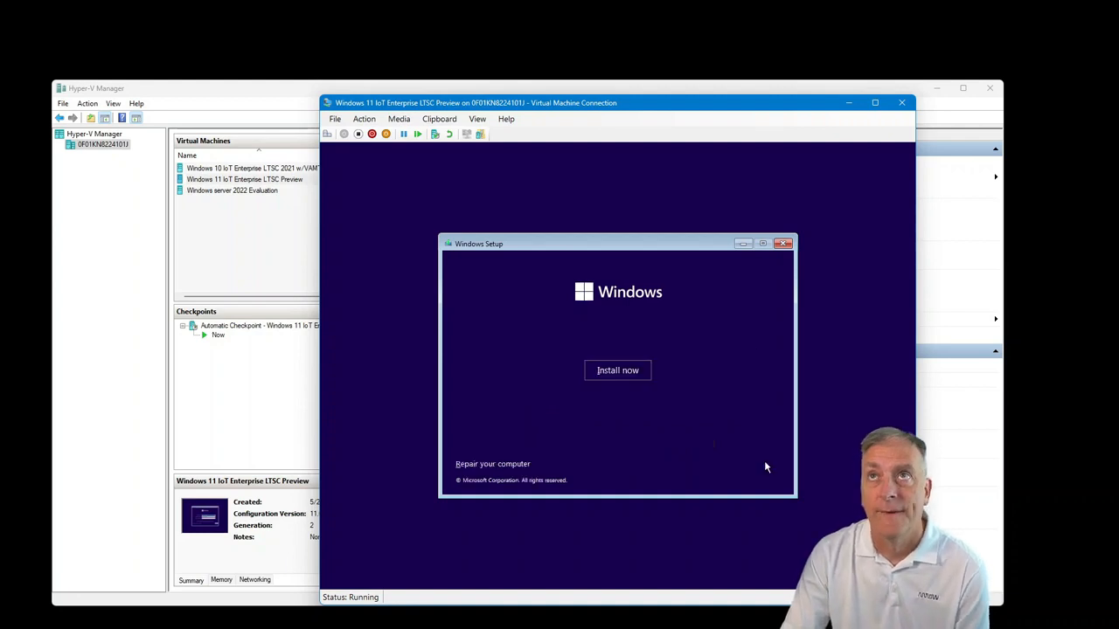
{"action": "left_click", "coordinate": [617, 370]}
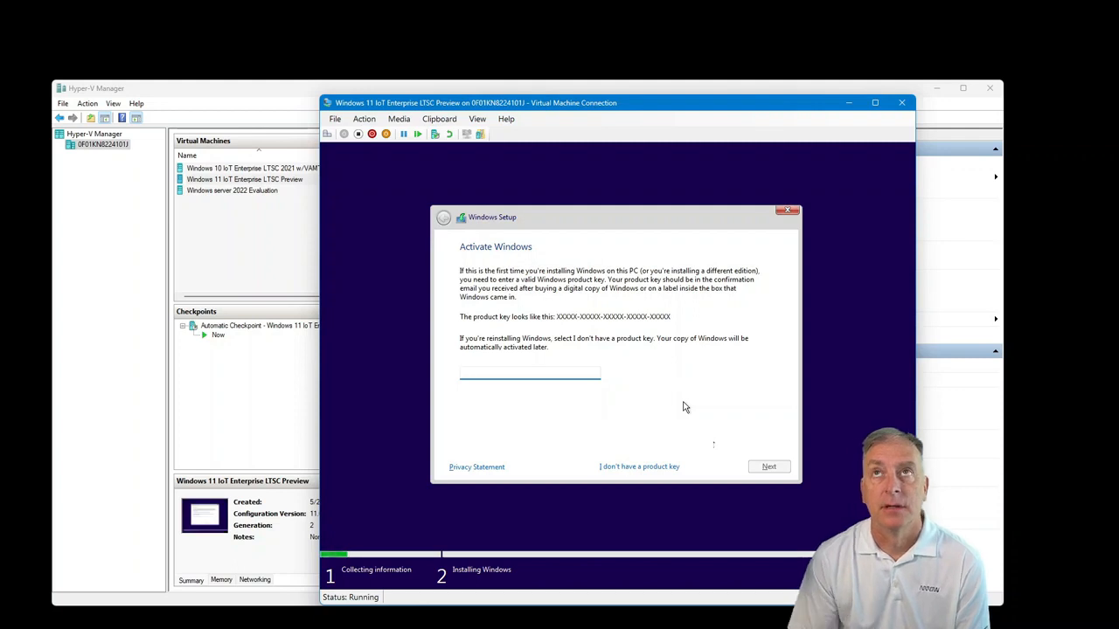
{"action": "left_click", "coordinate": [530, 373]}
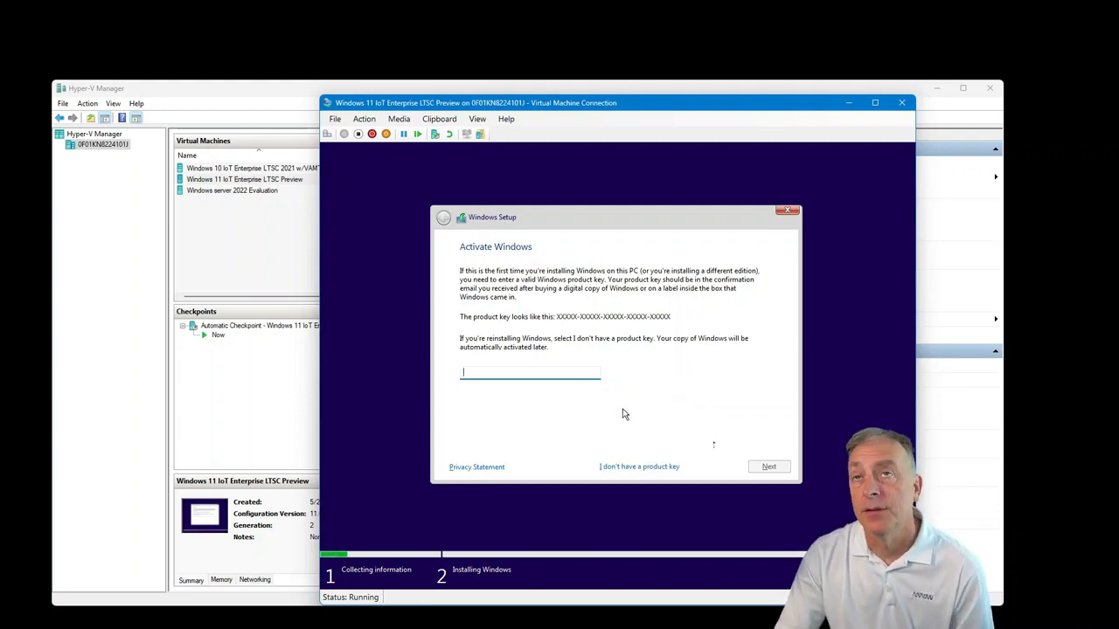
{"action": "mouse_move", "coordinate": [637, 408]}
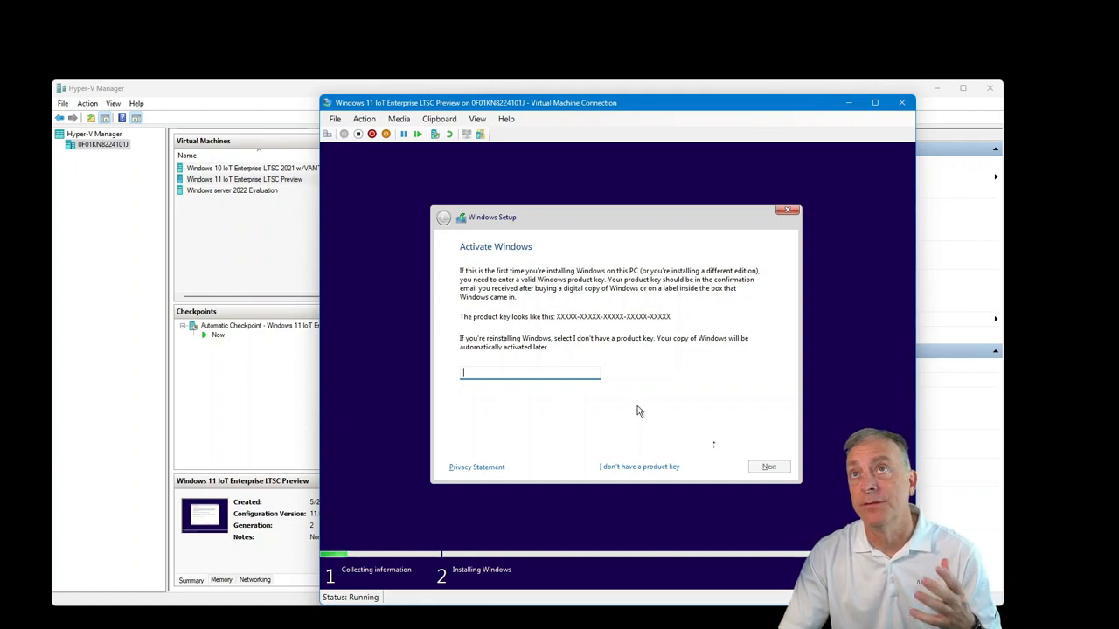
{"action": "mouse_move", "coordinate": [651, 435]}
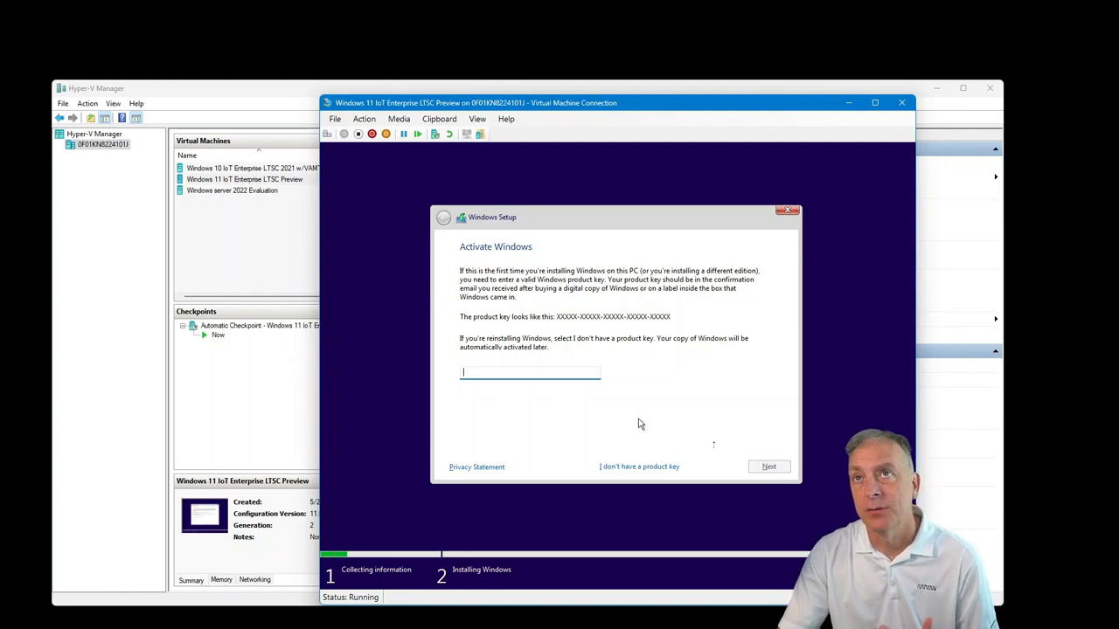
{"action": "mouse_move", "coordinate": [639, 466]}
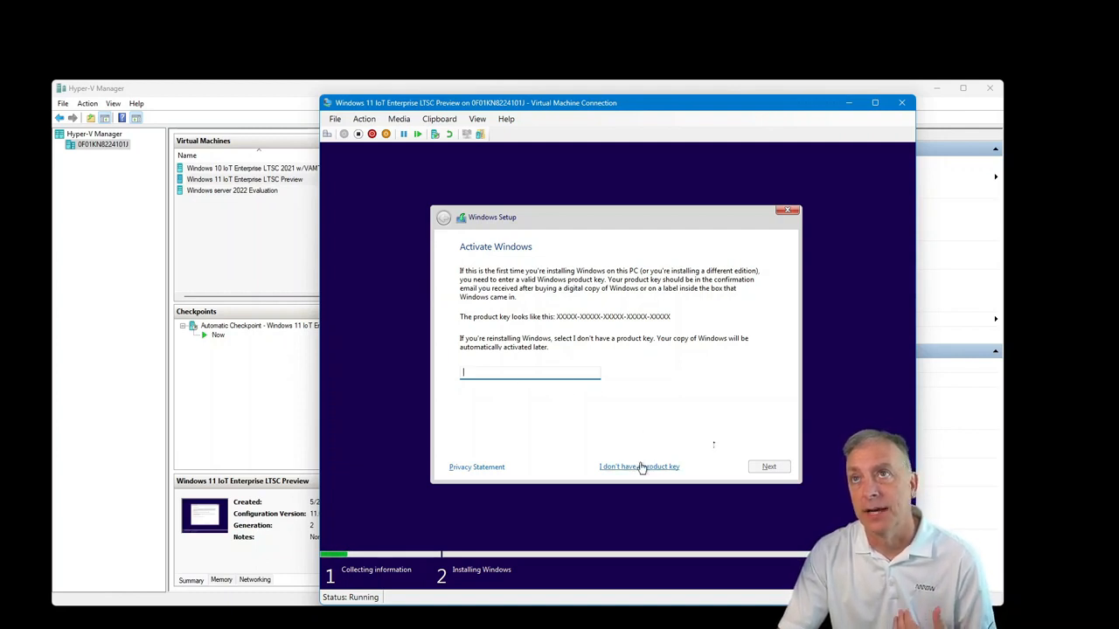
Skip the product key and select the Windows 11 IoT Enterprise LTSC edition
{"action": "left_click", "coordinate": [638, 466]}
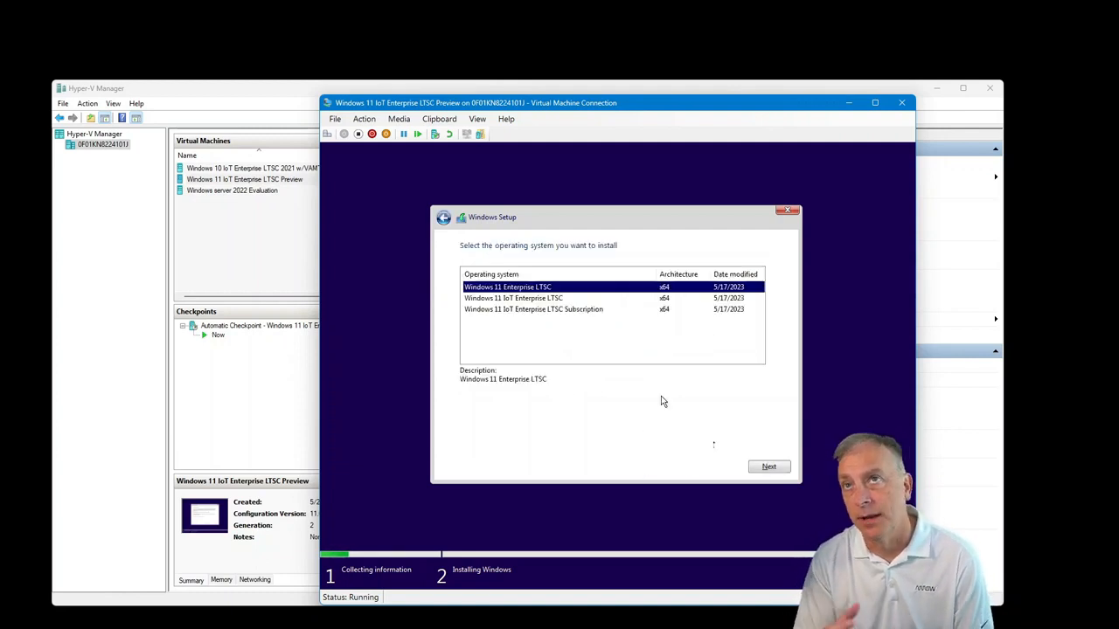
{"action": "mouse_move", "coordinate": [556, 243]}
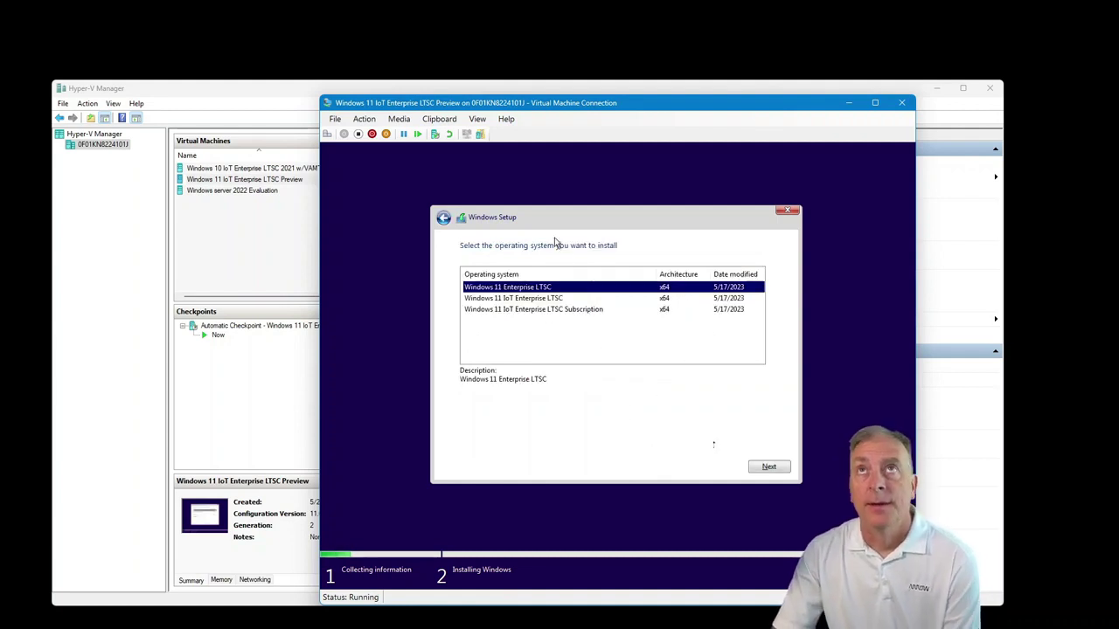
{"action": "mouse_move", "coordinate": [592, 331]}
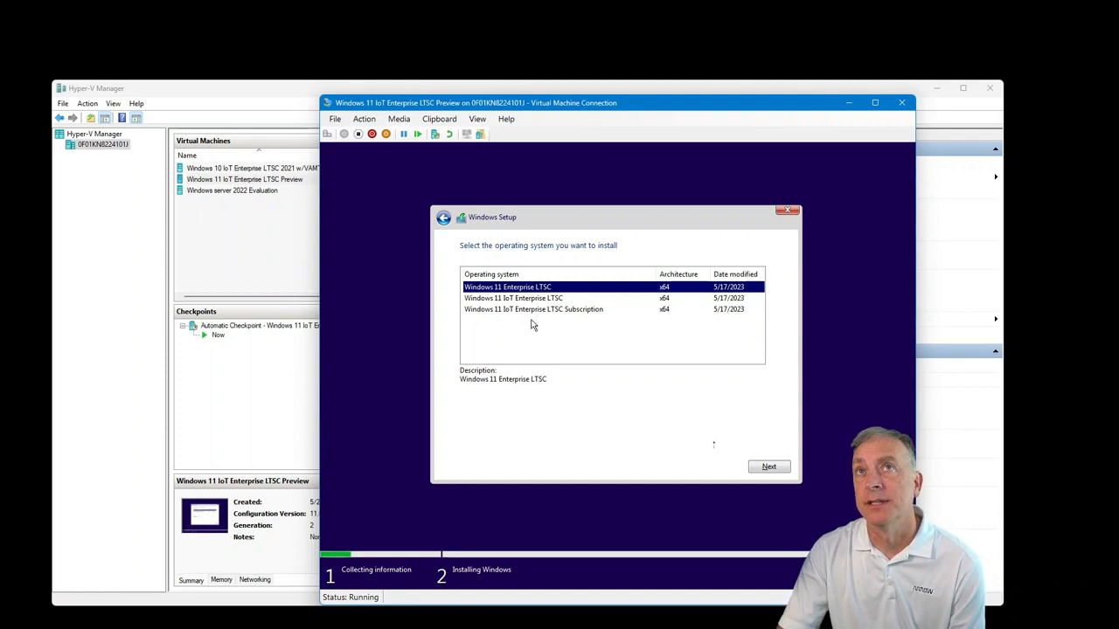
{"action": "mouse_move", "coordinate": [556, 344]}
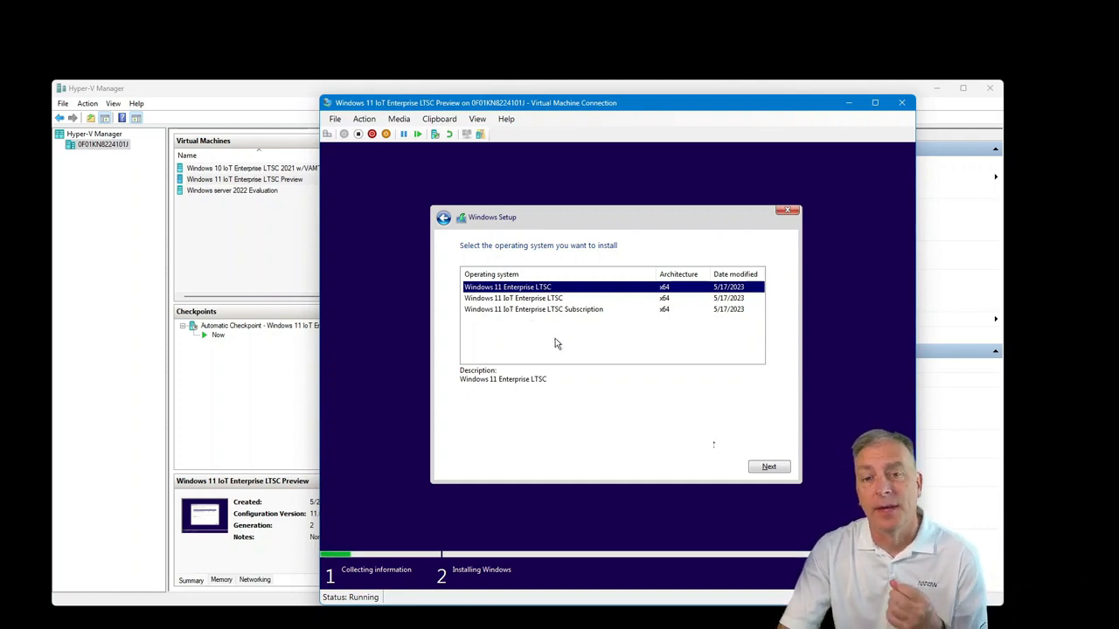
{"action": "mouse_move", "coordinate": [536, 304]}
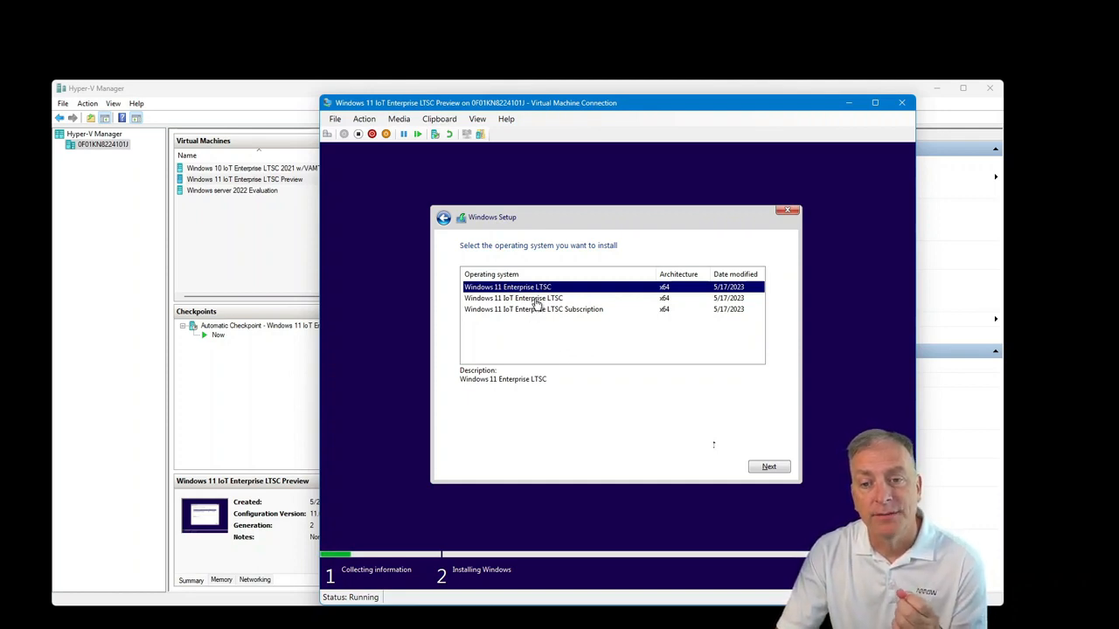
{"action": "mouse_move", "coordinate": [565, 308]}
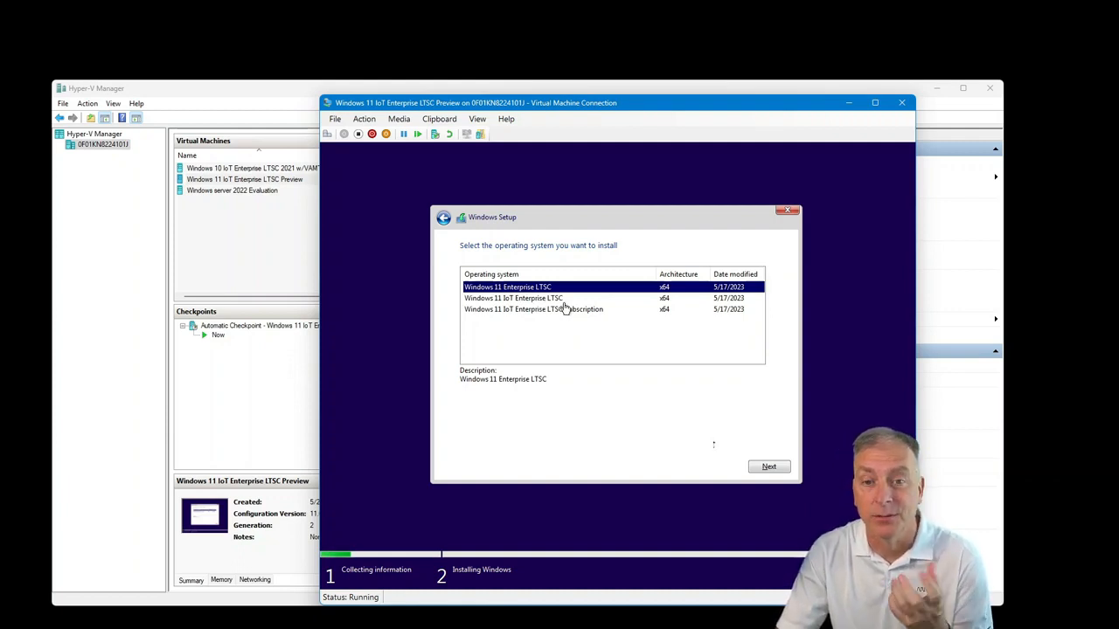
{"action": "mouse_move", "coordinate": [573, 313]}
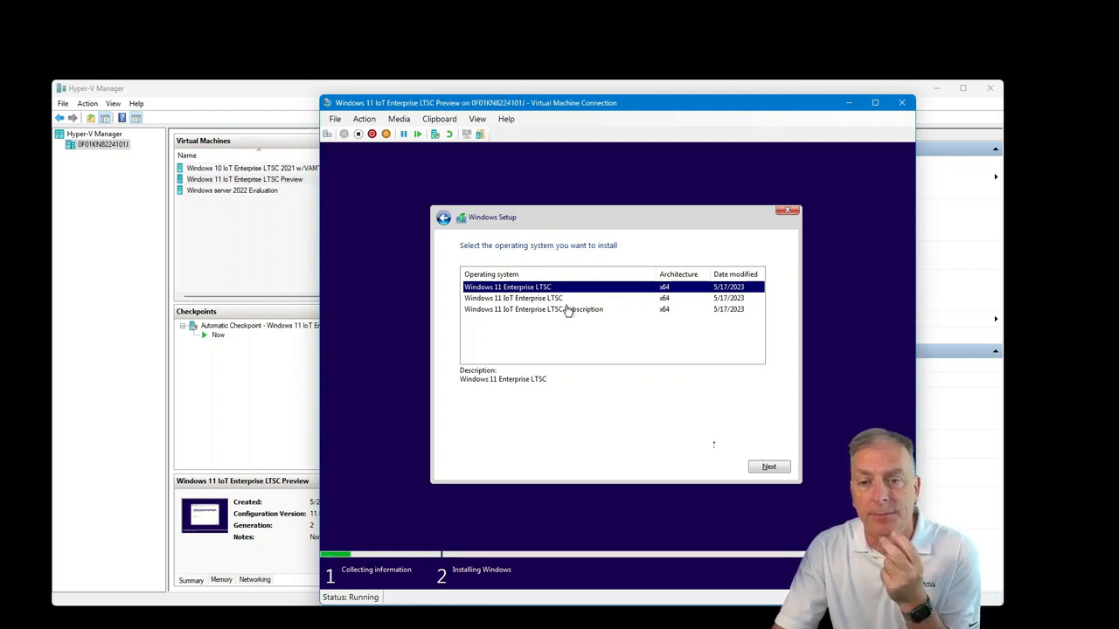
{"action": "mouse_move", "coordinate": [481, 302]}
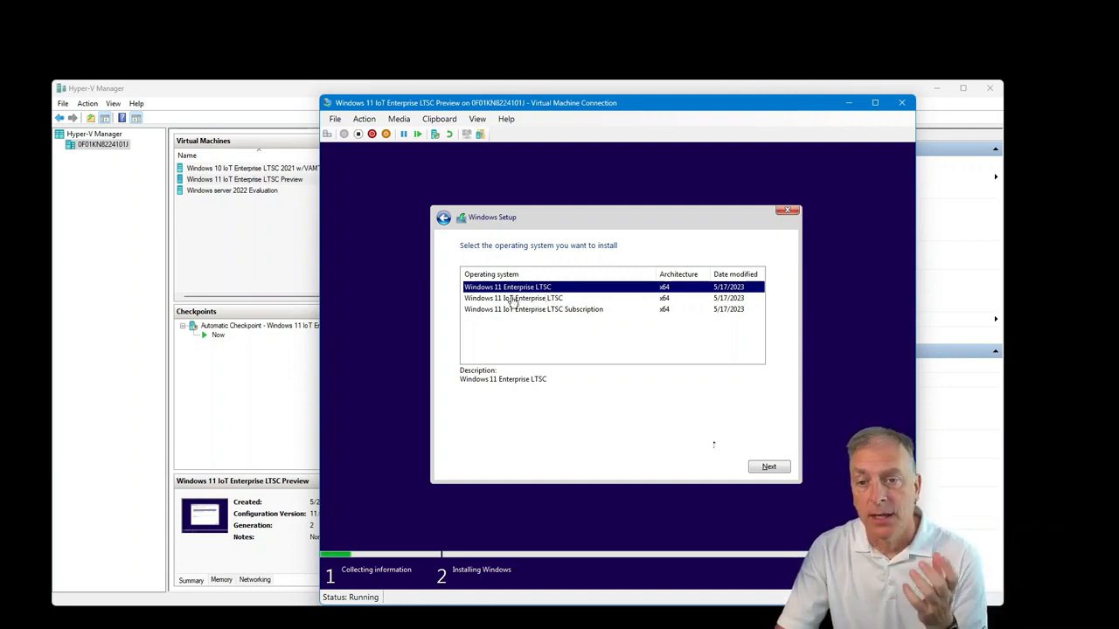
{"action": "left_click", "coordinate": [513, 298]}
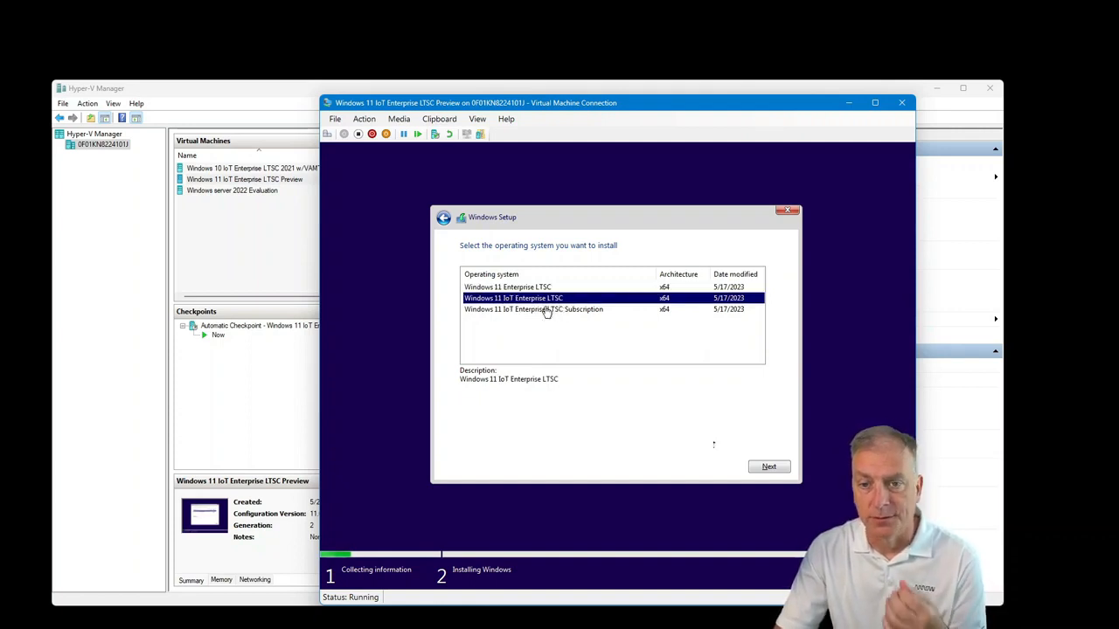
{"action": "left_click", "coordinate": [533, 309]}
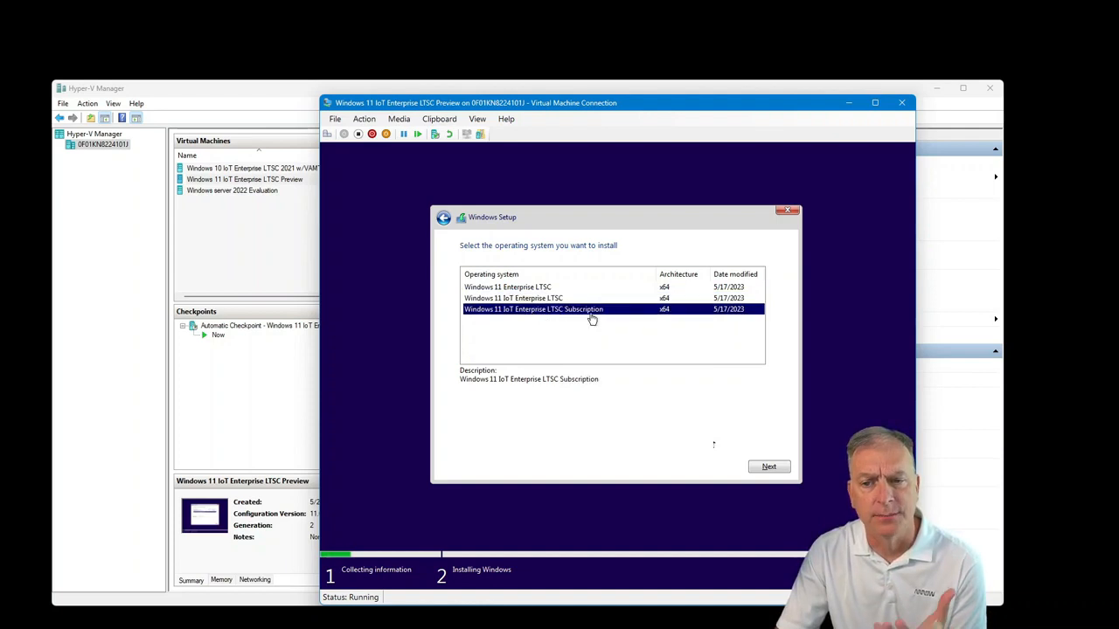
{"action": "mouse_move", "coordinate": [583, 332]}
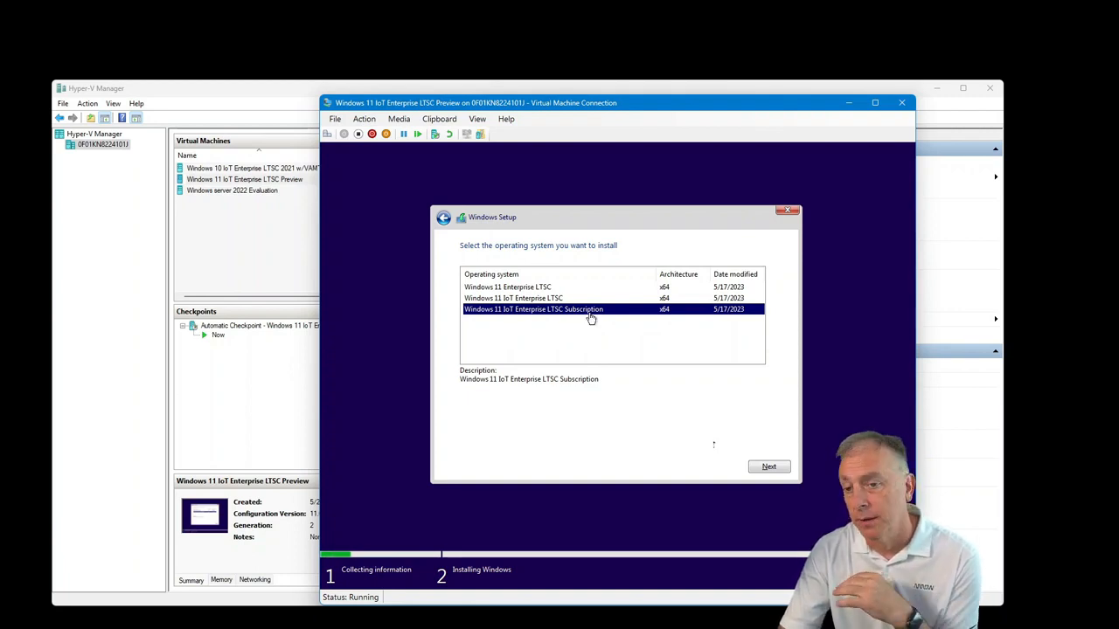
{"action": "mouse_move", "coordinate": [577, 330]}
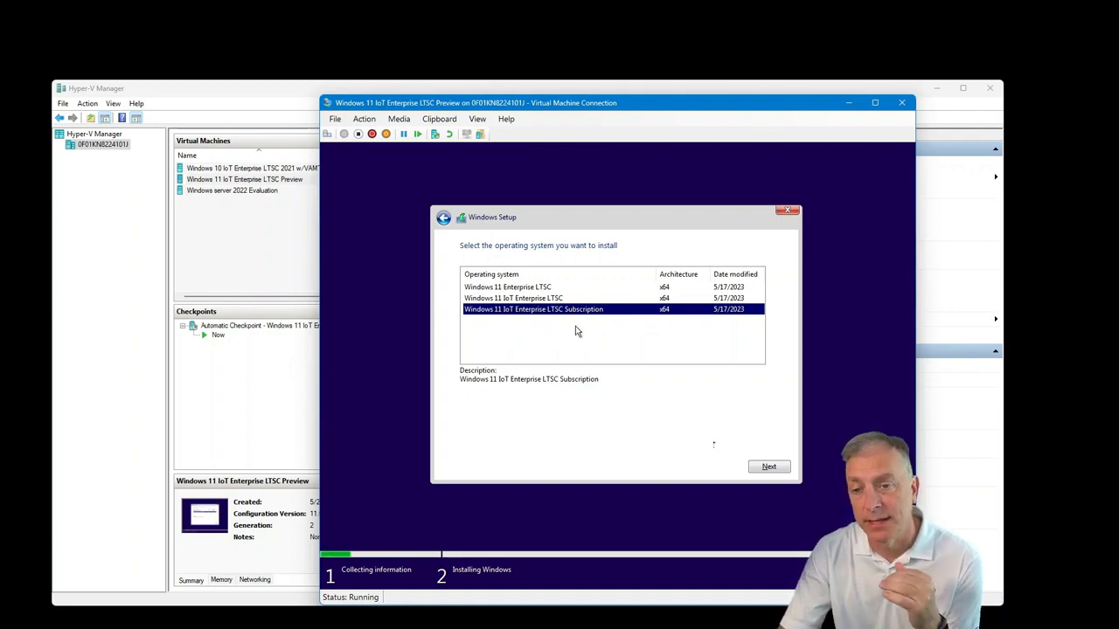
{"action": "mouse_move", "coordinate": [537, 327]}
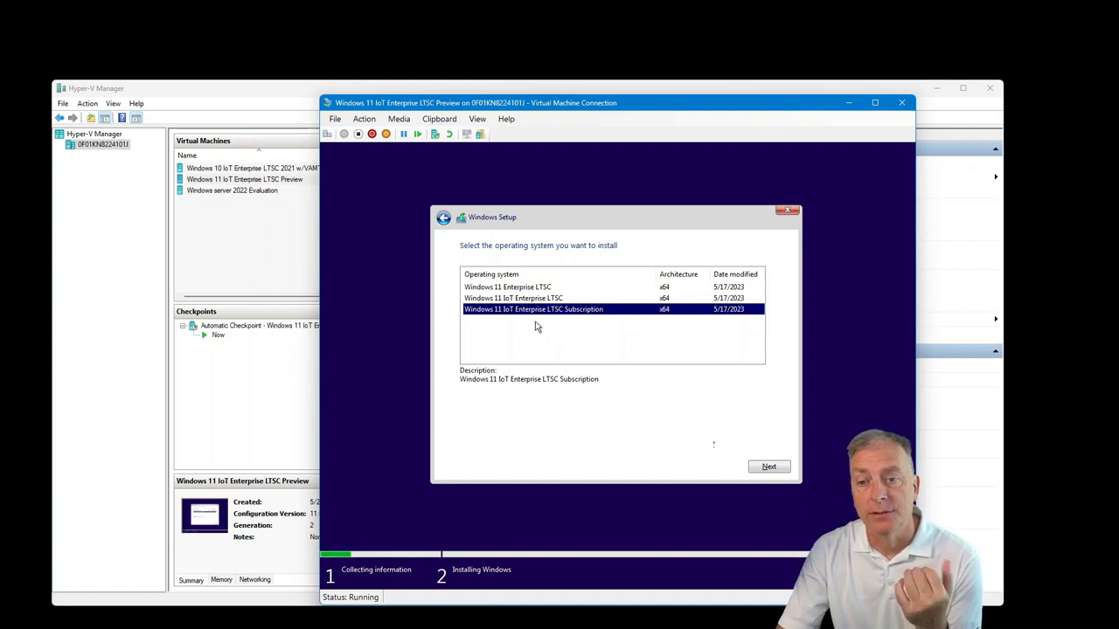
{"action": "mouse_move", "coordinate": [553, 328]}
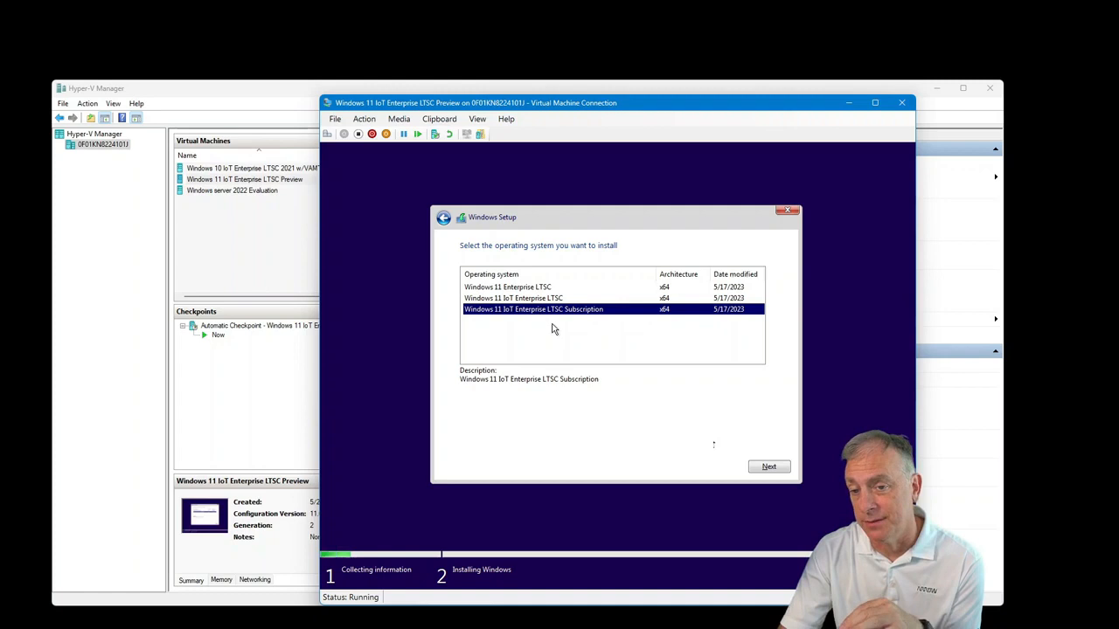
{"action": "left_click", "coordinate": [514, 298]}
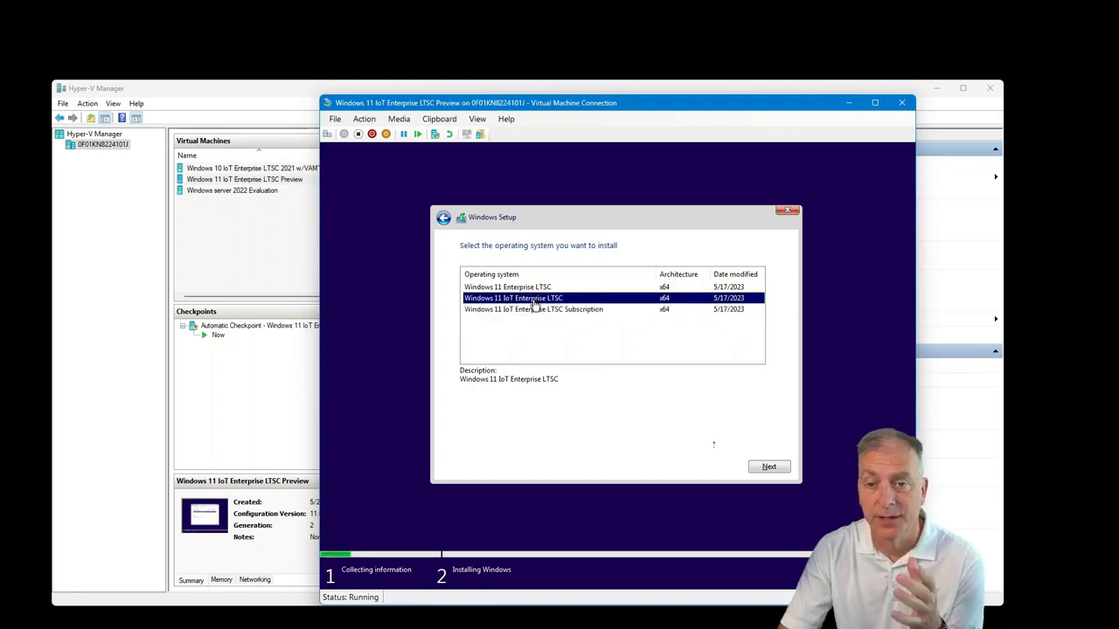
{"action": "mouse_move", "coordinate": [575, 344]}
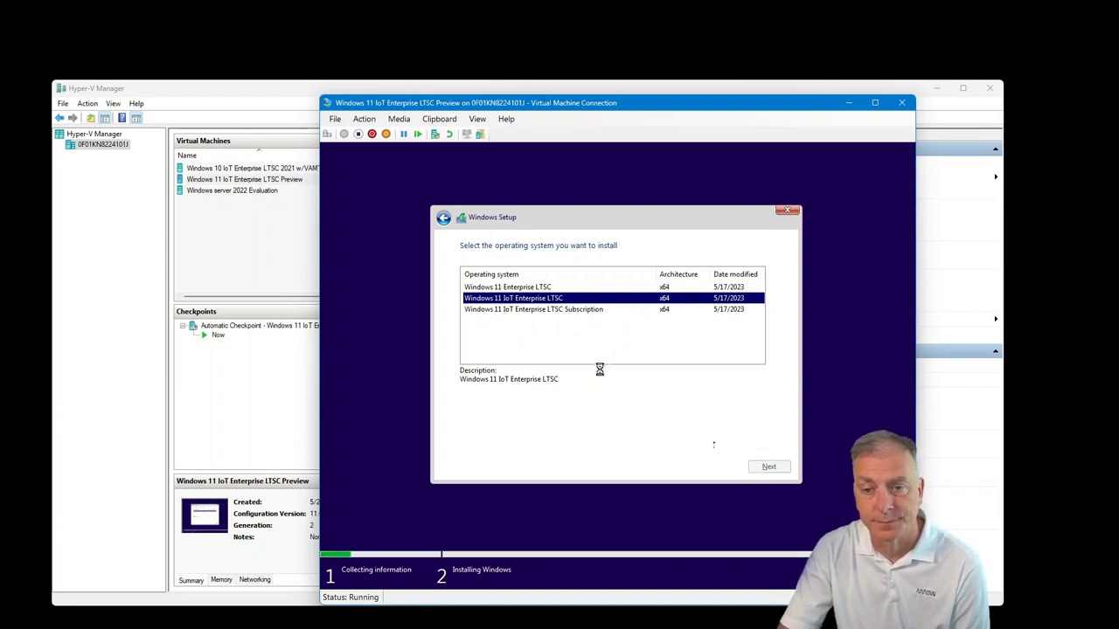
Proceed until the 'can't run Windows 11' error, quit setup, and turn off the VM
{"action": "left_click", "coordinate": [768, 466]}
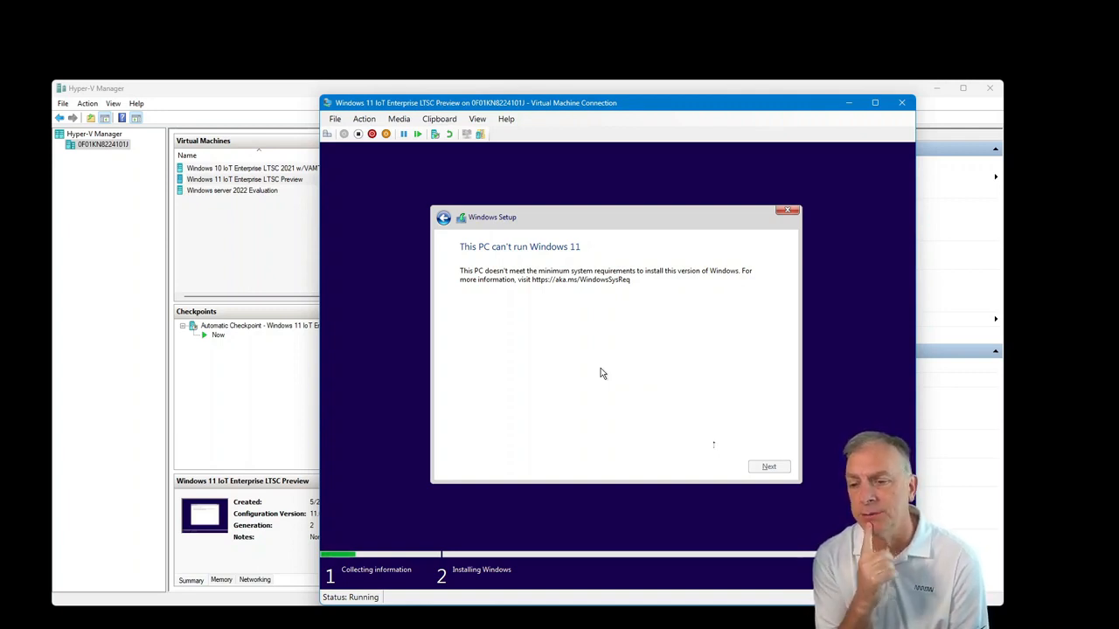
{"action": "mouse_move", "coordinate": [808, 288]}
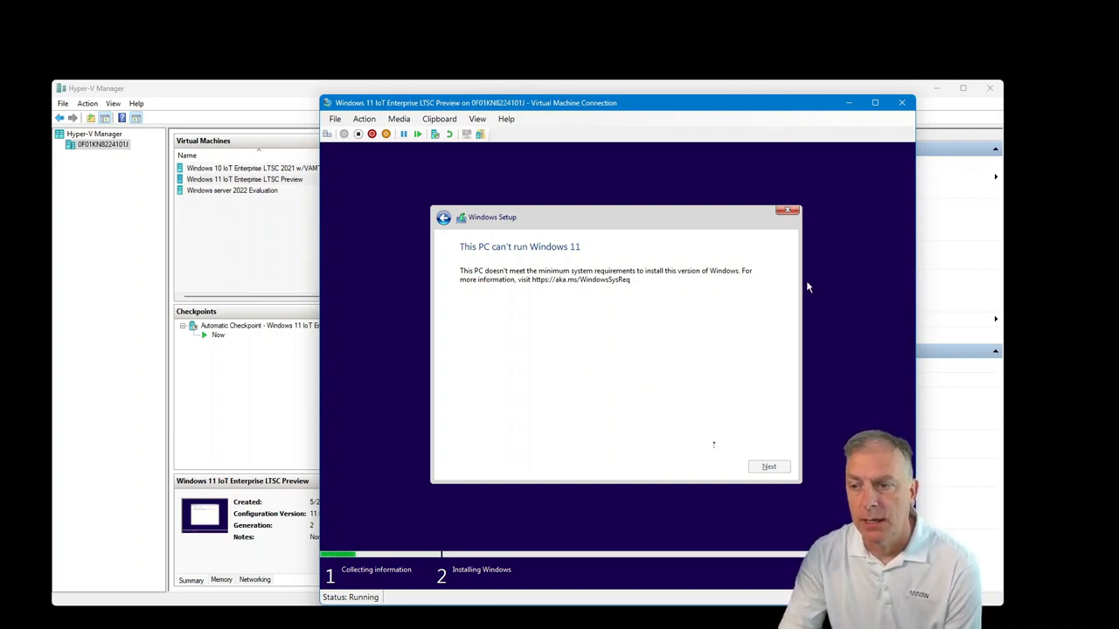
{"action": "left_click", "coordinate": [791, 211]}
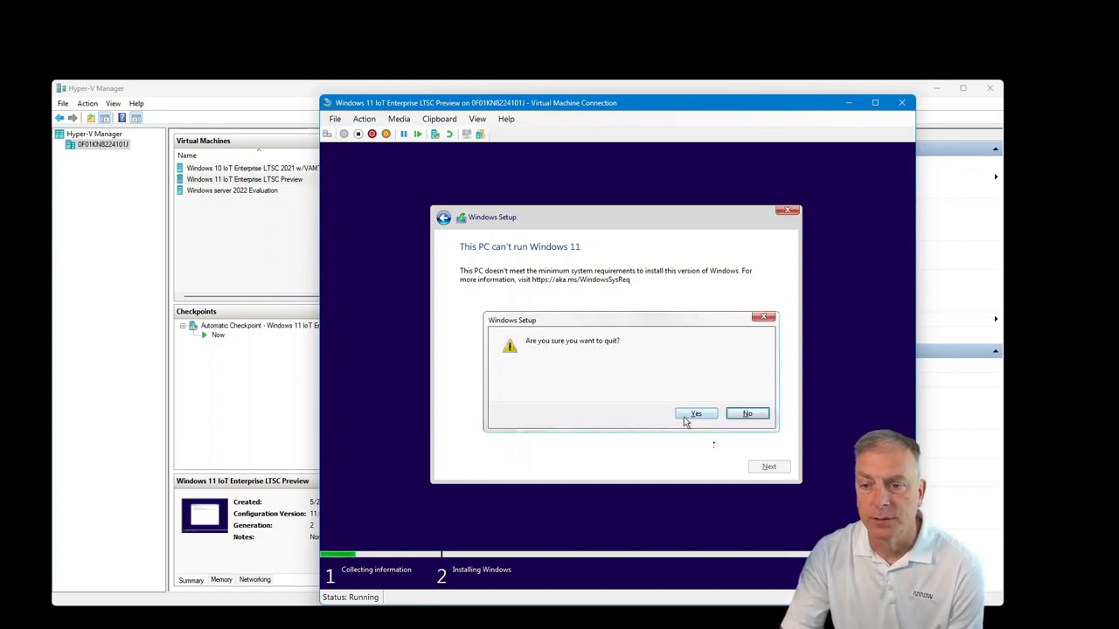
{"action": "left_click", "coordinate": [696, 413]}
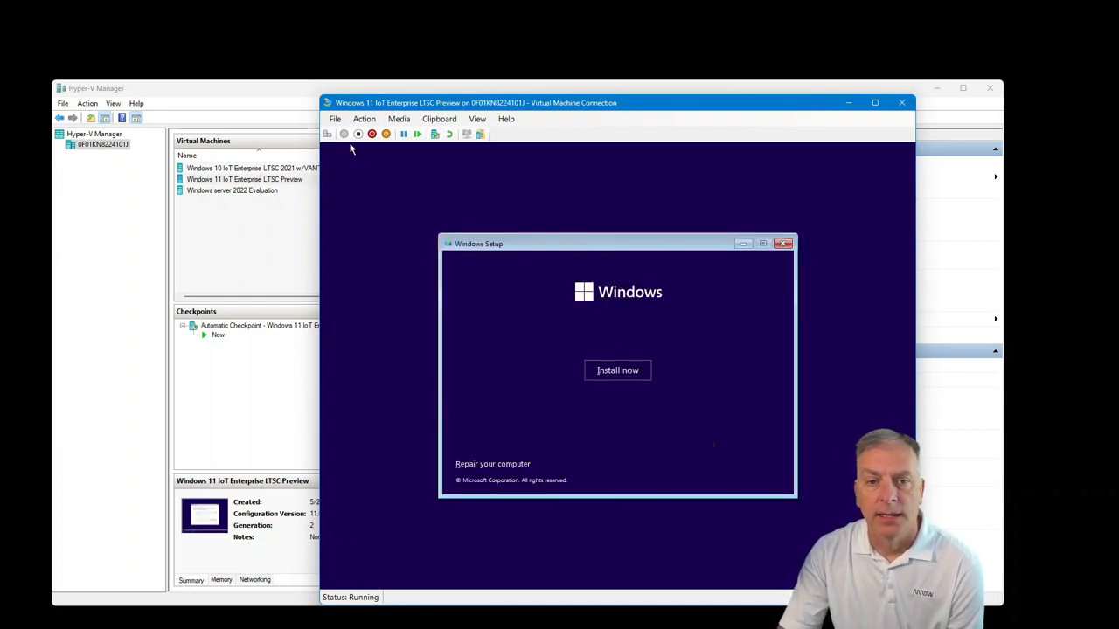
{"action": "left_click", "coordinate": [344, 134]}
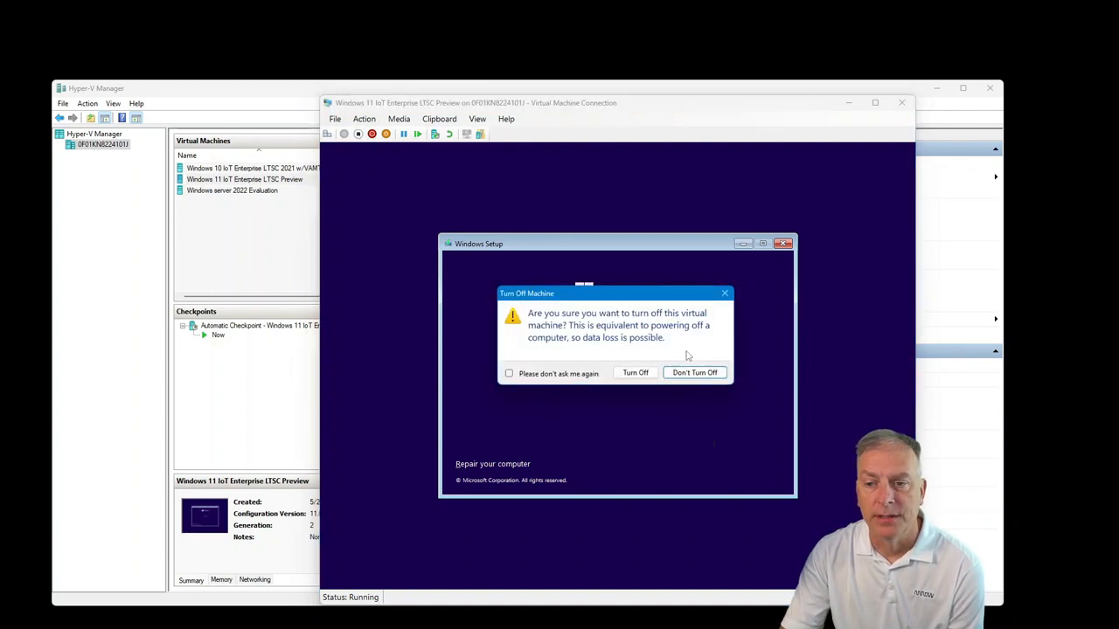
{"action": "left_click", "coordinate": [635, 372]}
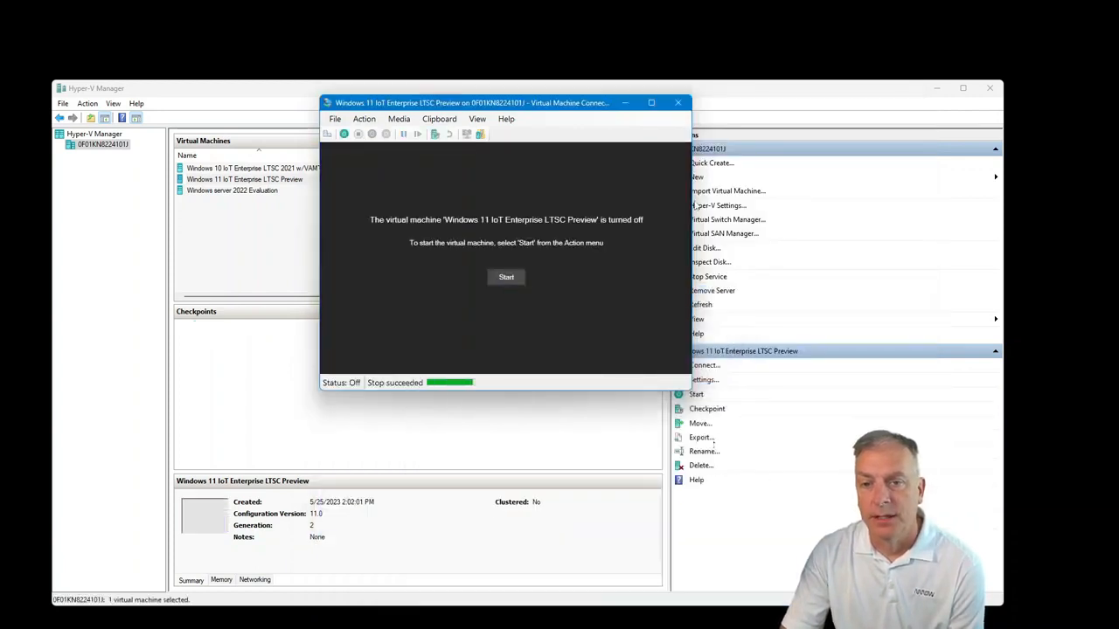
Close the VM connection and enable the Trusted Platform Module under the VM's Security settings
{"action": "left_click", "coordinate": [677, 102]}
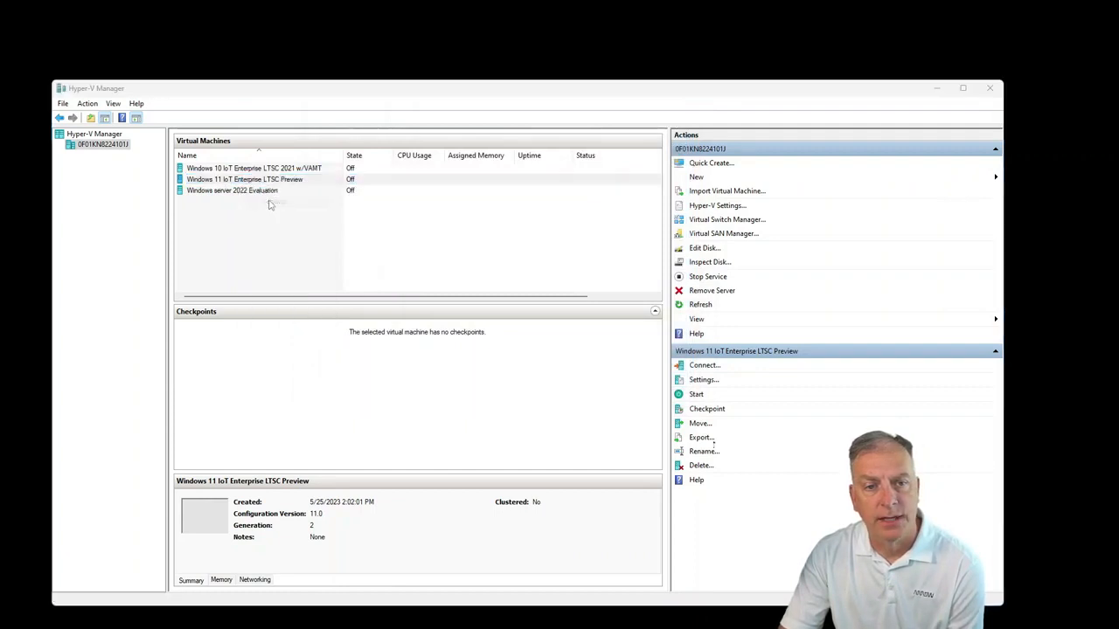
{"action": "left_click", "coordinate": [704, 380]}
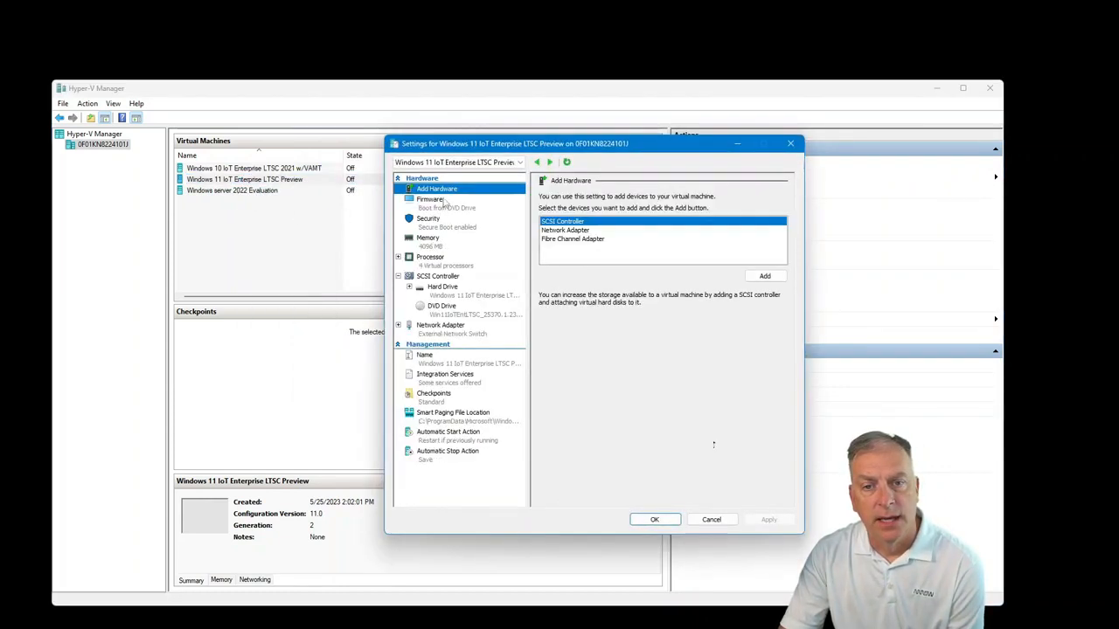
{"action": "left_click", "coordinate": [429, 198]}
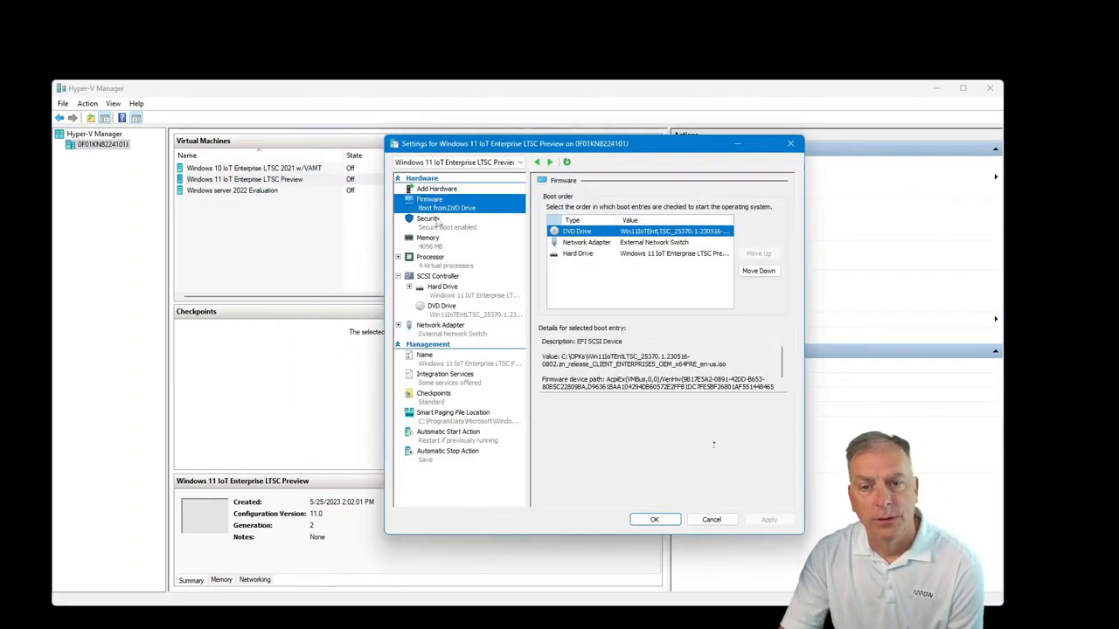
{"action": "left_click", "coordinate": [428, 219]}
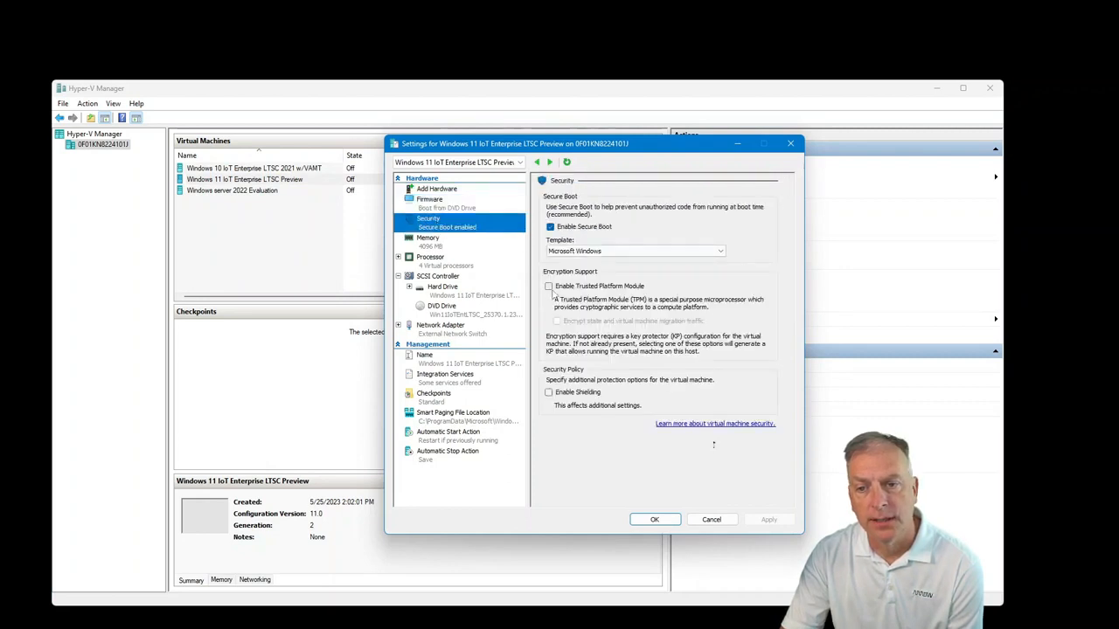
{"action": "left_click", "coordinate": [549, 286]}
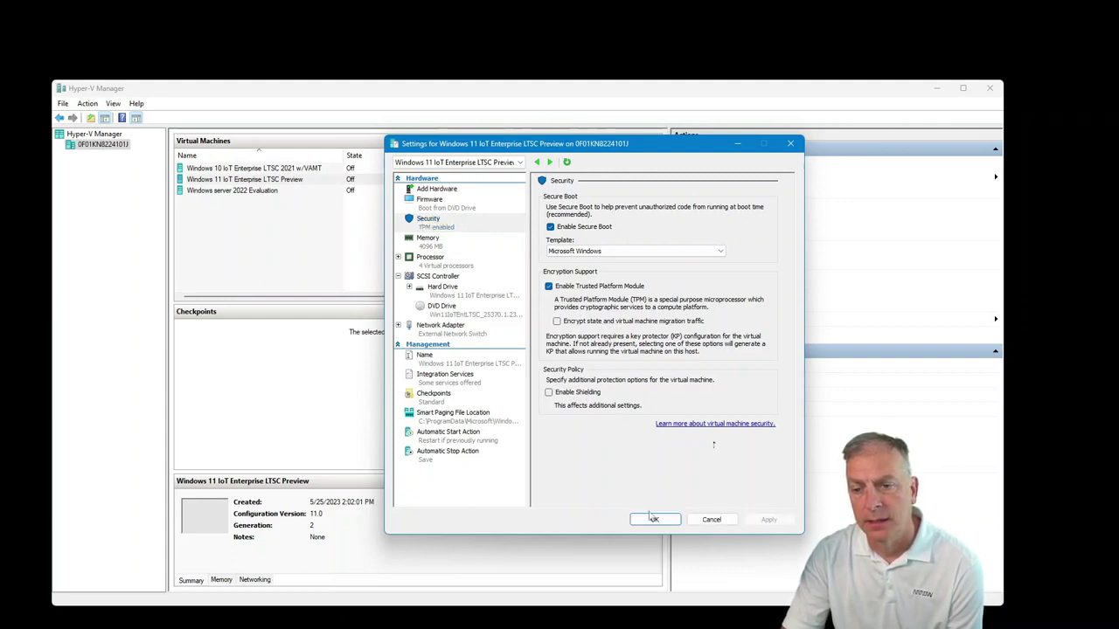
{"action": "left_click", "coordinate": [654, 520]}
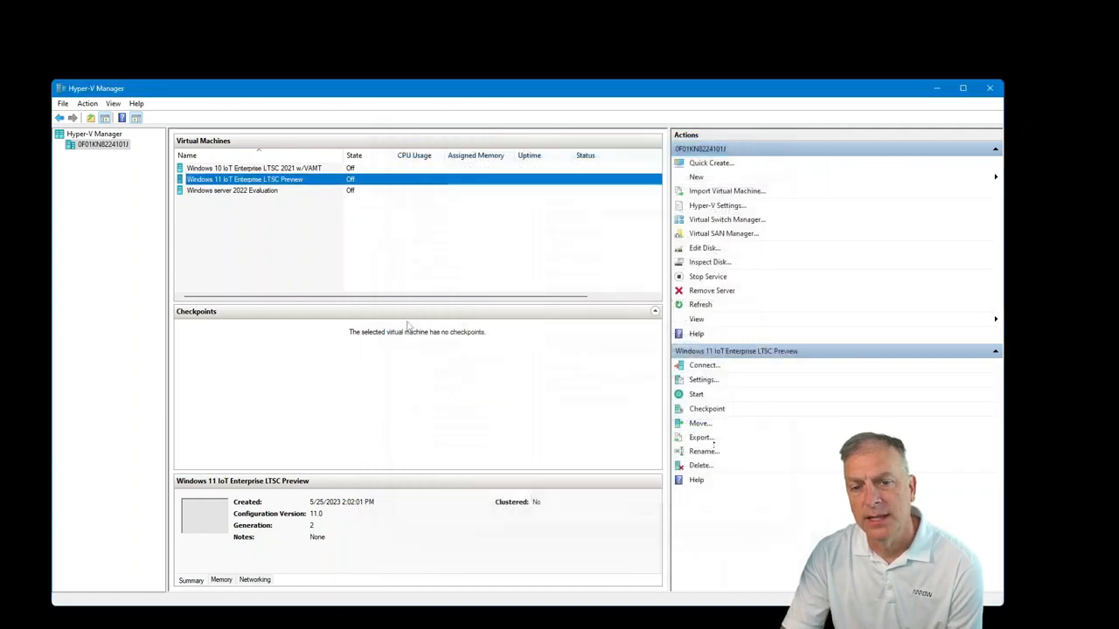
{"action": "mouse_move", "coordinate": [500, 392]}
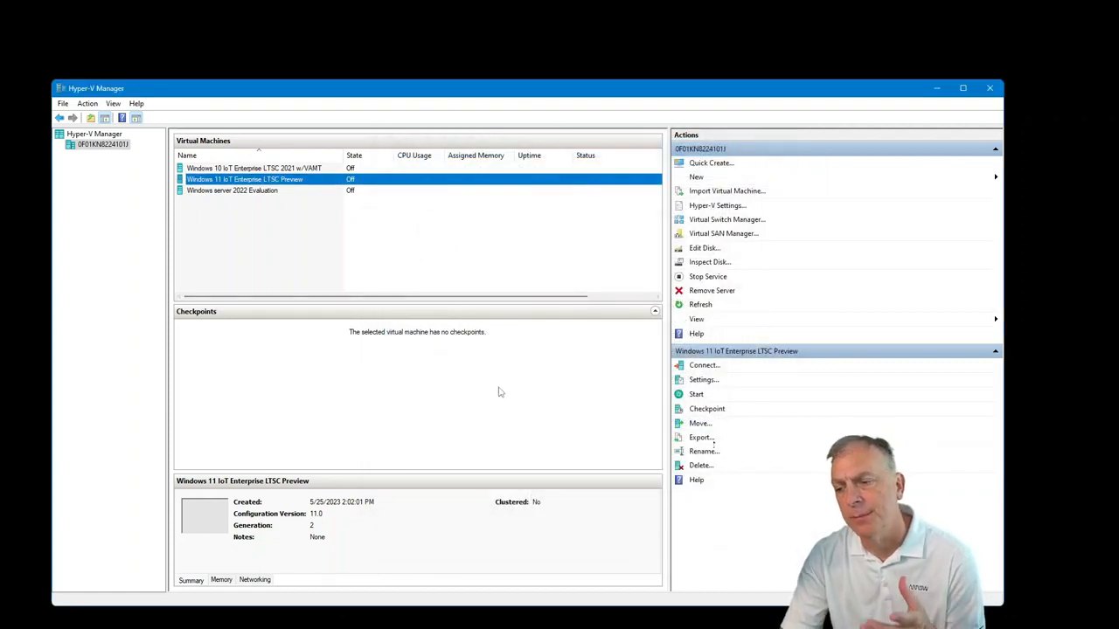
{"action": "mouse_move", "coordinate": [484, 391]}
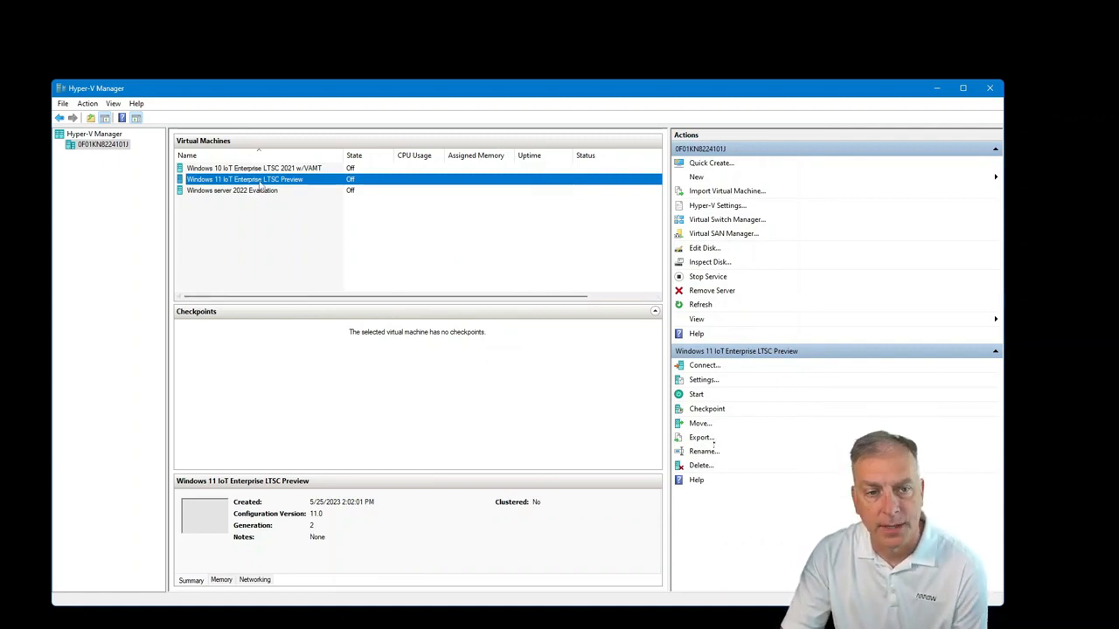
{"action": "mouse_move", "coordinate": [363, 244]}
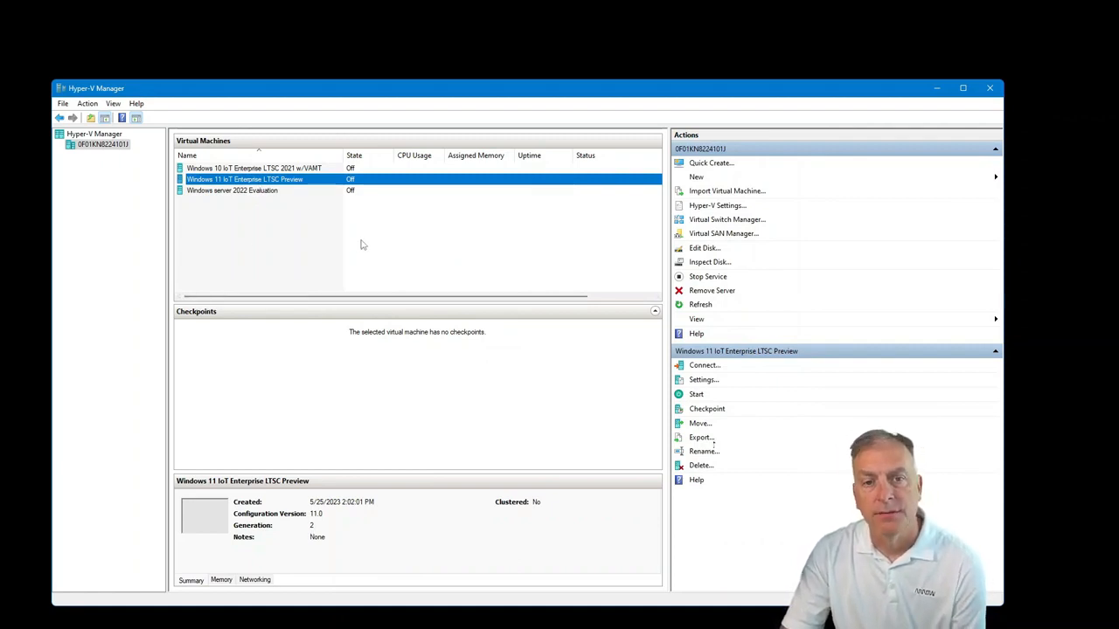
Start the VM and begin Windows Setup with the default language and keyboard
{"action": "left_click", "coordinate": [695, 395]}
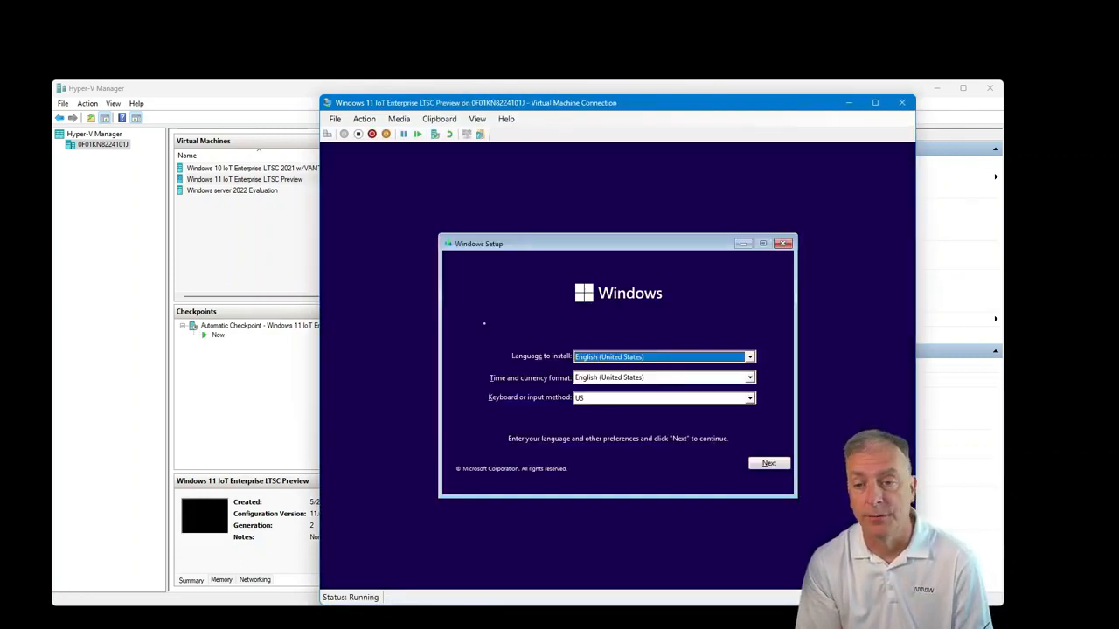
{"action": "left_click", "coordinate": [769, 463]}
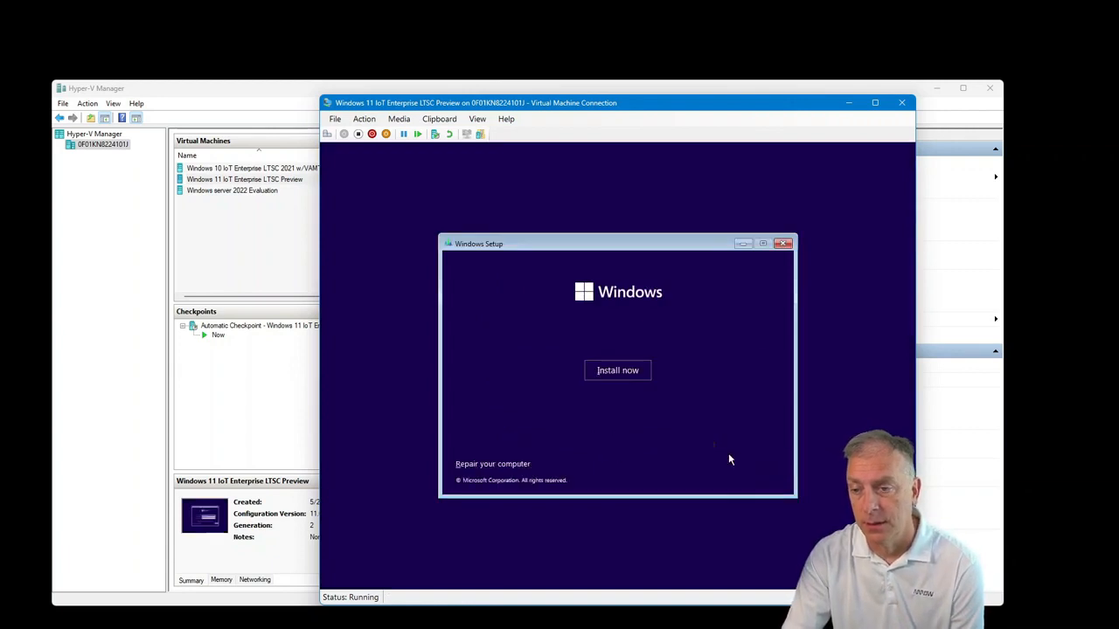
{"action": "left_click", "coordinate": [617, 370]}
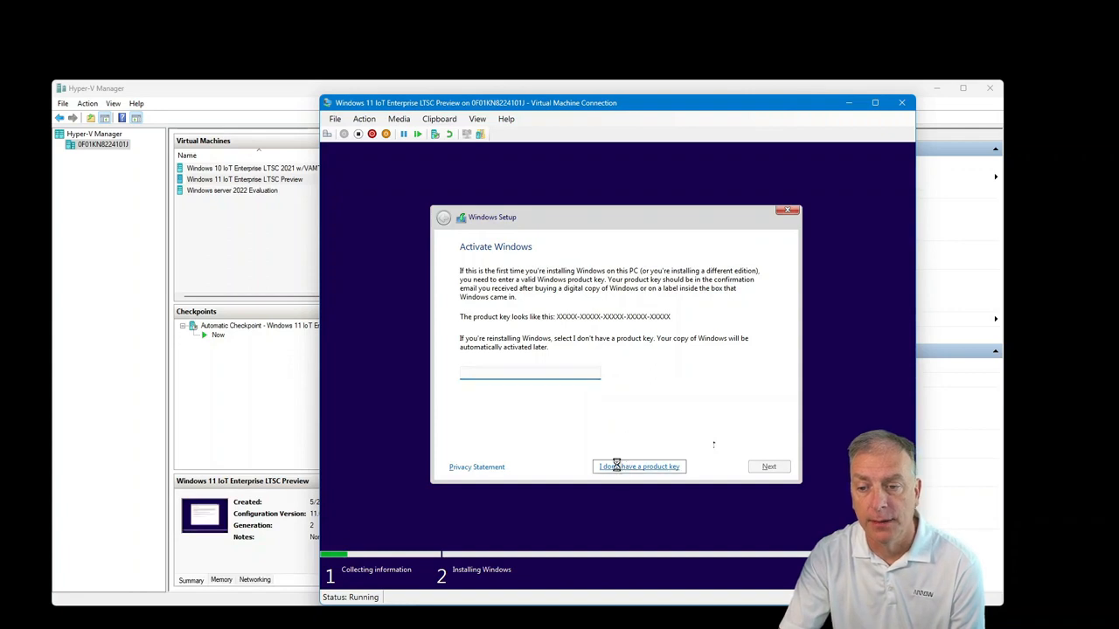
Install IoT Enterprise LTSC without a product key onto the 80 GB drive
{"action": "left_click", "coordinate": [639, 466]}
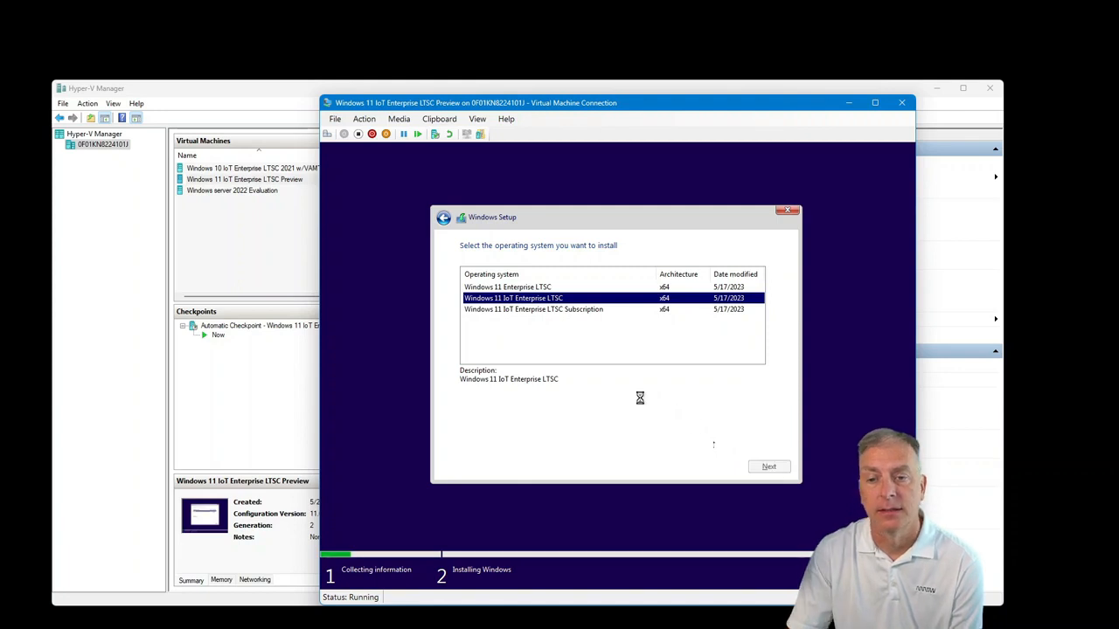
{"action": "left_click", "coordinate": [768, 465]}
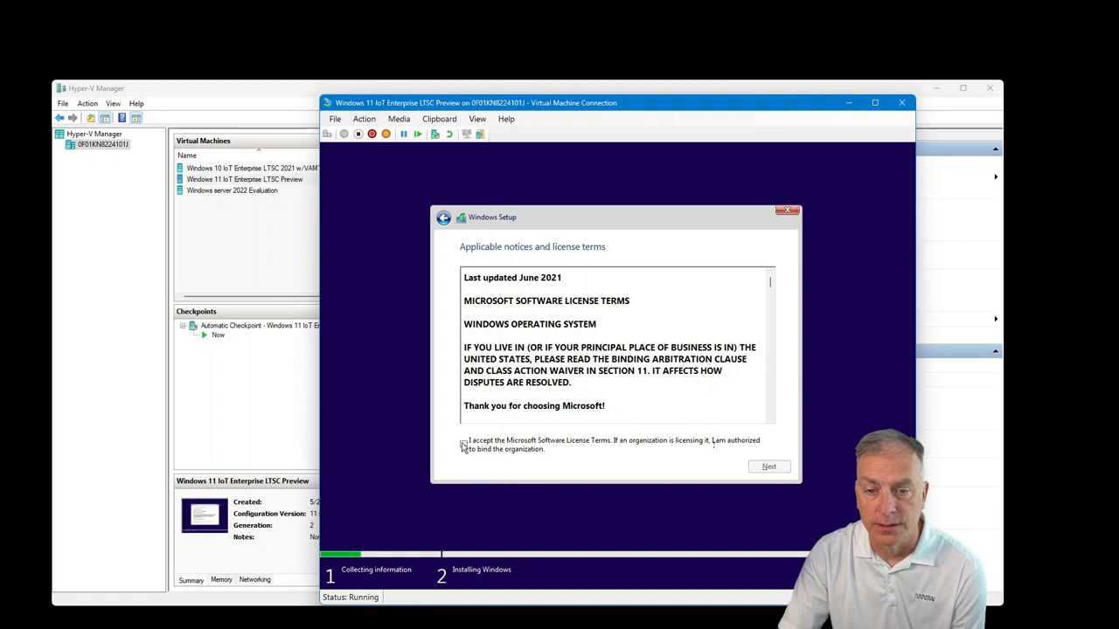
{"action": "left_click", "coordinate": [767, 466]}
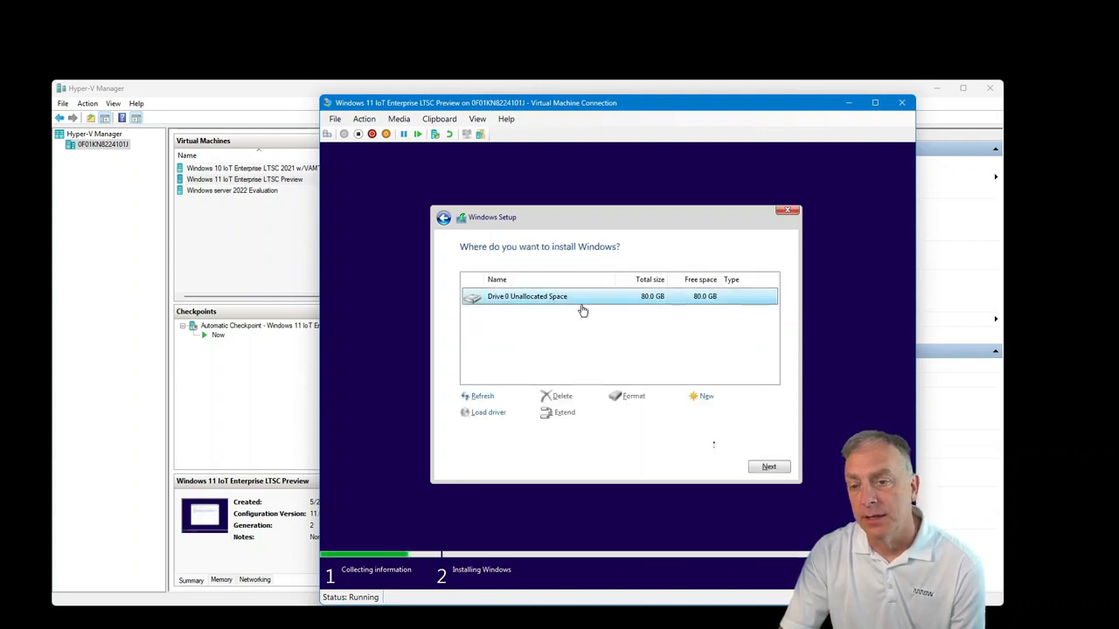
{"action": "mouse_move", "coordinate": [606, 295]}
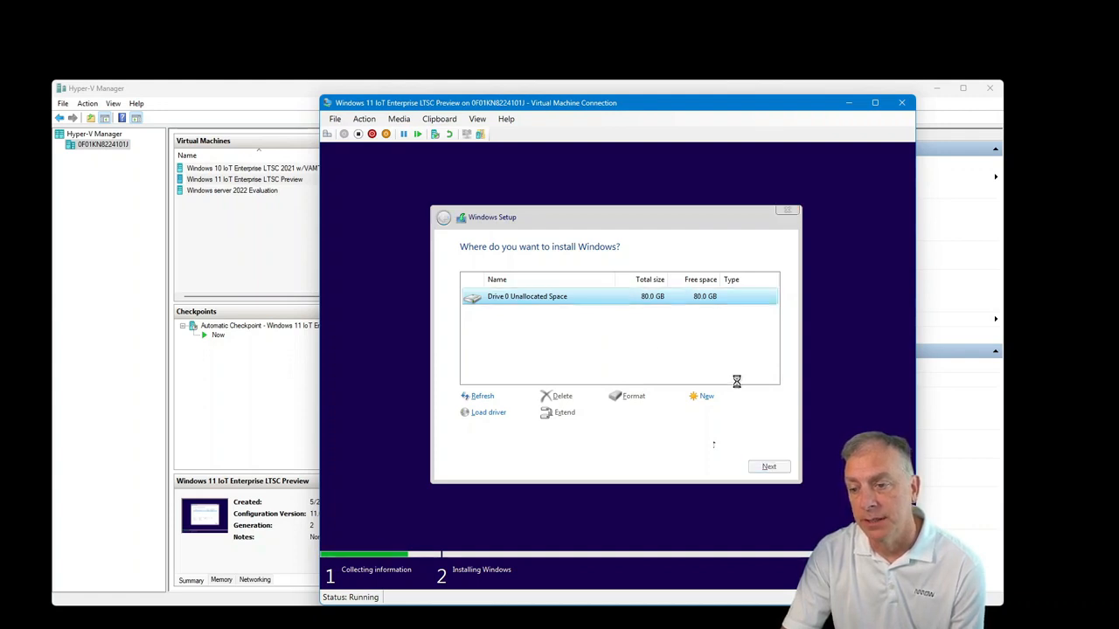
{"action": "left_click", "coordinate": [768, 466]}
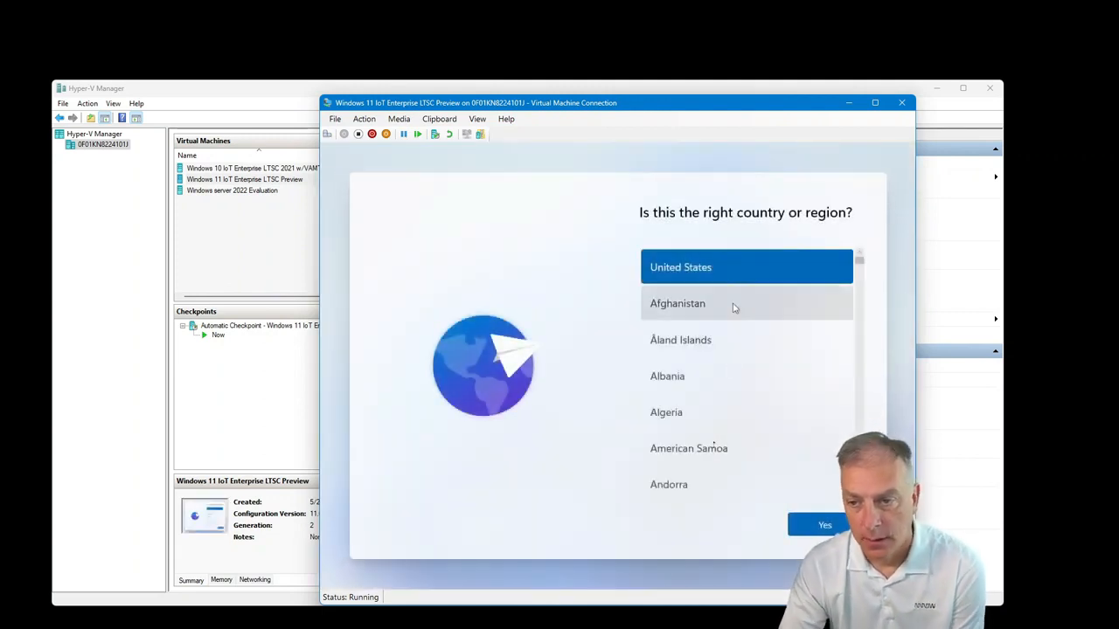
{"action": "mouse_move", "coordinate": [680, 339]}
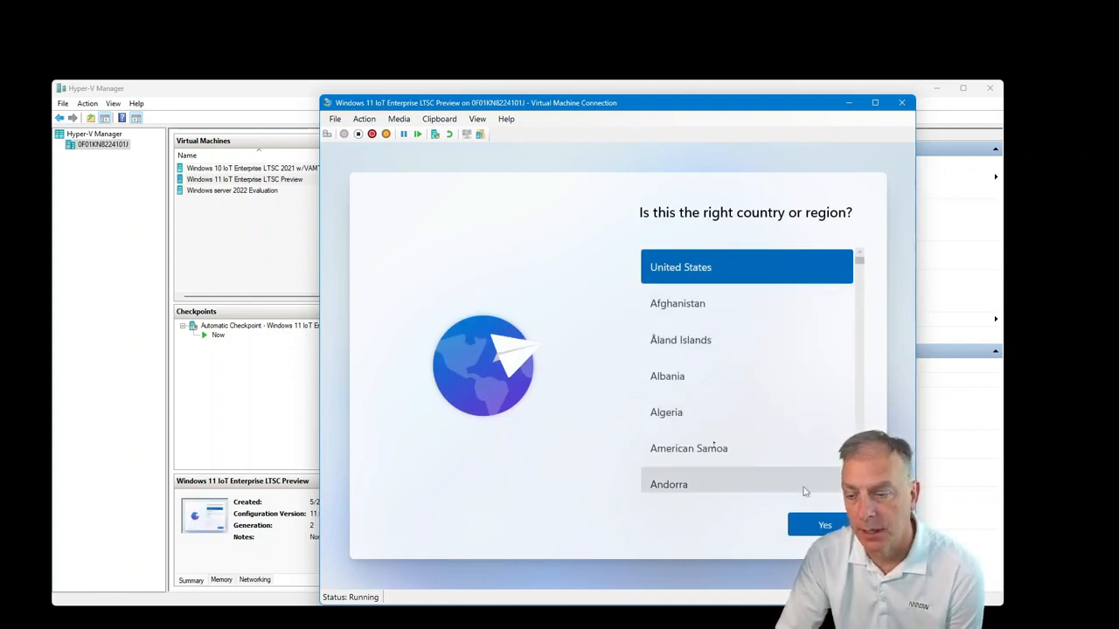
Choose United States and the default keyboard, skip a second layout, and continue offline
{"action": "left_click", "coordinate": [824, 524]}
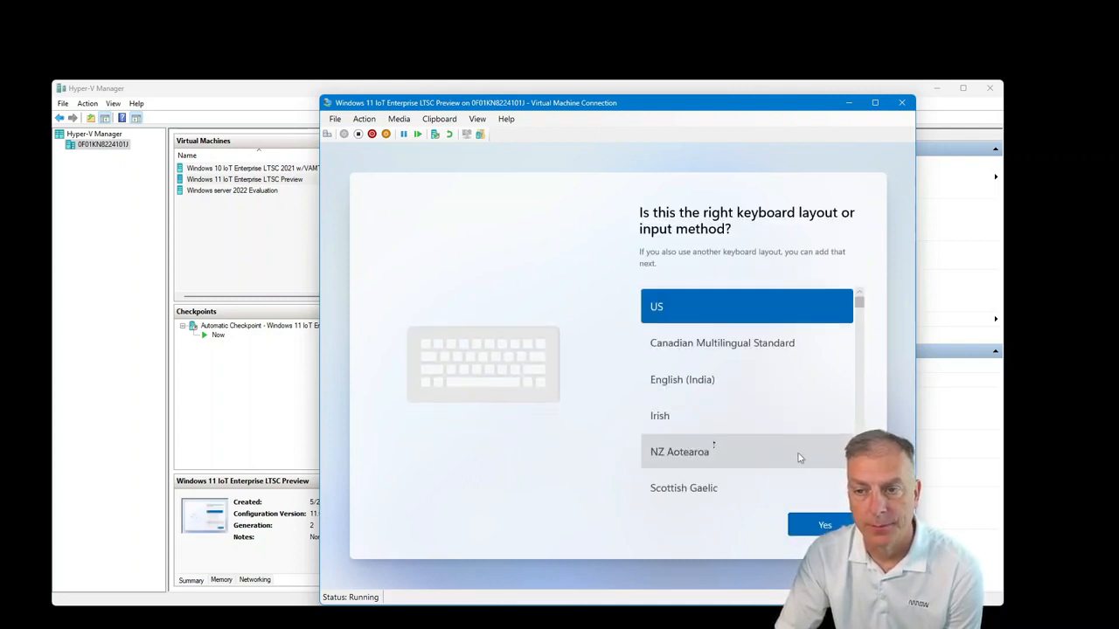
{"action": "mouse_move", "coordinate": [809, 505]}
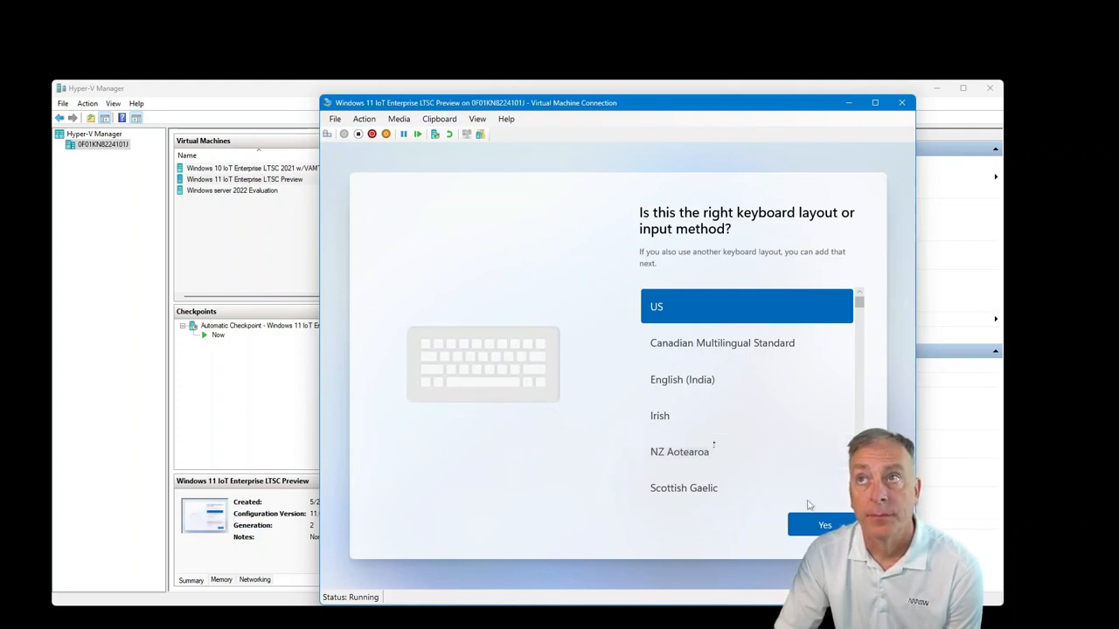
{"action": "left_click", "coordinate": [825, 524]}
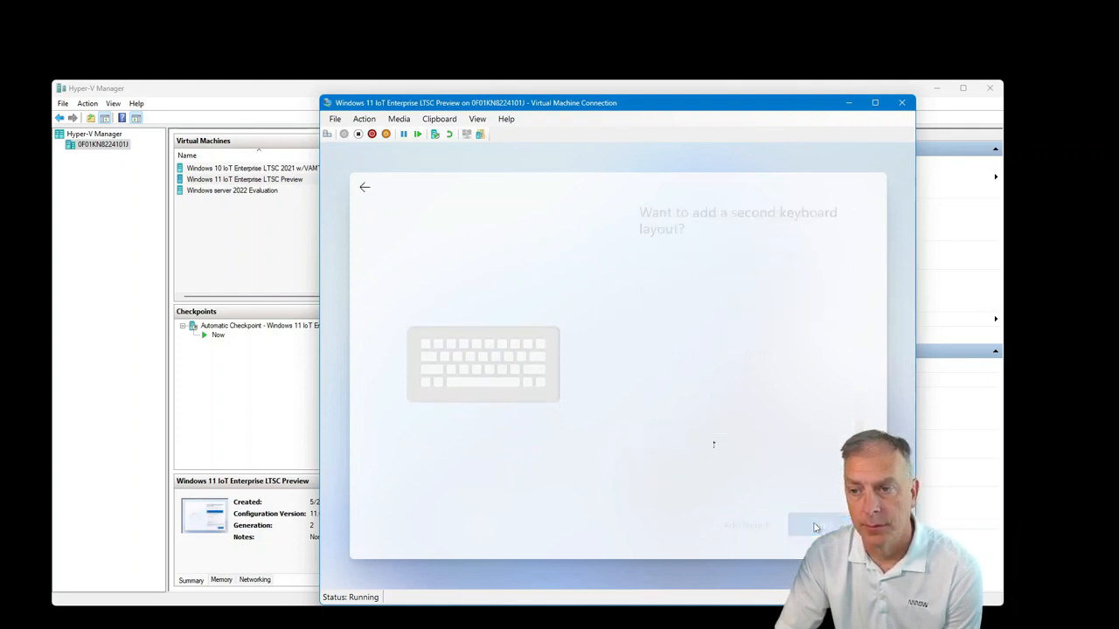
{"action": "left_click", "coordinate": [813, 525]}
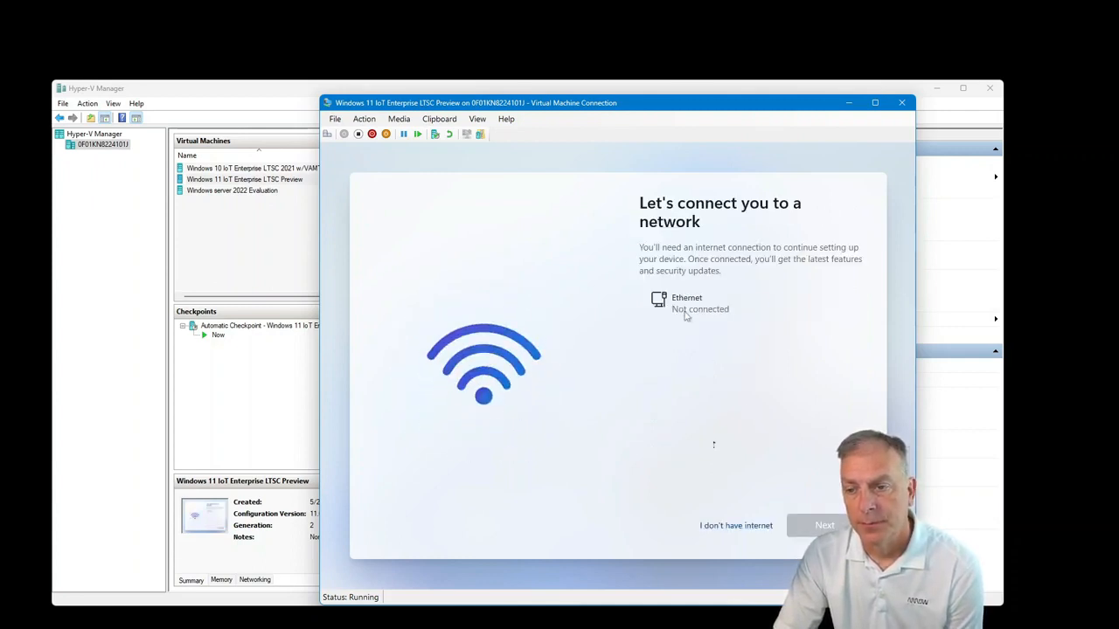
{"action": "mouse_move", "coordinate": [704, 359]}
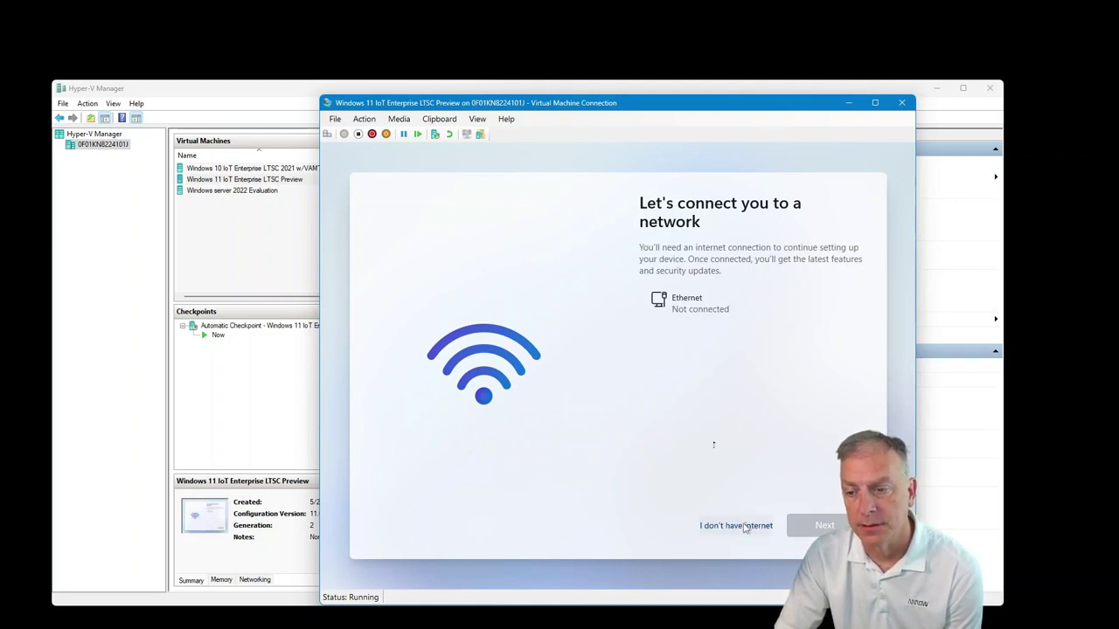
{"action": "left_click", "coordinate": [735, 525]}
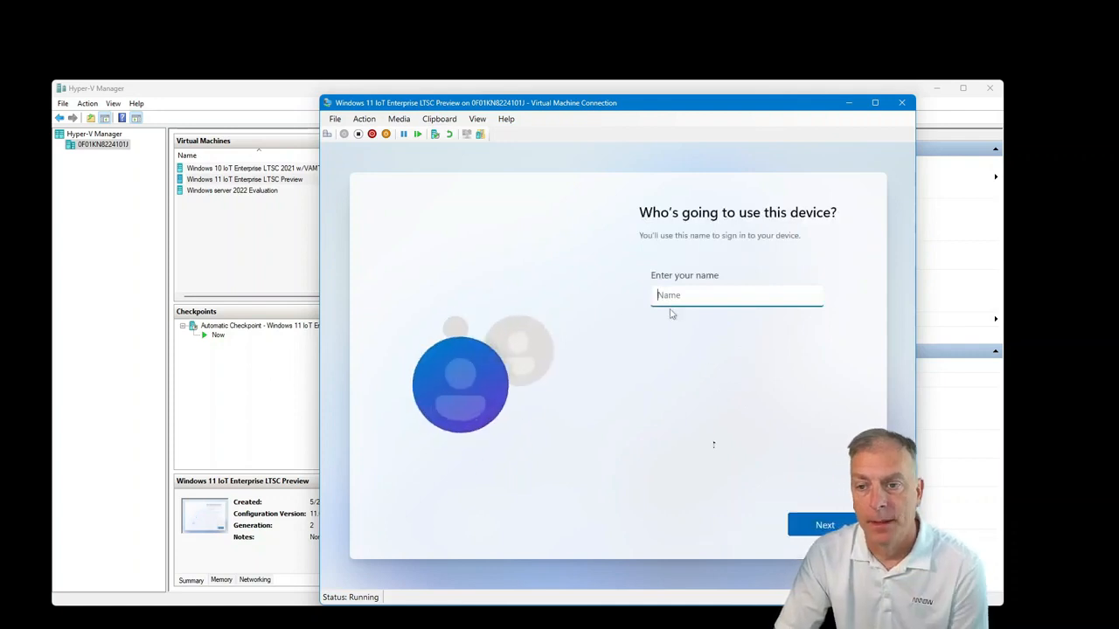
Create local account 'User' with no password and accept the privacy settings
{"action": "type", "text": "User"}
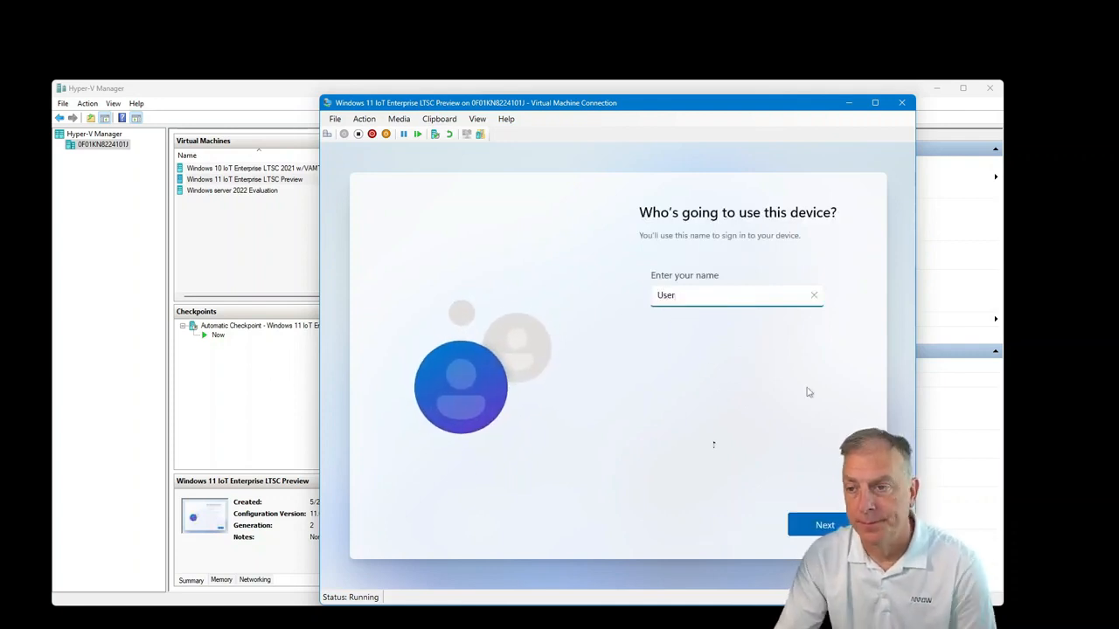
{"action": "left_click", "coordinate": [823, 525]}
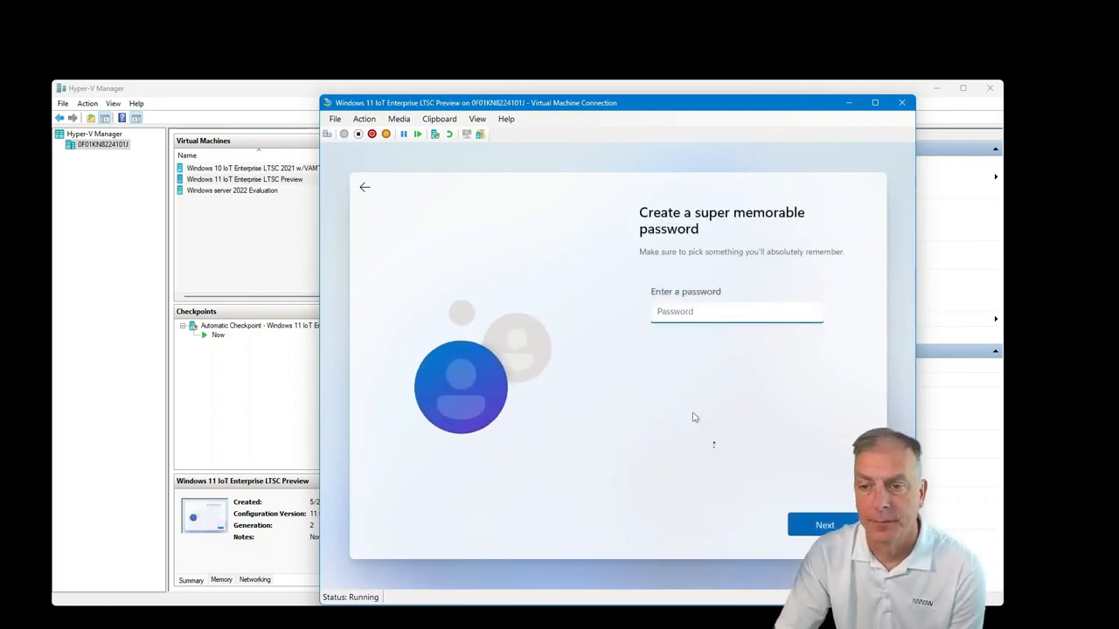
{"action": "left_click", "coordinate": [825, 525]}
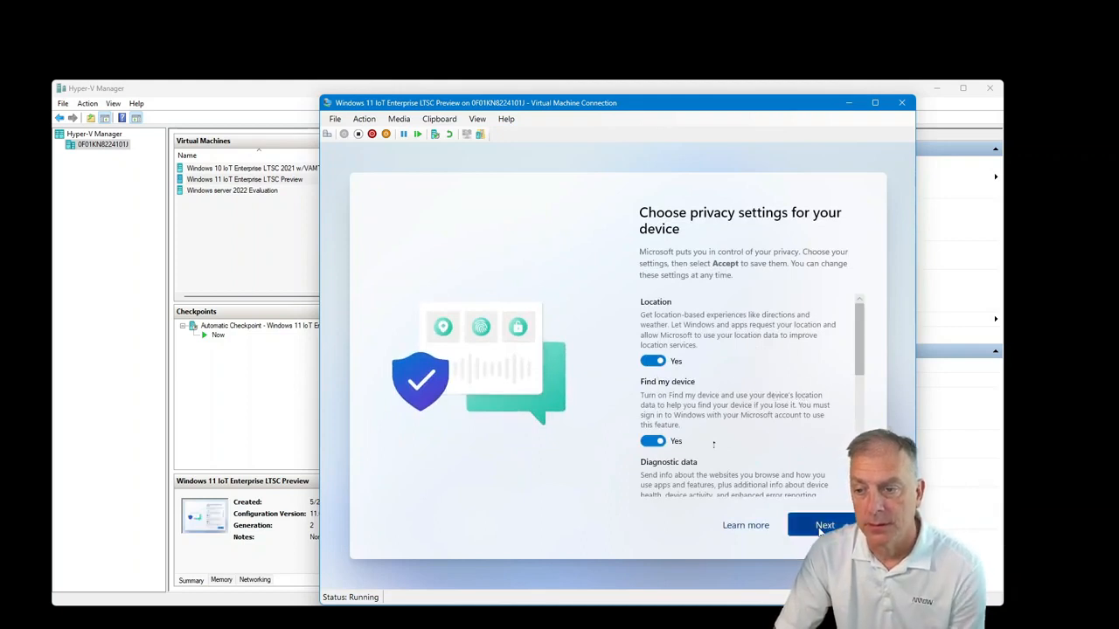
{"action": "scroll", "scroll_direction": "down", "scroll_amount": 3}
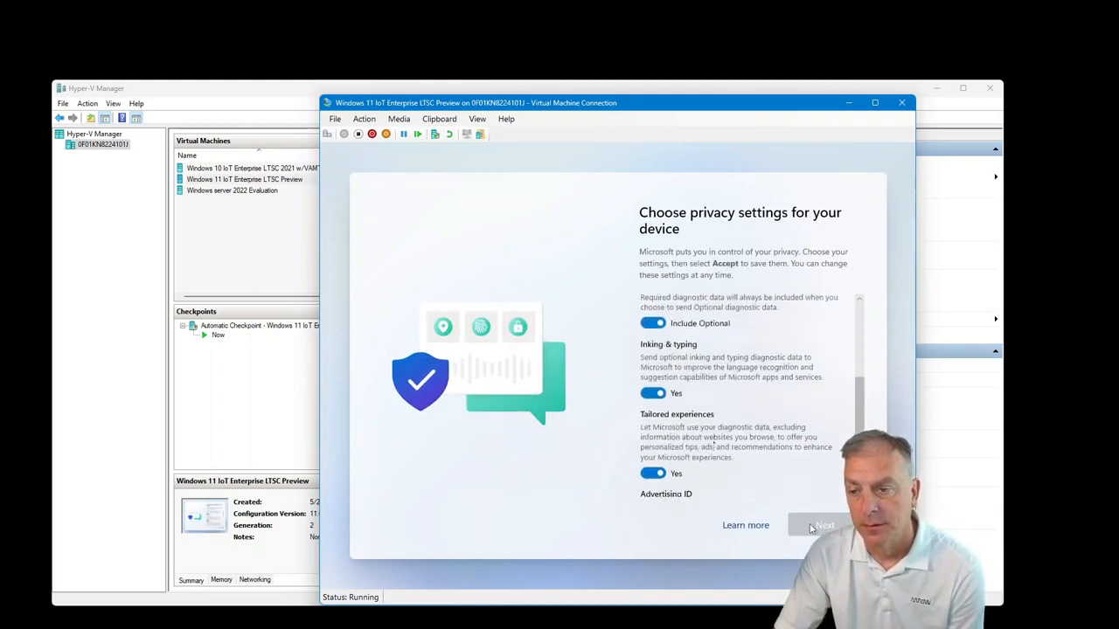
{"action": "left_click", "coordinate": [819, 524]}
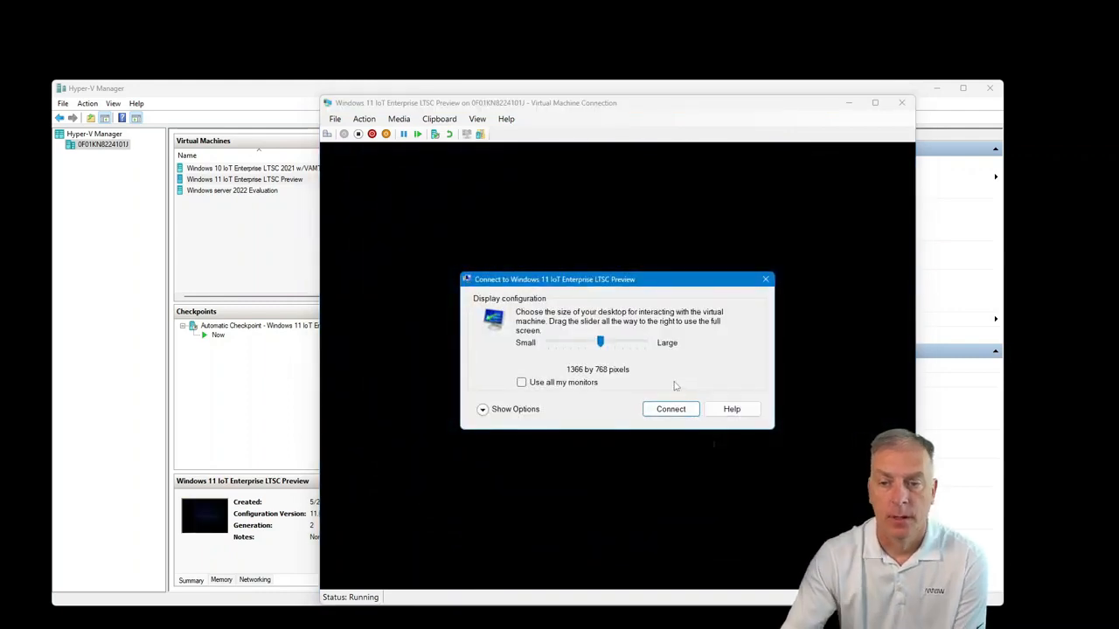
{"action": "mouse_move", "coordinate": [670, 410]}
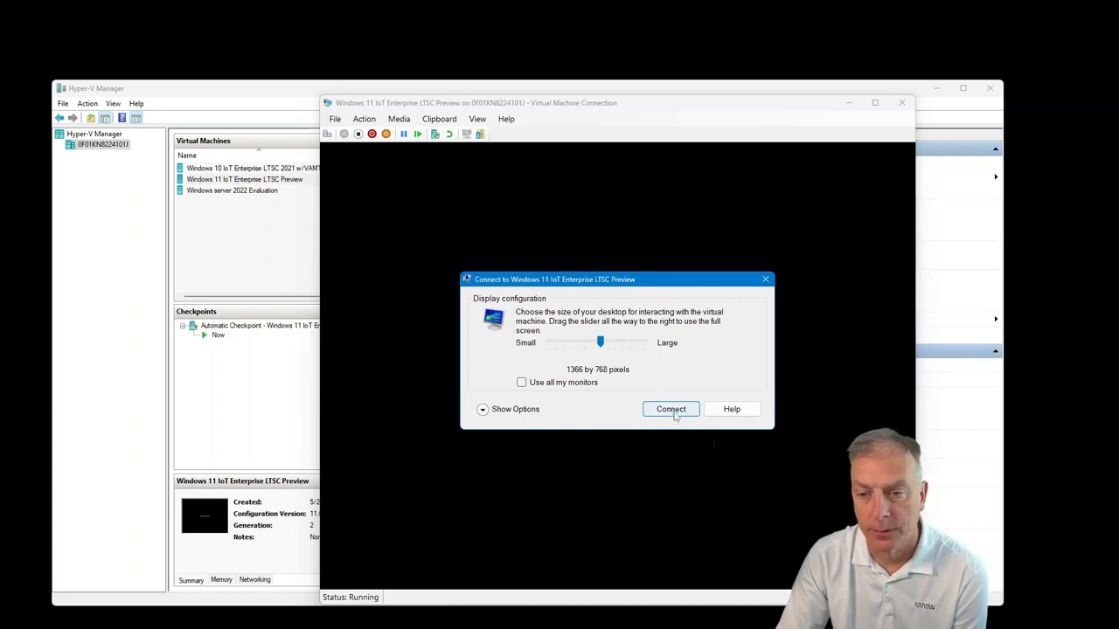
Connect to the VM at 1366 by 768 resolution
{"action": "left_click", "coordinate": [670, 409]}
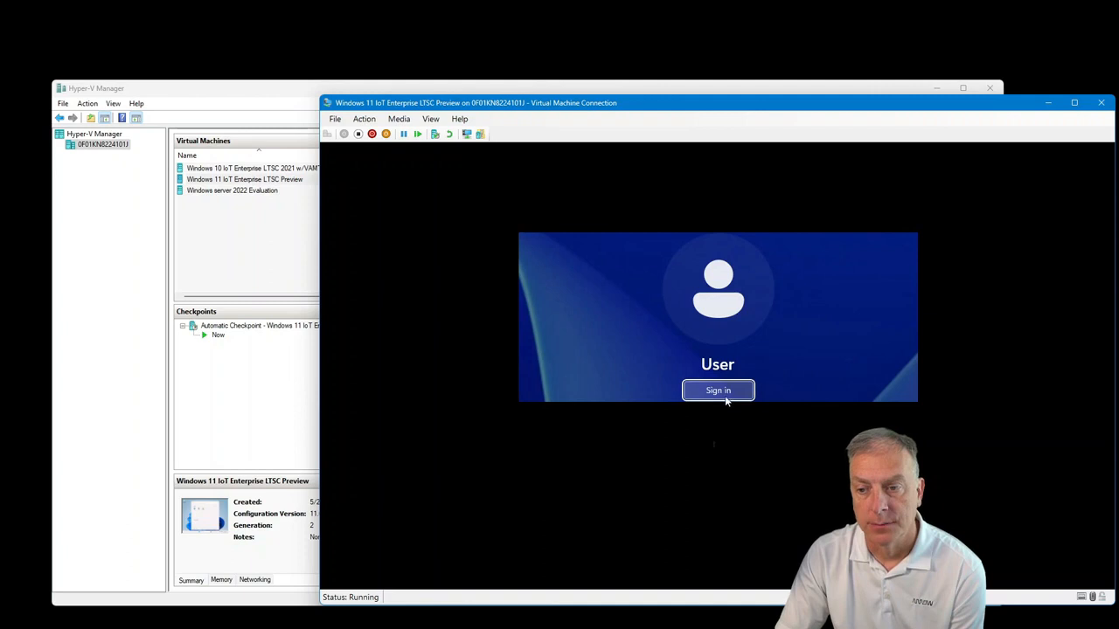
Sign in to the VM as User
{"action": "left_click", "coordinate": [717, 389]}
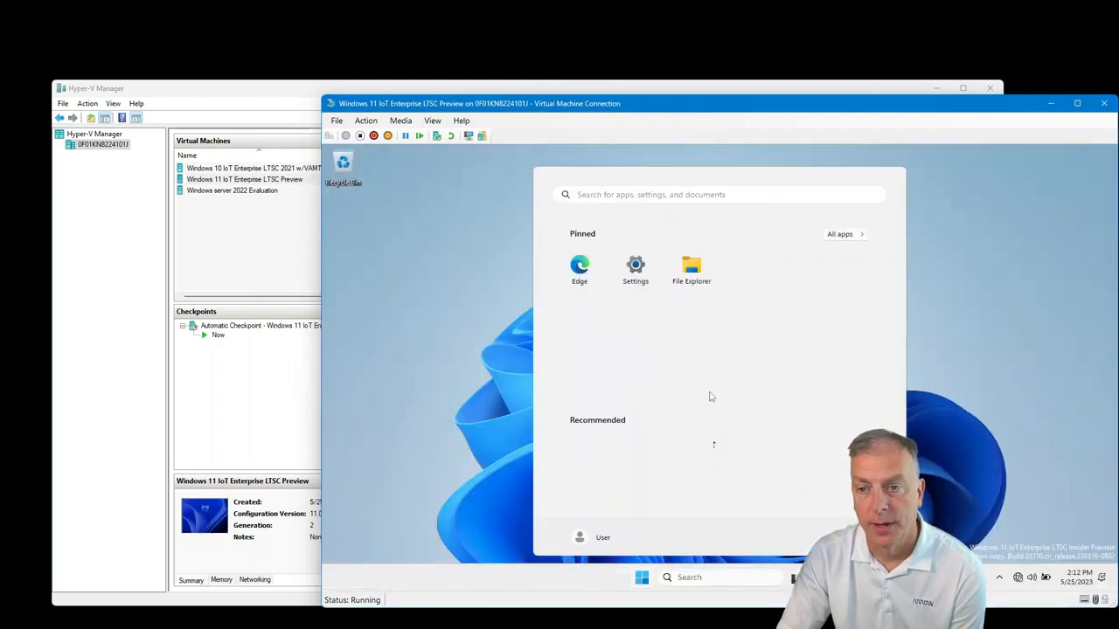
{"action": "mouse_move", "coordinate": [705, 379]}
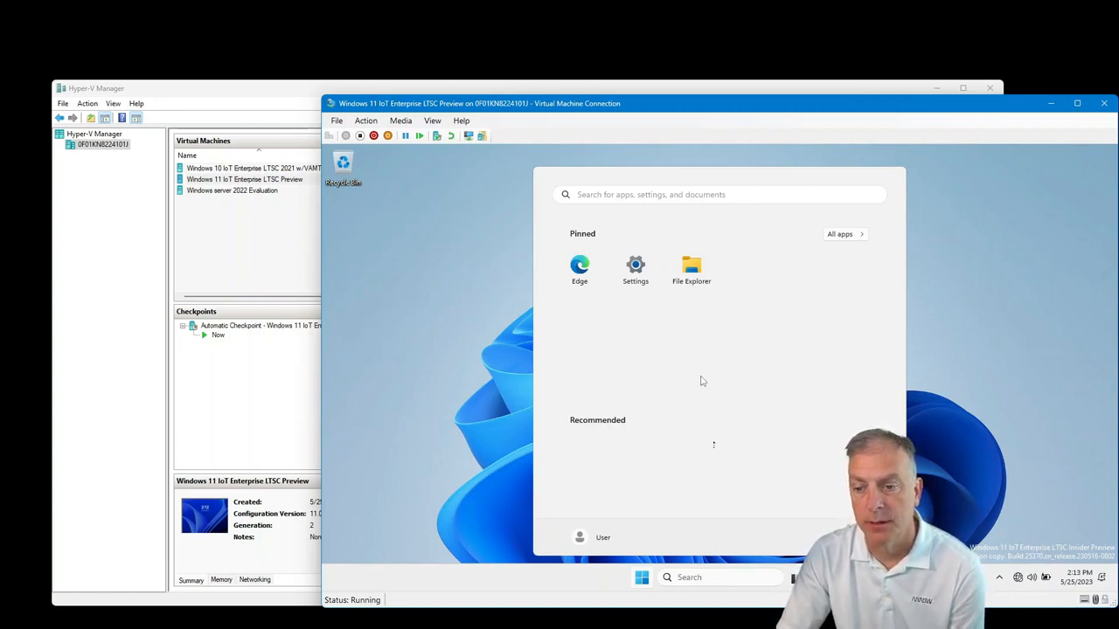
{"action": "mouse_move", "coordinate": [705, 387]}
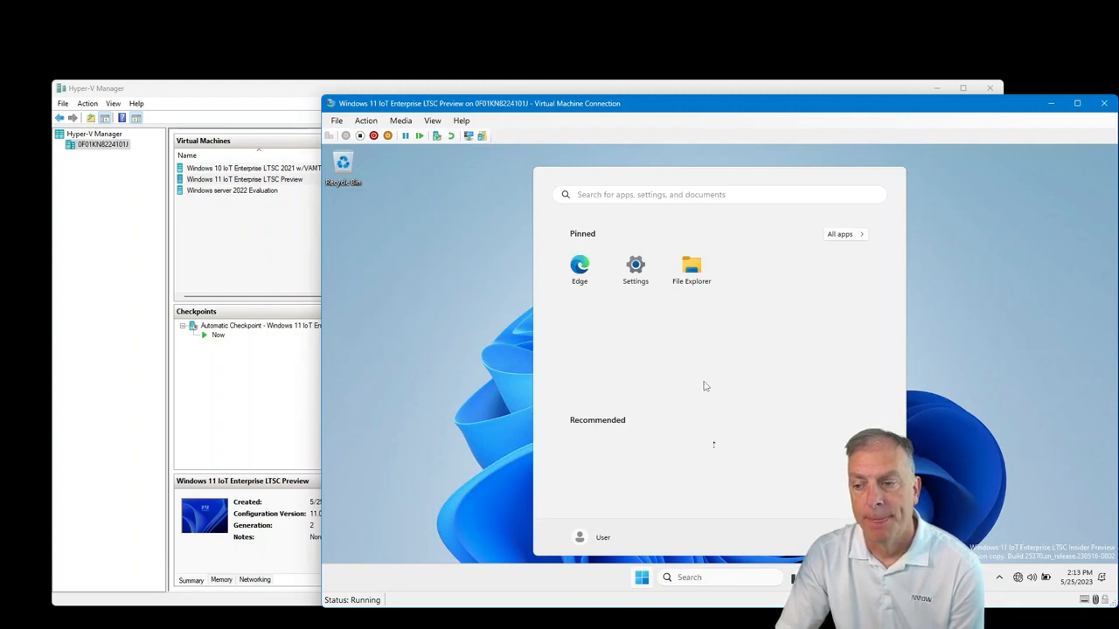
{"action": "mouse_move", "coordinate": [738, 409]}
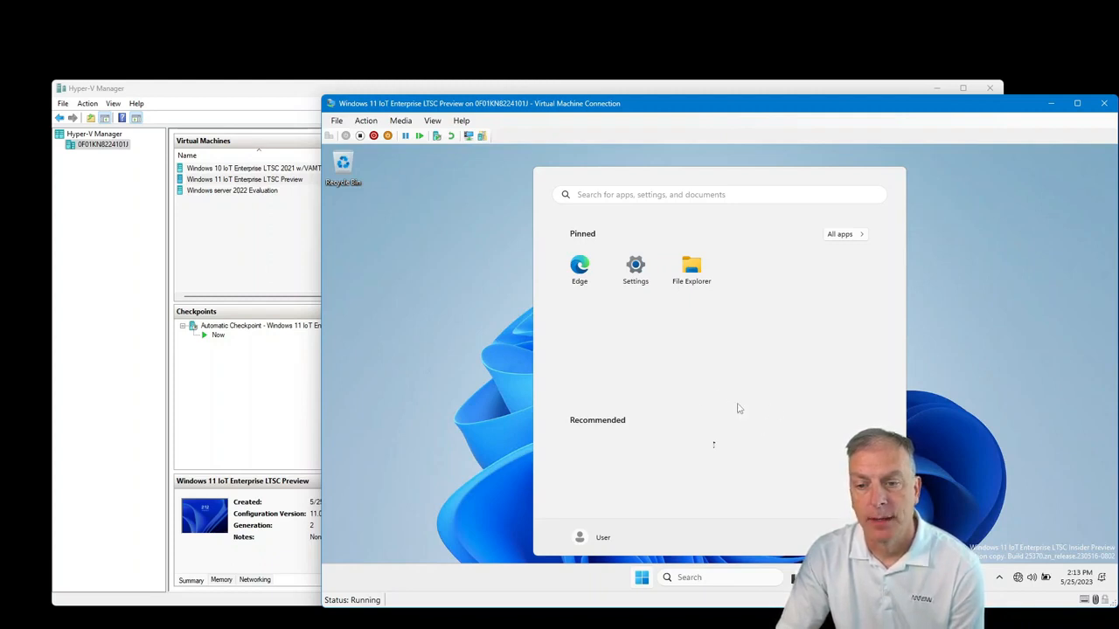
{"action": "mouse_move", "coordinate": [731, 349]}
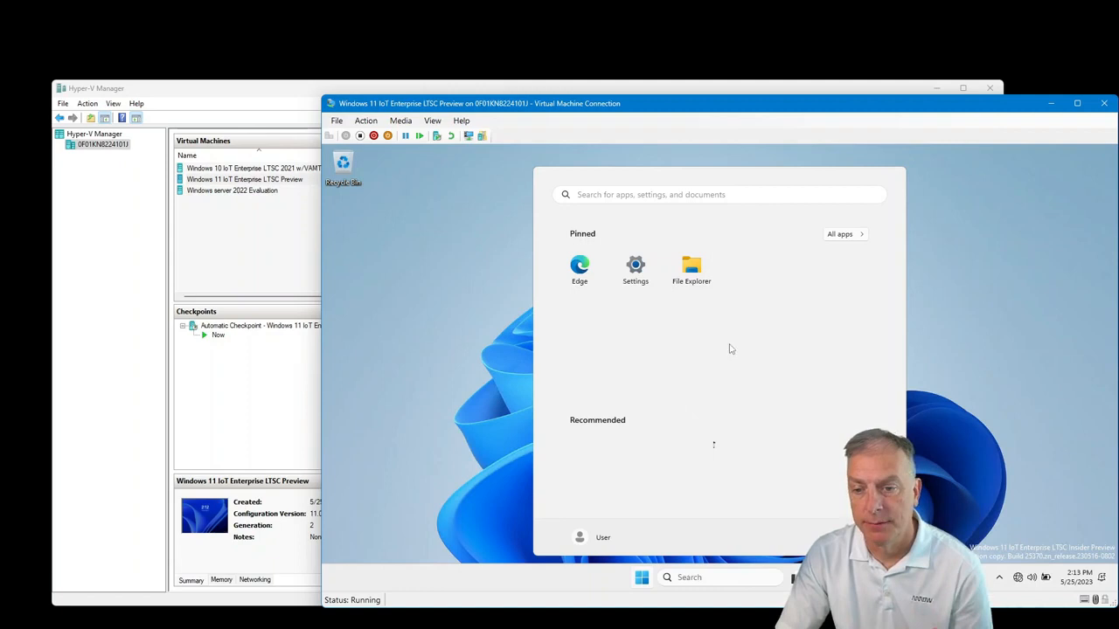
{"action": "mouse_move", "coordinate": [691, 270]}
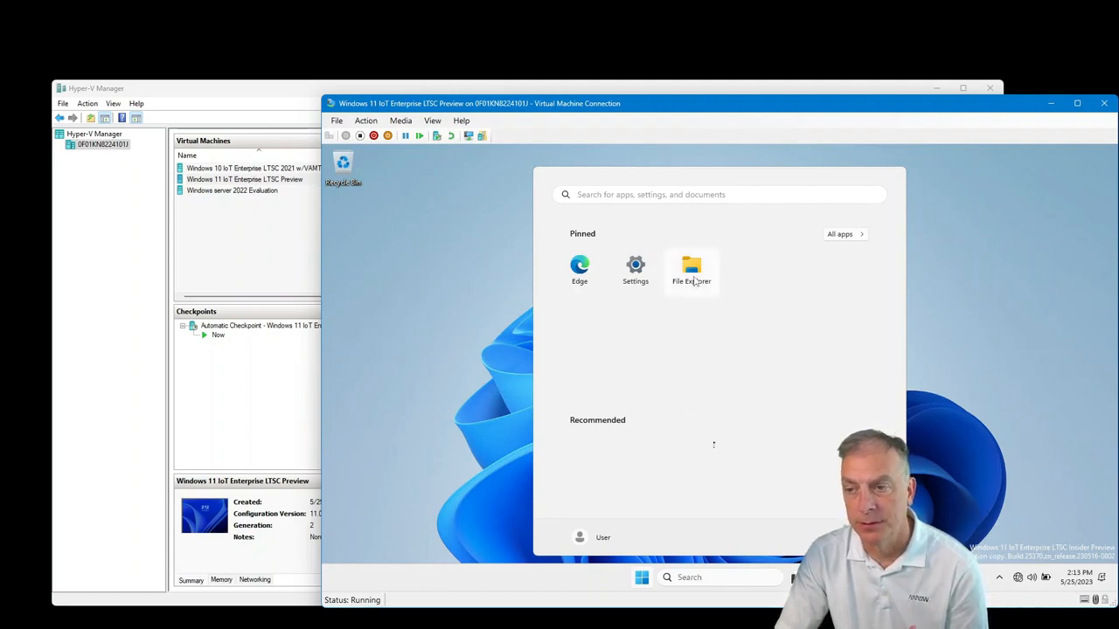
{"action": "mouse_move", "coordinate": [603, 331]}
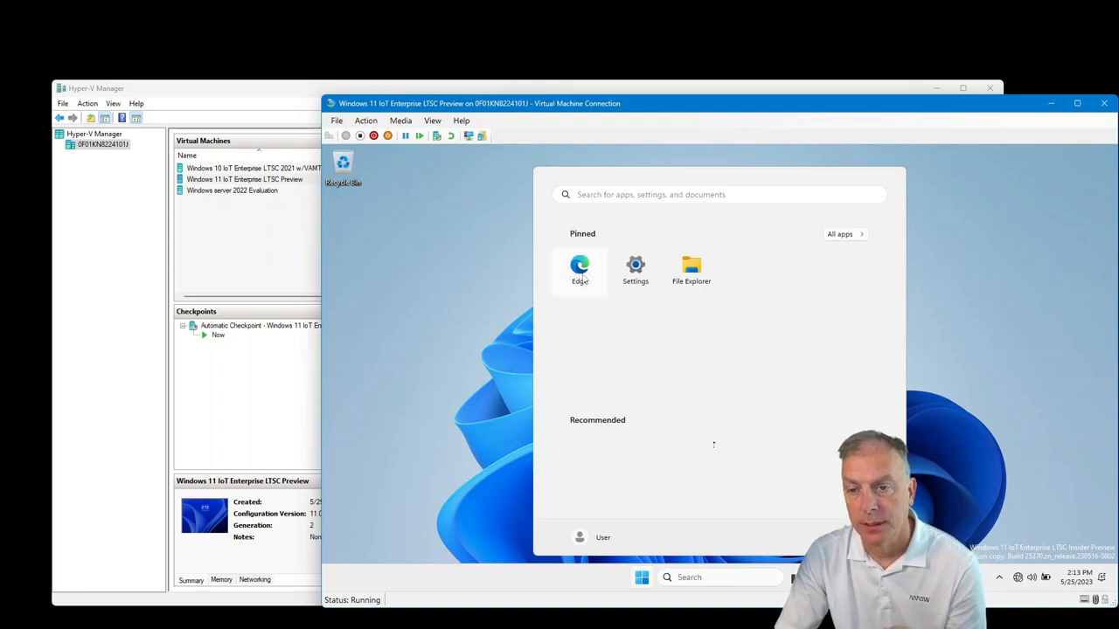
{"action": "mouse_move", "coordinate": [625, 507]}
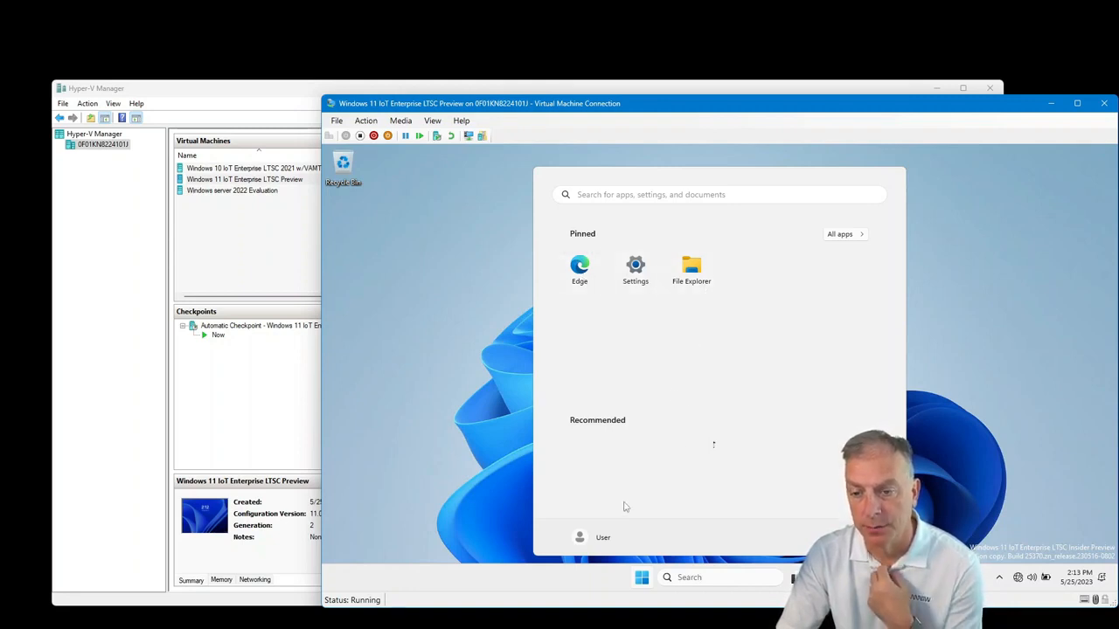
Open Windows Tools from the bottom of All apps, then close its window
{"action": "left_click", "coordinate": [840, 233]}
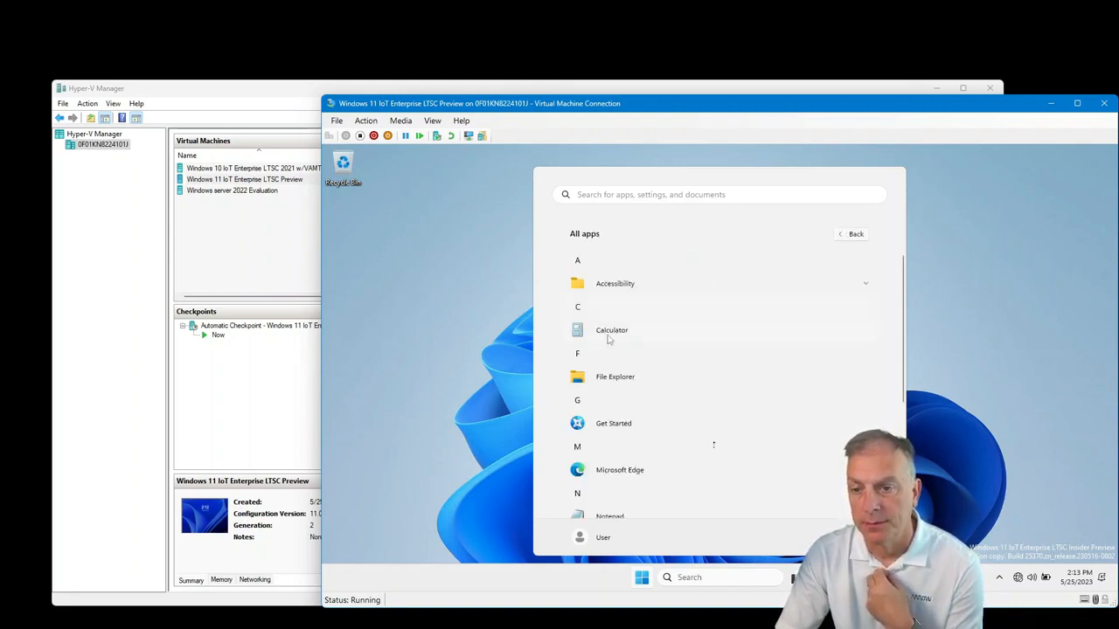
{"action": "left_click", "coordinate": [615, 283]}
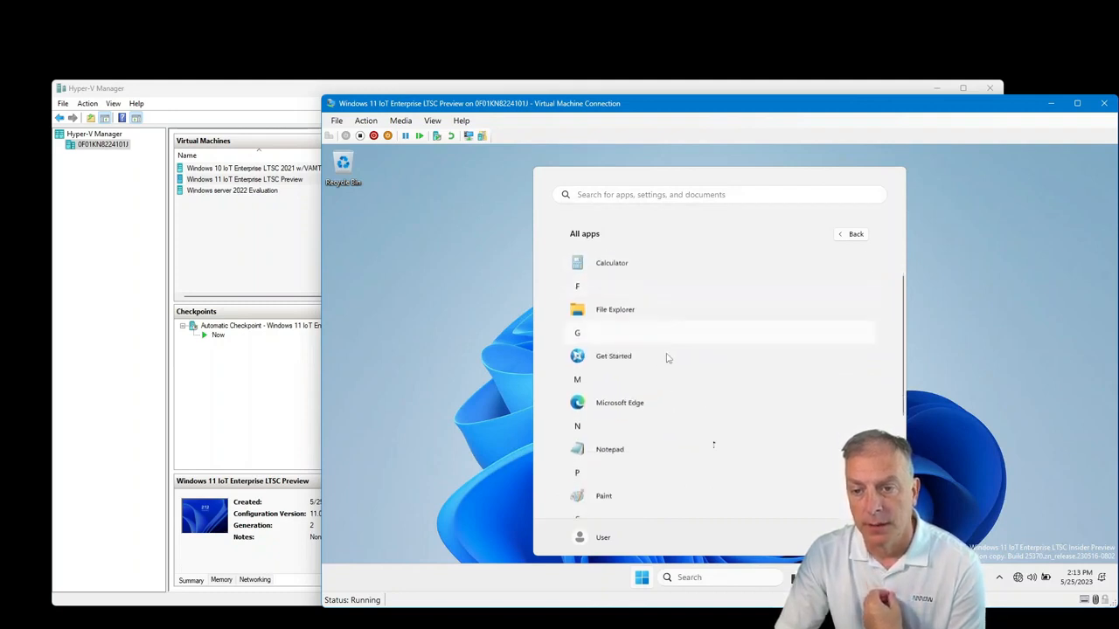
{"action": "scroll", "scroll_direction": "down", "scroll_amount": 3}
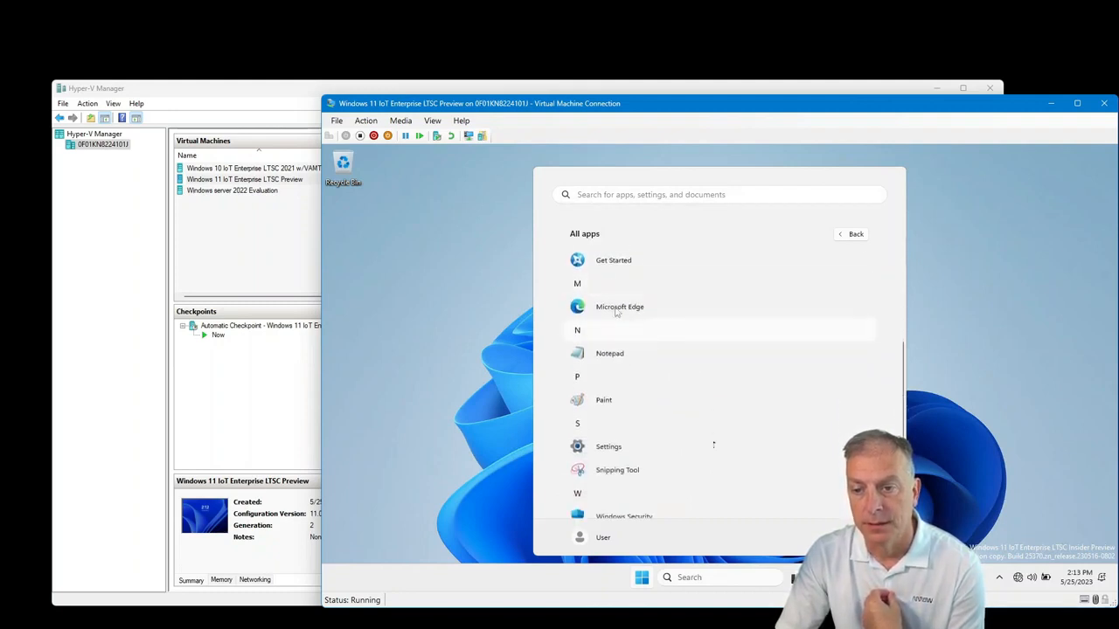
{"action": "scroll", "scroll_direction": "down", "scroll_amount": 3}
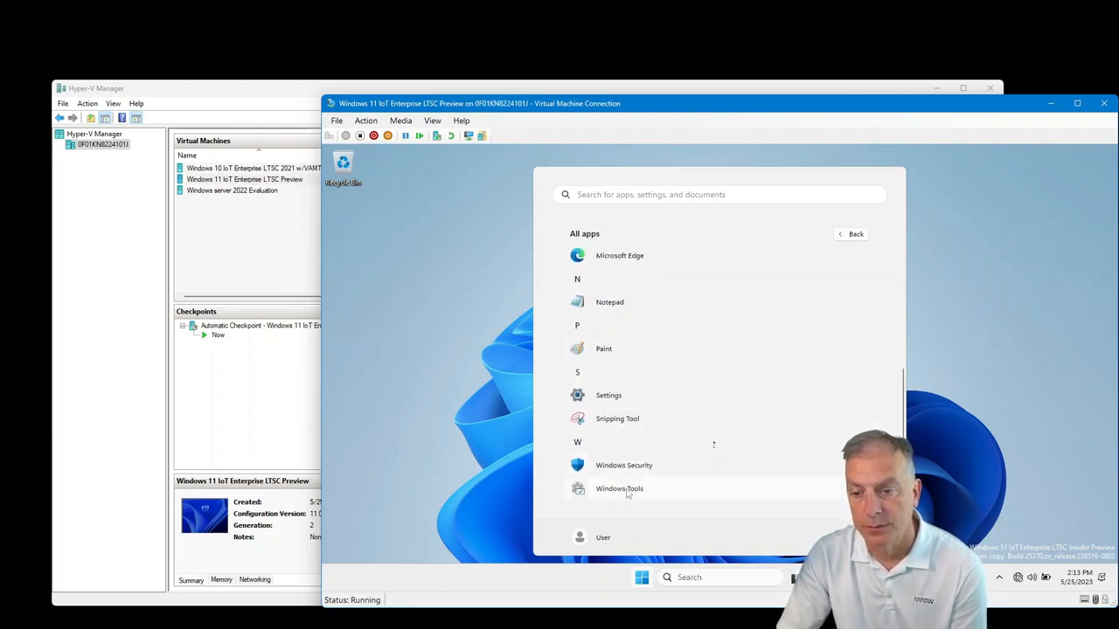
{"action": "left_click", "coordinate": [619, 489]}
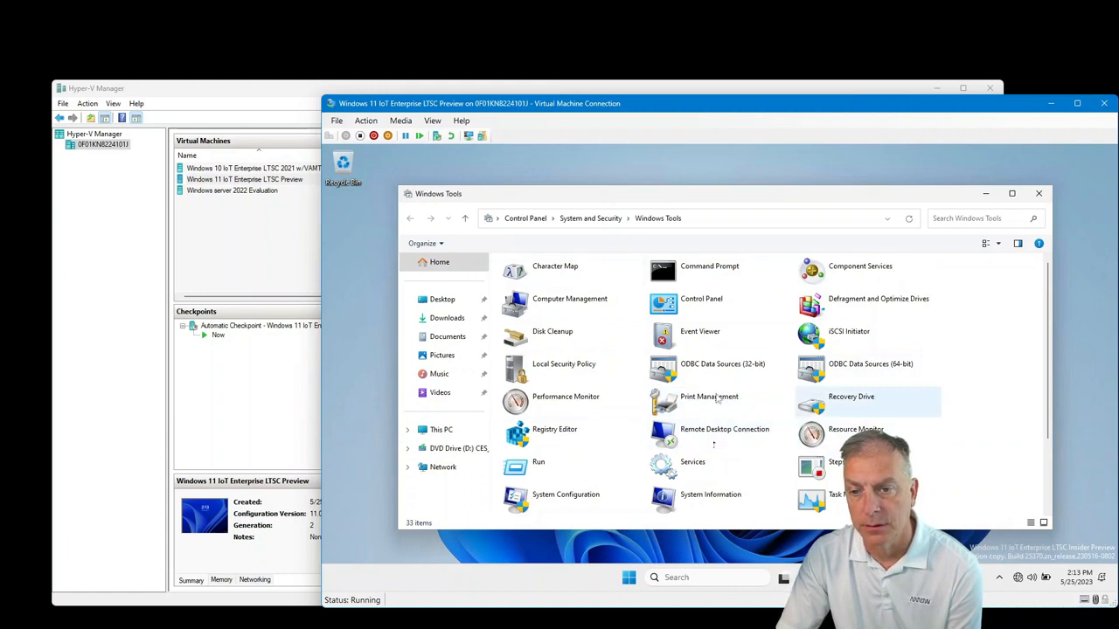
{"action": "left_click", "coordinate": [1038, 193]}
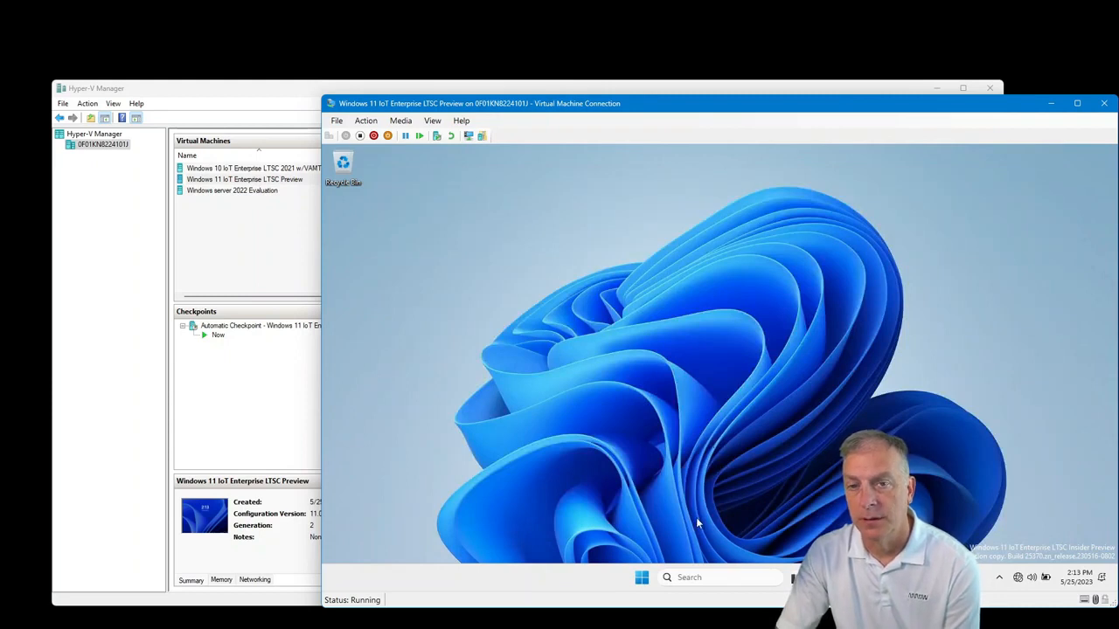
{"action": "mouse_move", "coordinate": [927, 516]}
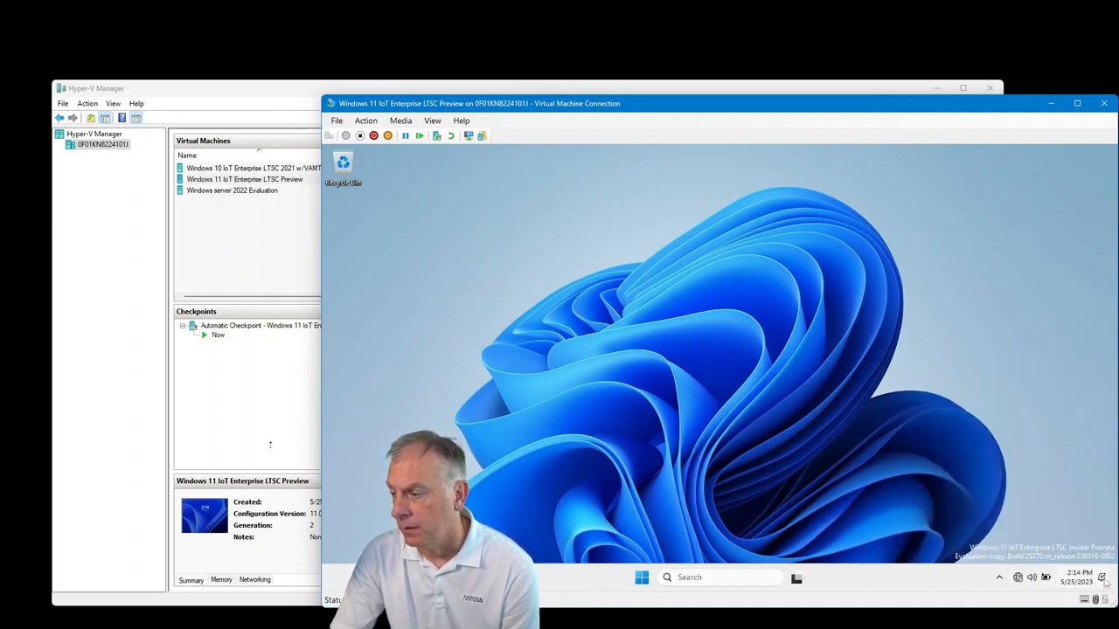
{"action": "left_click", "coordinate": [1078, 577]}
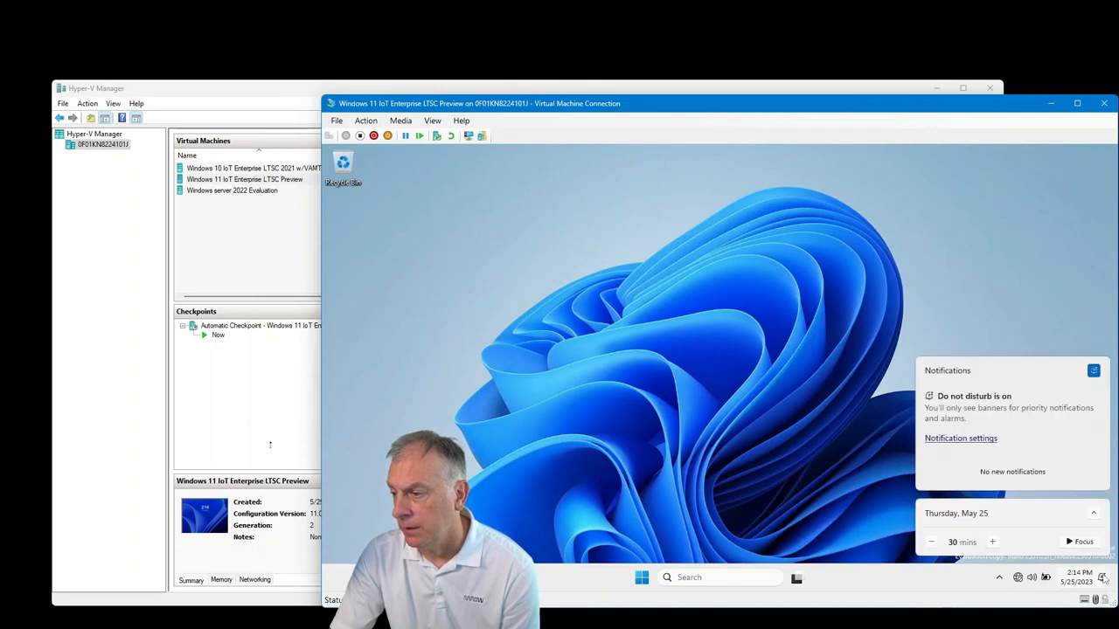
{"action": "left_click", "coordinate": [695, 382]}
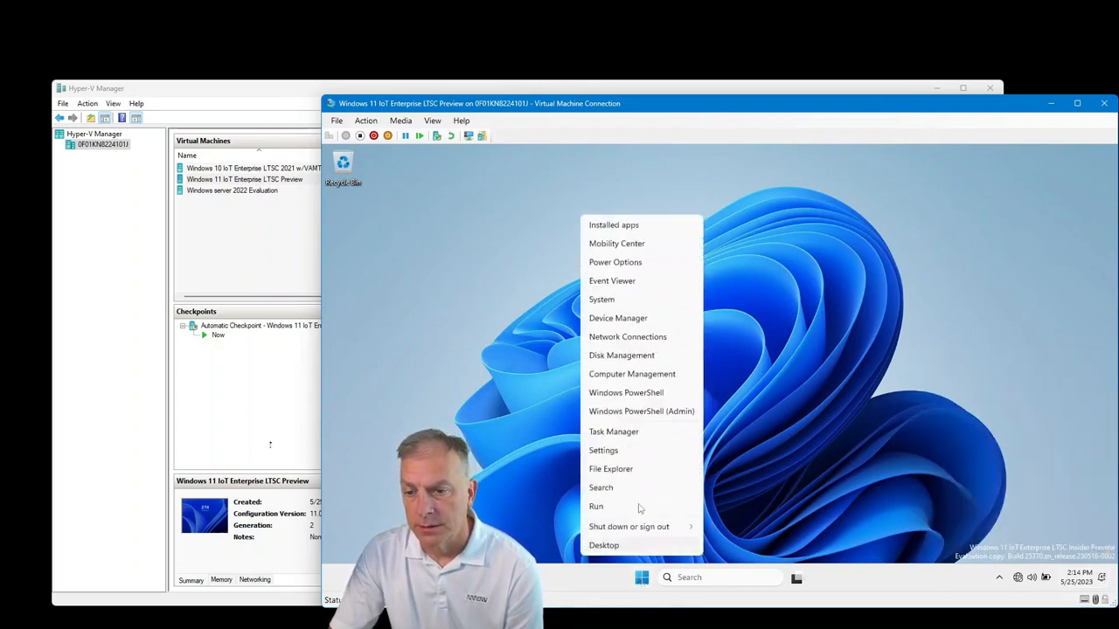
{"action": "left_click", "coordinate": [603, 451]}
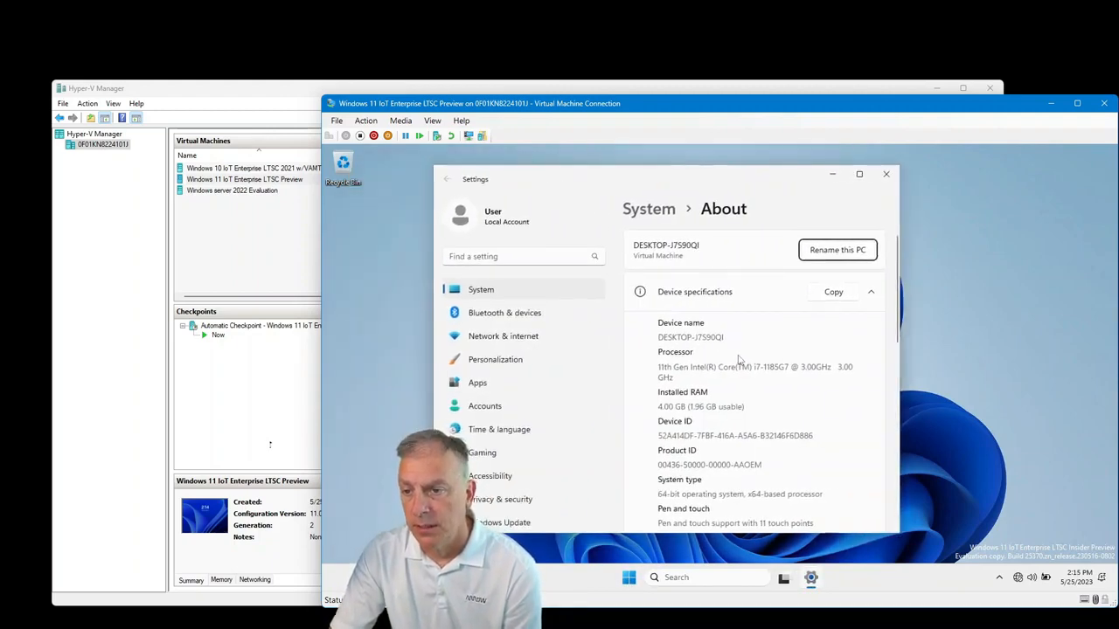
{"action": "scroll", "scroll_direction": "down", "scroll_amount": 3}
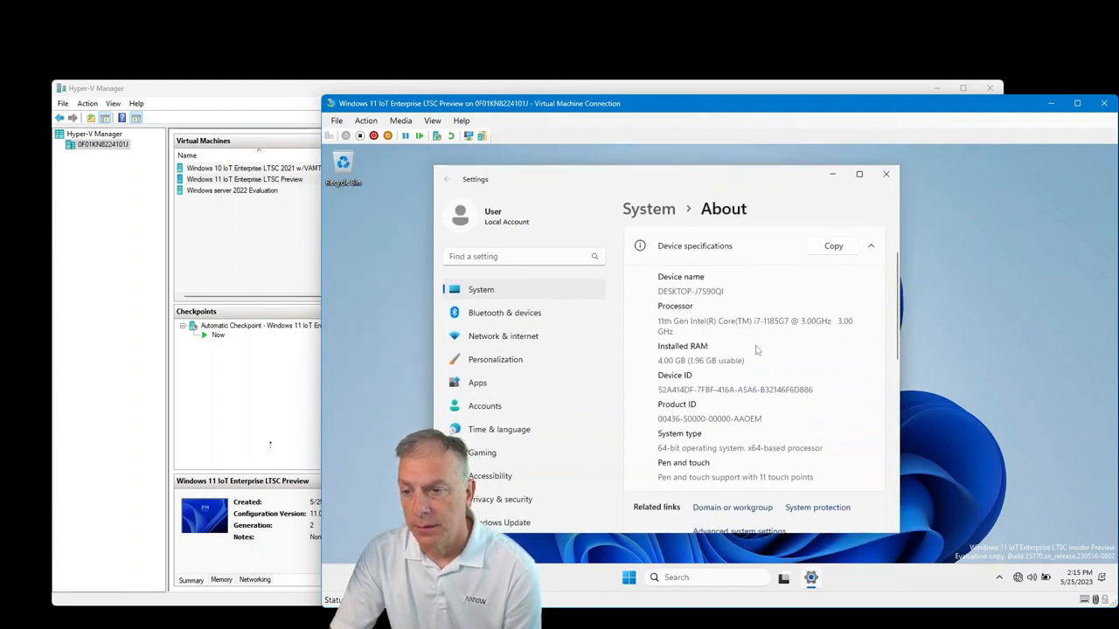
{"action": "scroll", "scroll_direction": "down", "scroll_amount": 3}
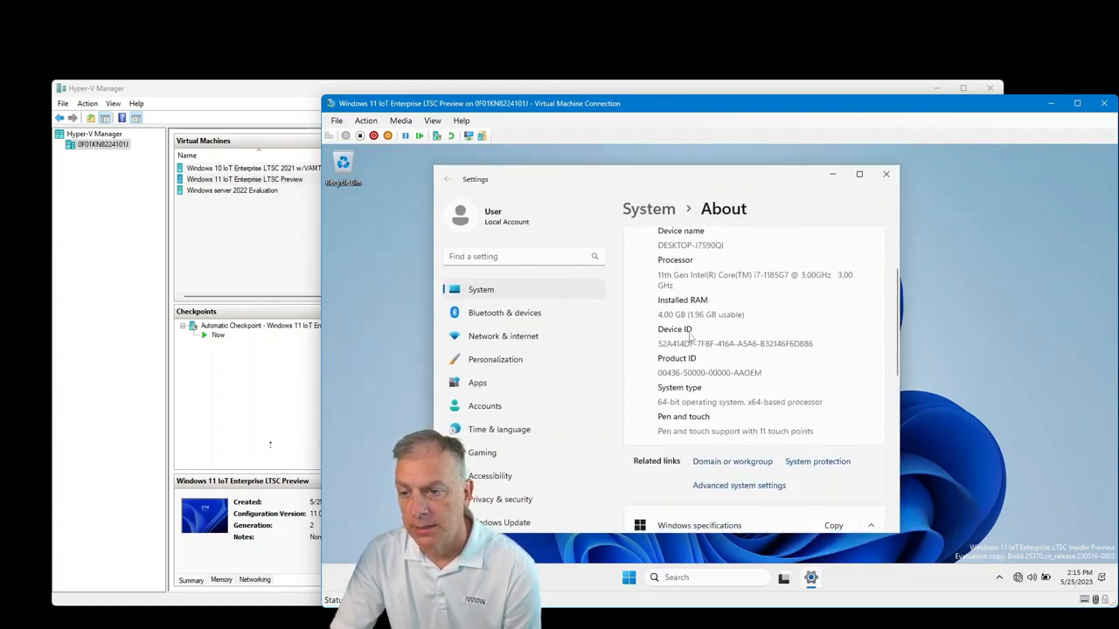
{"action": "scroll", "scroll_direction": "down", "scroll_amount": 3}
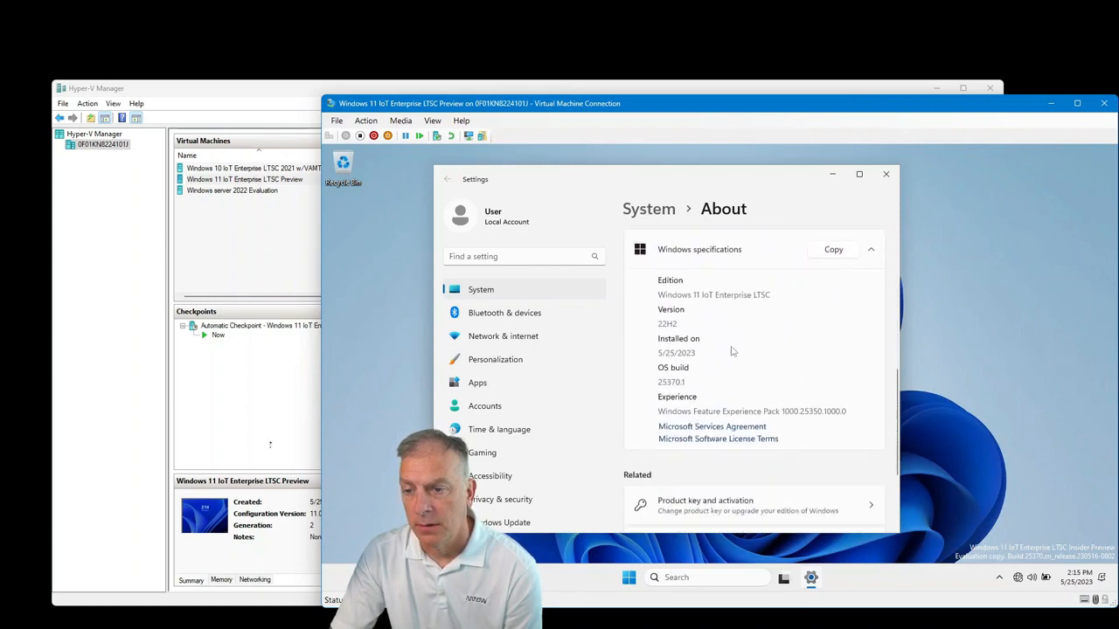
{"action": "scroll", "scroll_direction": "up", "scroll_amount": 3}
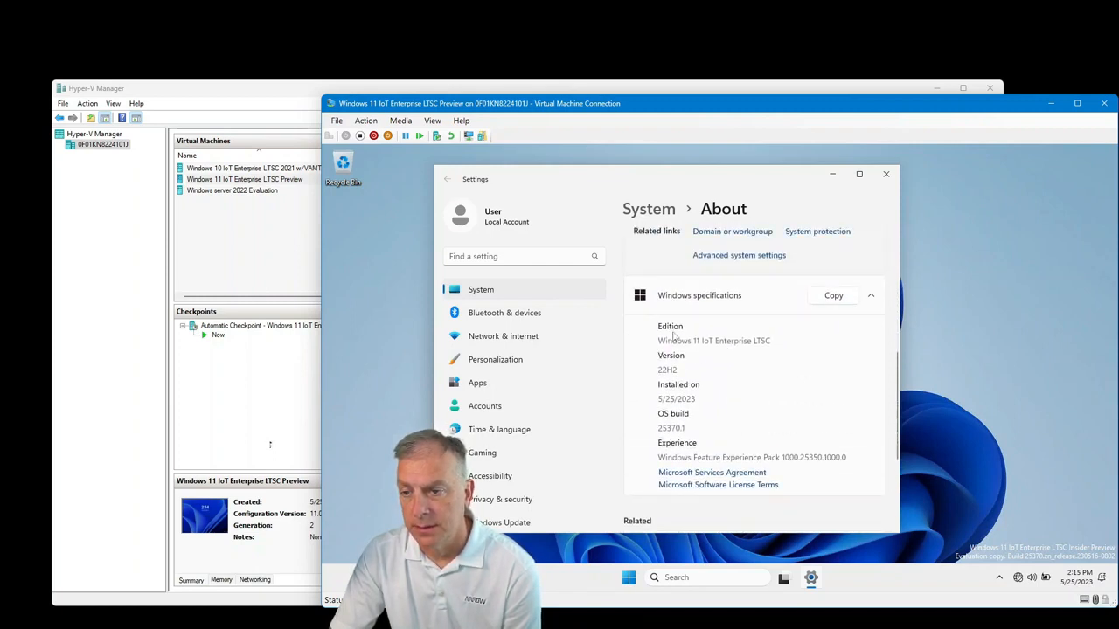
{"action": "mouse_move", "coordinate": [771, 351]}
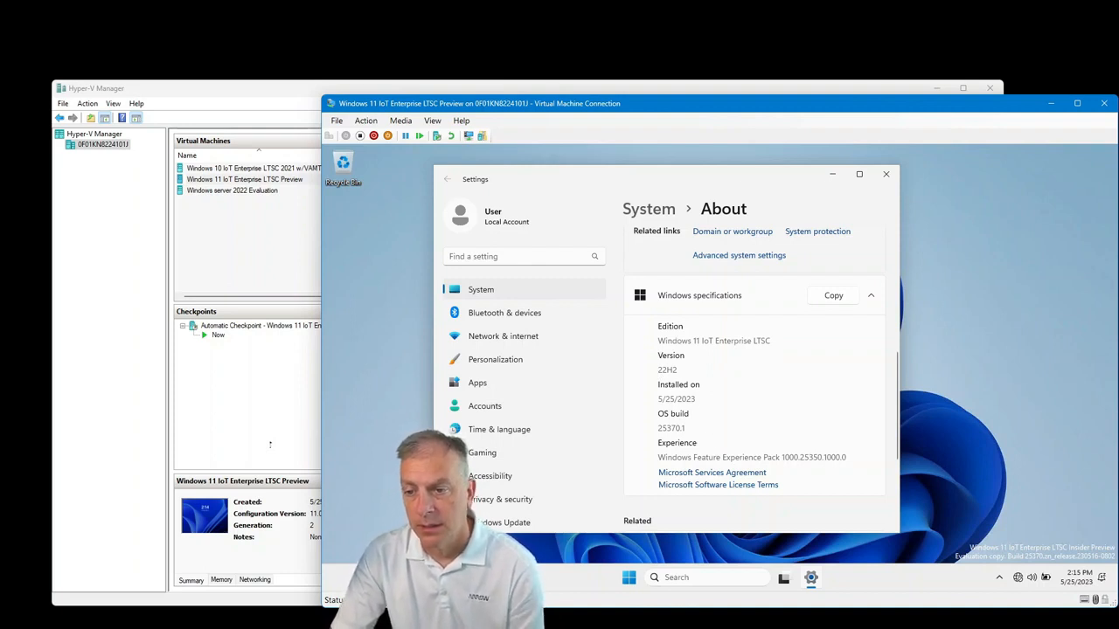
{"action": "scroll", "scroll_direction": "down", "scroll_amount": 3}
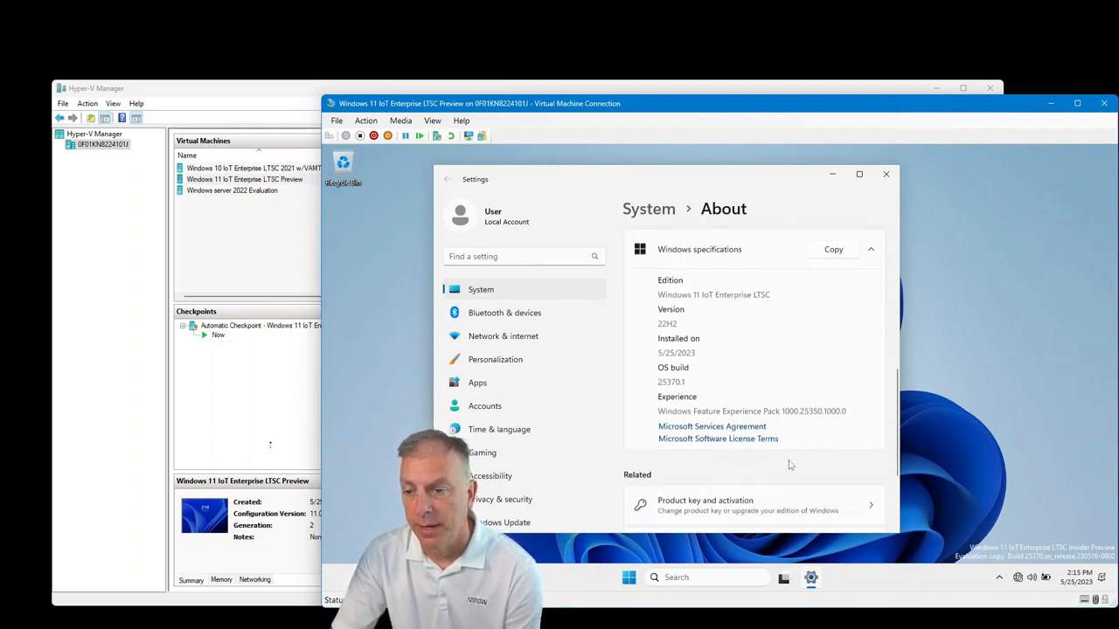
{"action": "scroll", "scroll_direction": "down", "scroll_amount": 3}
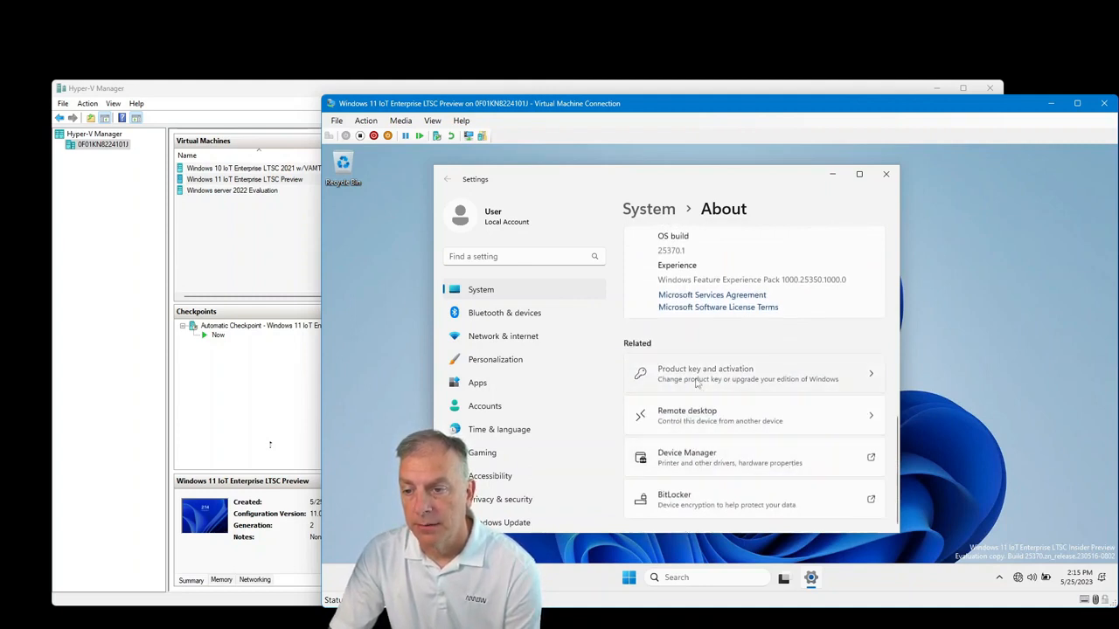
Confirm Windows 11 IoT Enterprise LTSC activation is Active, then close Settings
{"action": "left_click", "coordinate": [753, 373]}
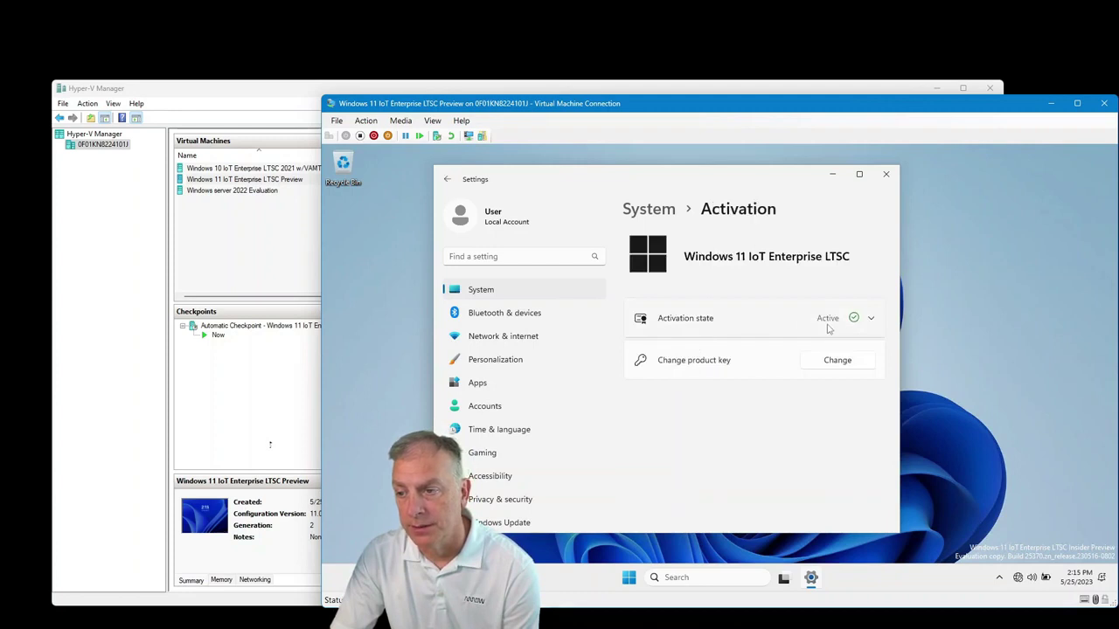
{"action": "mouse_move", "coordinate": [759, 353]}
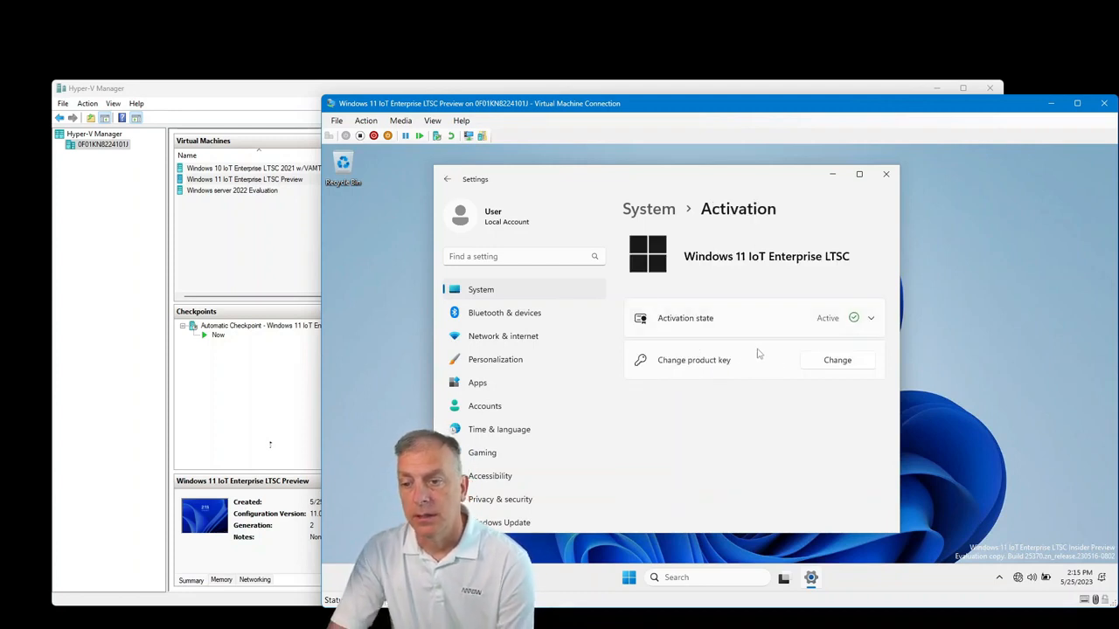
{"action": "mouse_move", "coordinate": [759, 347]}
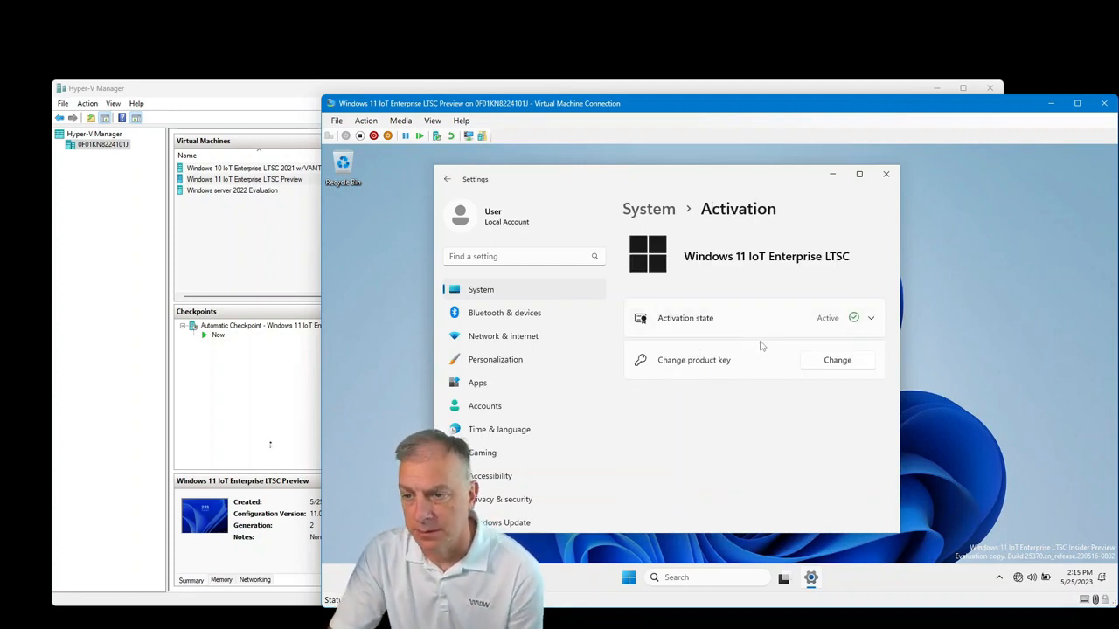
{"action": "mouse_move", "coordinate": [747, 329]}
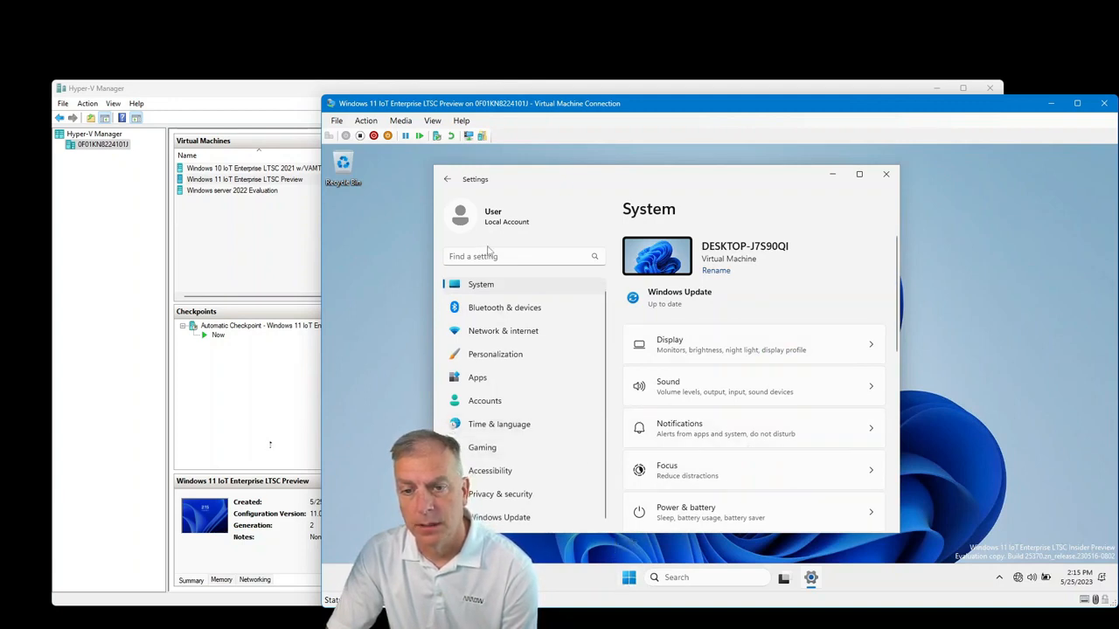
{"action": "scroll", "scroll_direction": "down", "scroll_amount": 3}
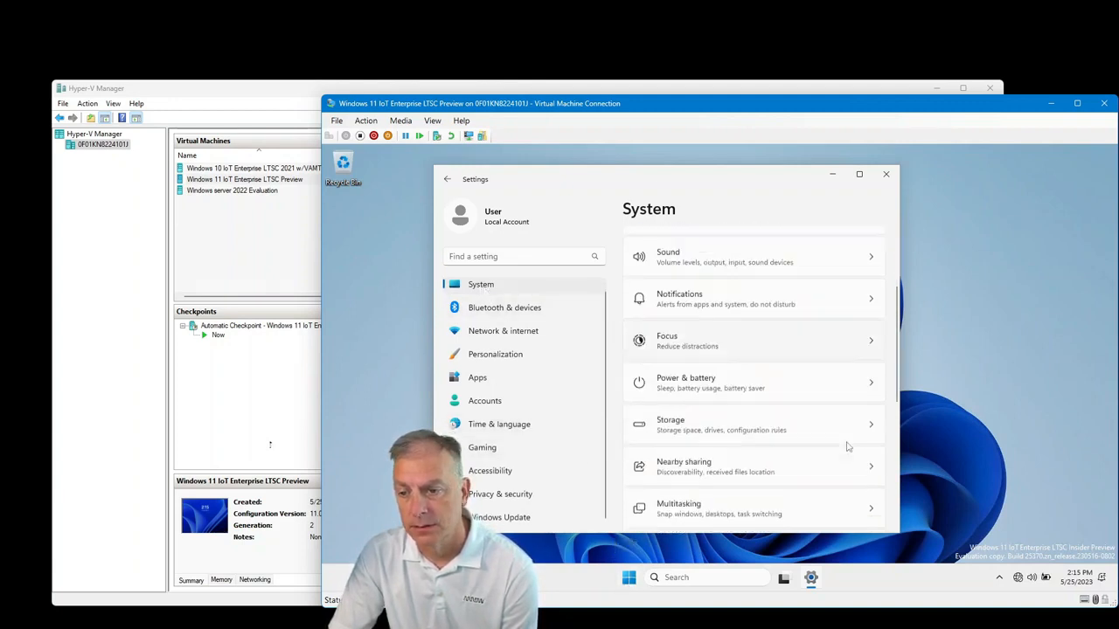
{"action": "scroll", "scroll_direction": "down", "scroll_amount": 3}
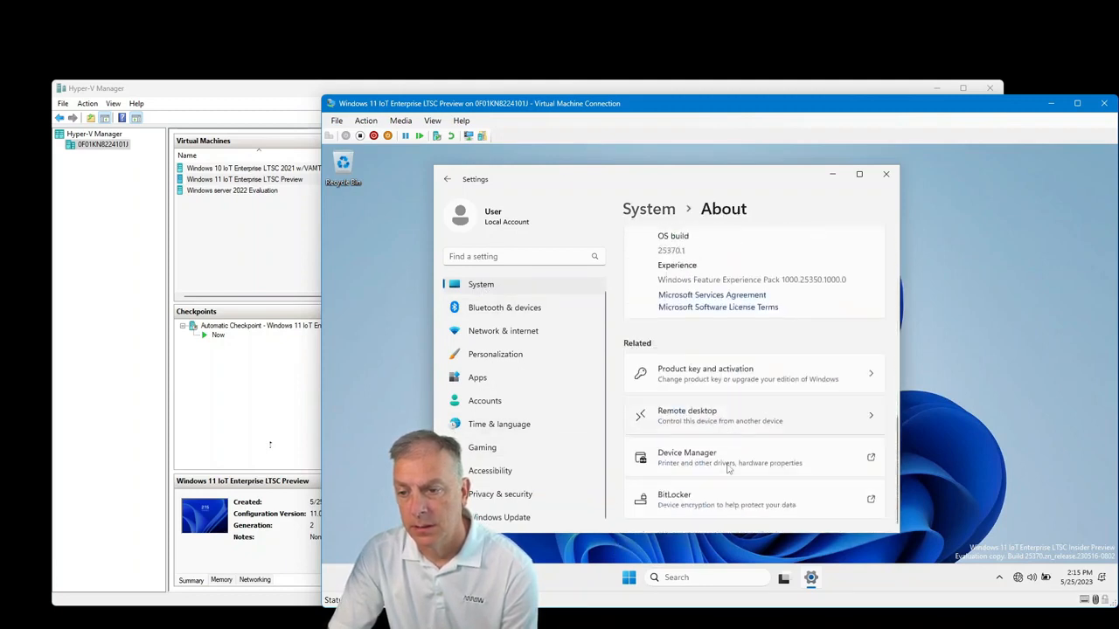
{"action": "scroll", "scroll_direction": "up", "scroll_amount": 3}
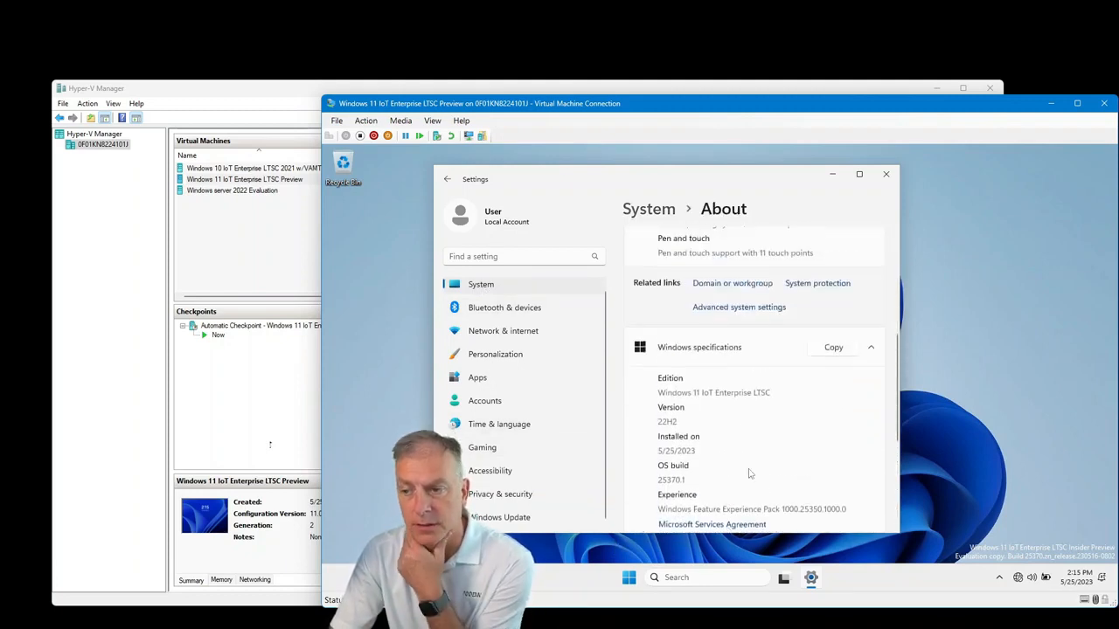
{"action": "mouse_move", "coordinate": [949, 237]}
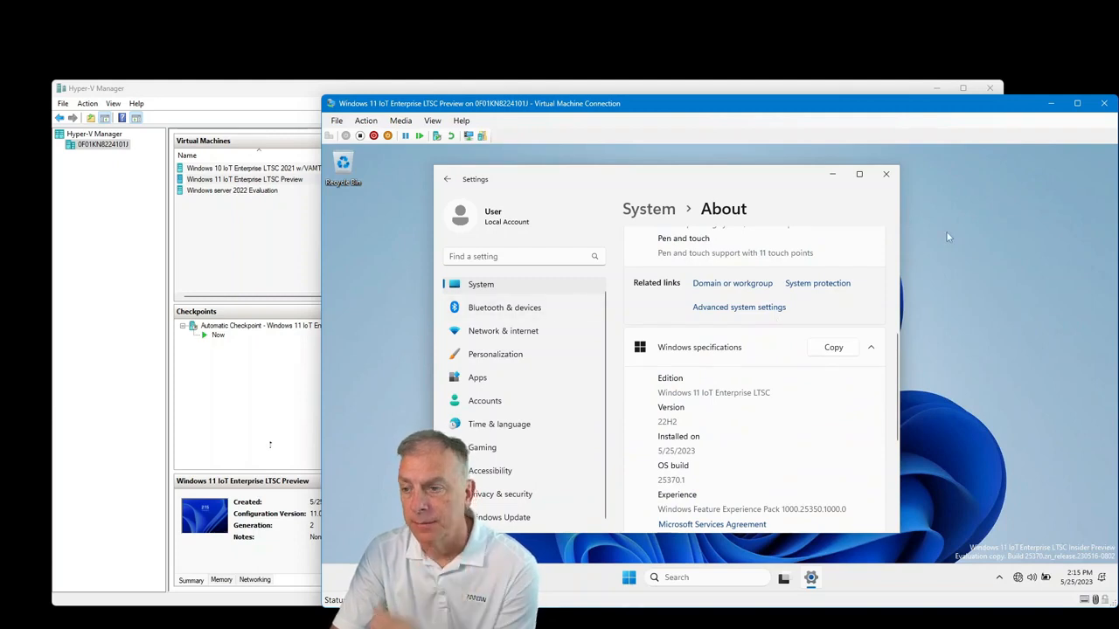
{"action": "left_click", "coordinate": [886, 174]}
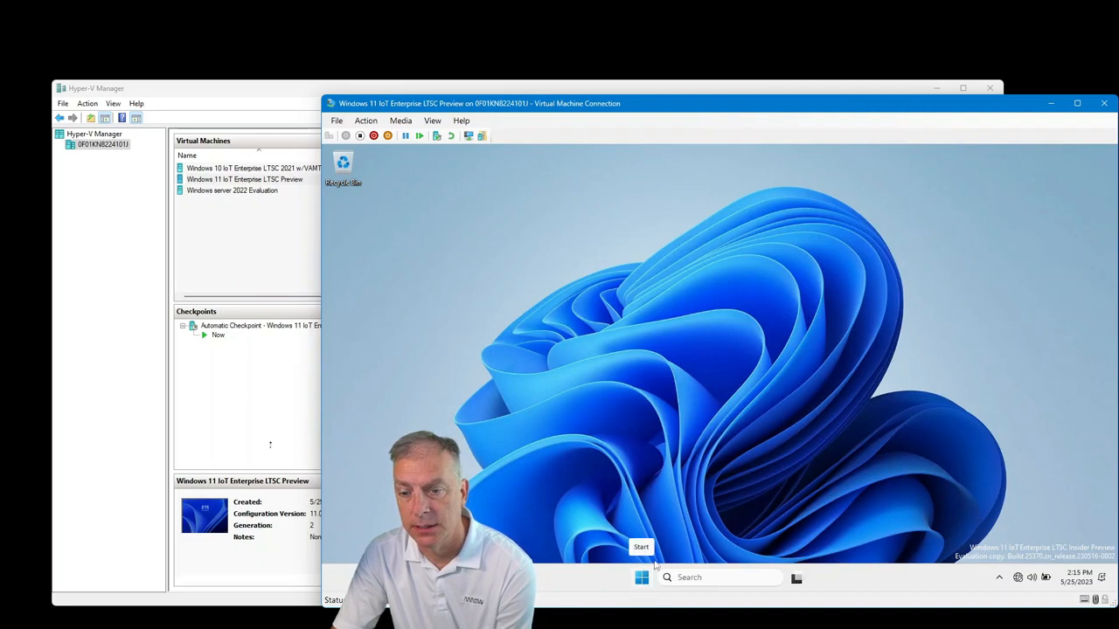
Search for 'Store' from Start, then open File Explorer inside the VM
{"action": "left_click", "coordinate": [640, 577]}
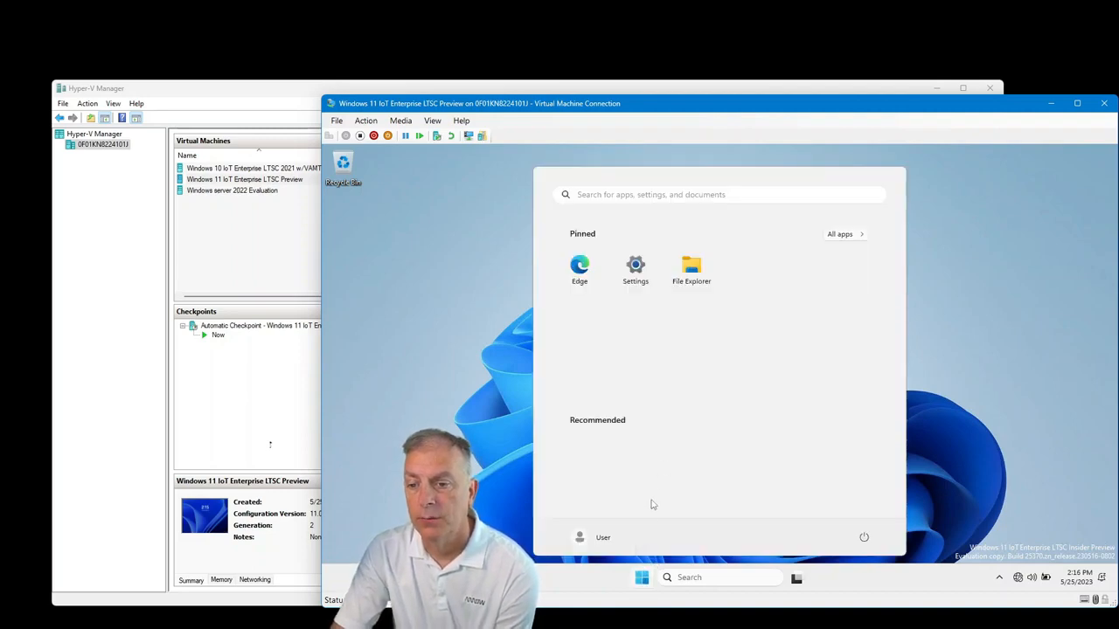
{"action": "mouse_move", "coordinate": [638, 544]}
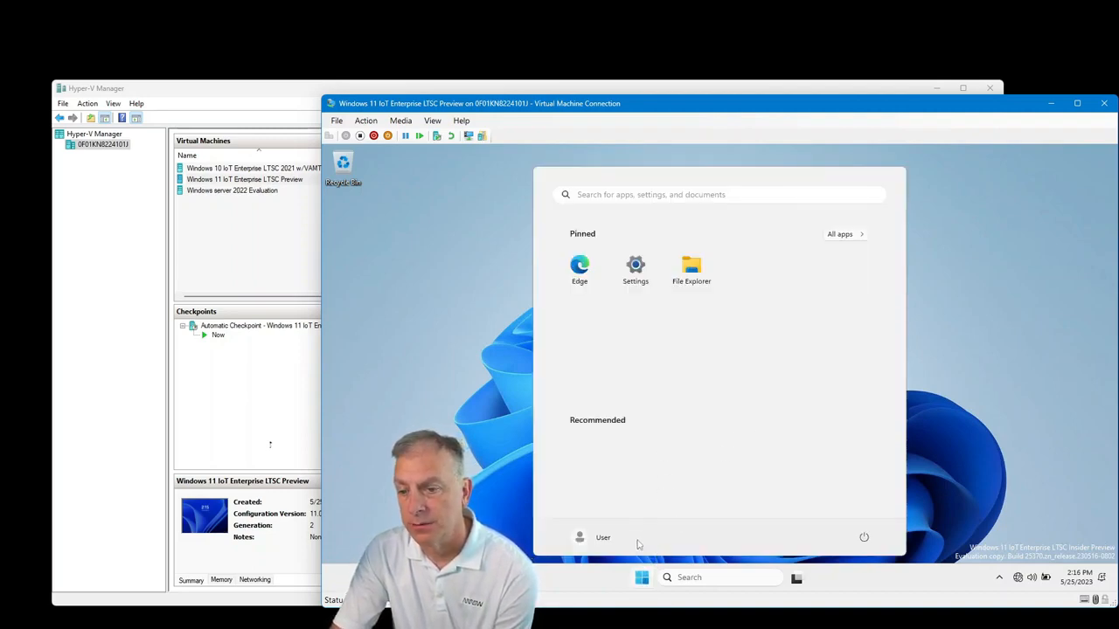
{"action": "left_click", "coordinate": [667, 577]}
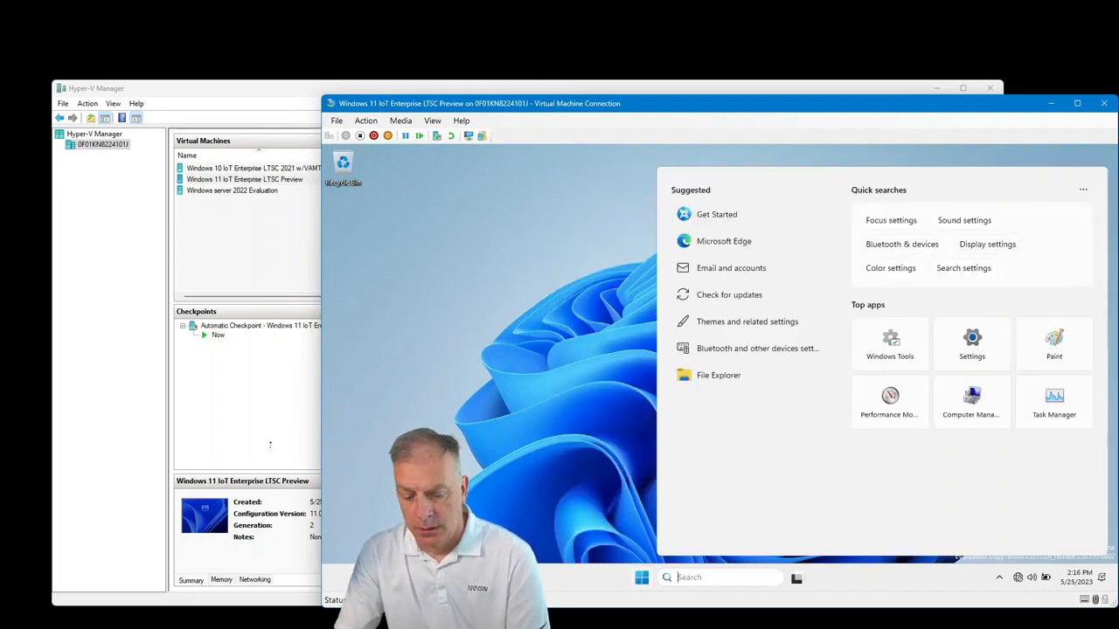
{"action": "type", "text": "Store"}
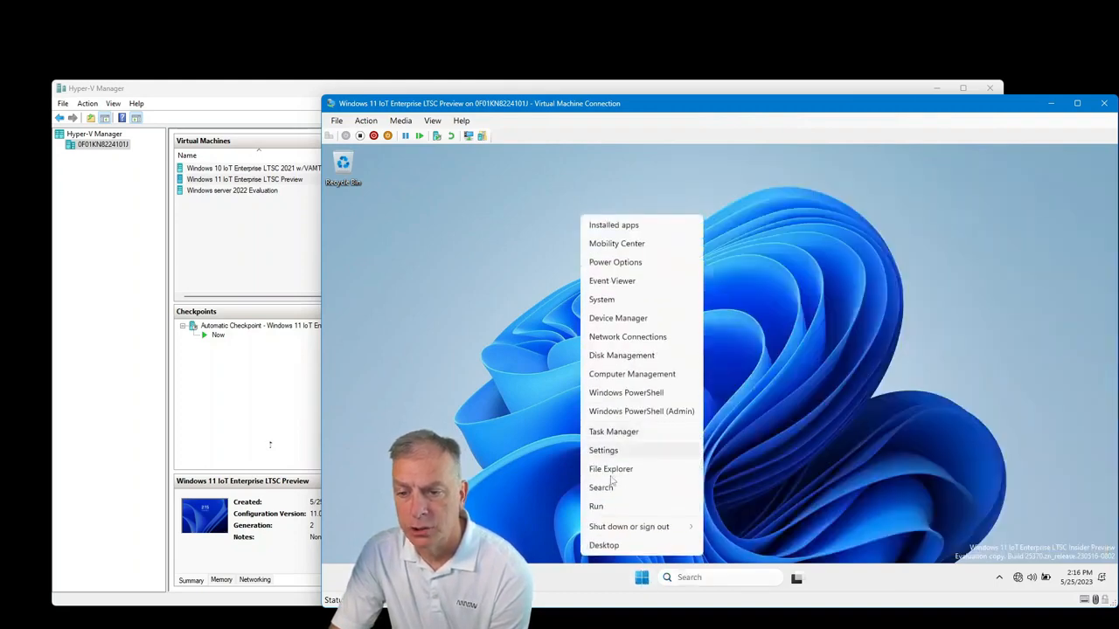
{"action": "left_click", "coordinate": [611, 468]}
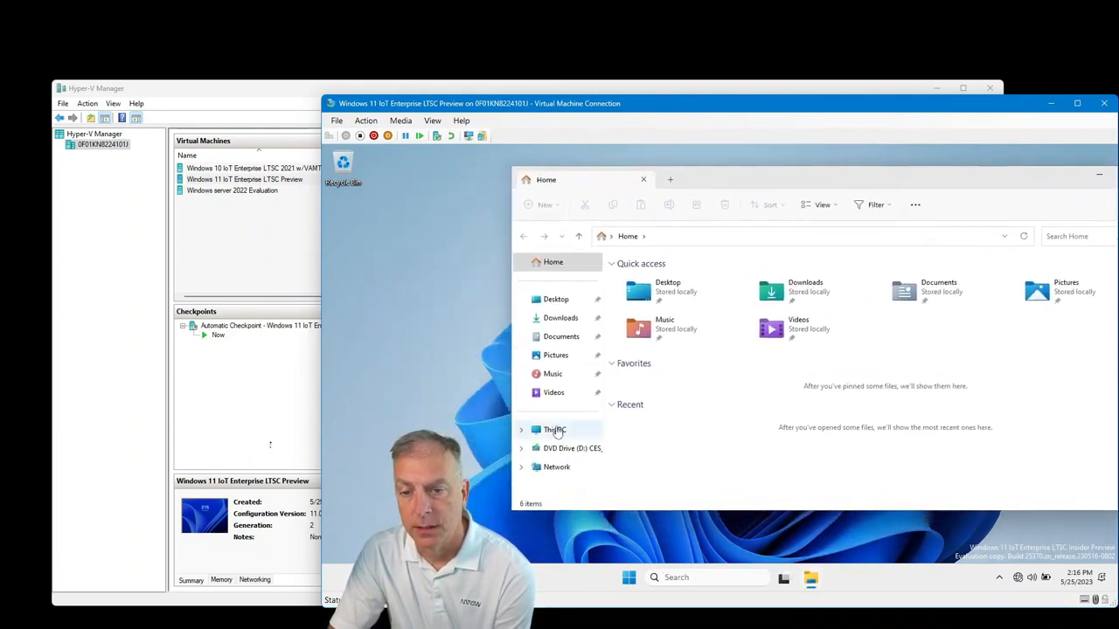
Check Local Disk (C:) properties: 9.21 GB used, 70.1 GB free of 79.3 GB
{"action": "left_click", "coordinate": [555, 430]}
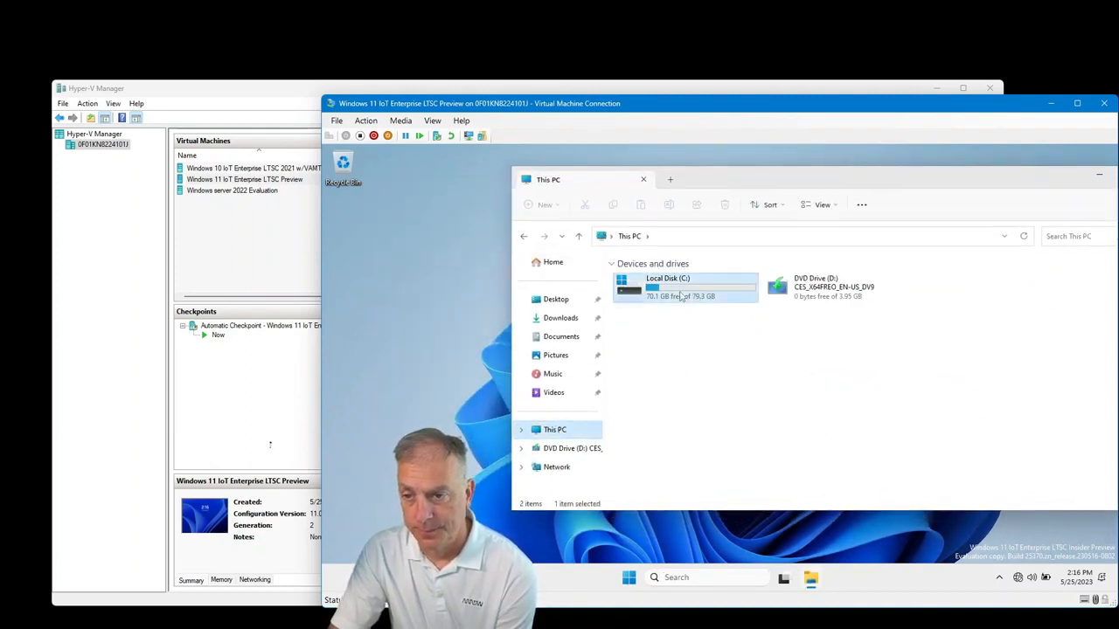
{"action": "right_click", "coordinate": [673, 287]}
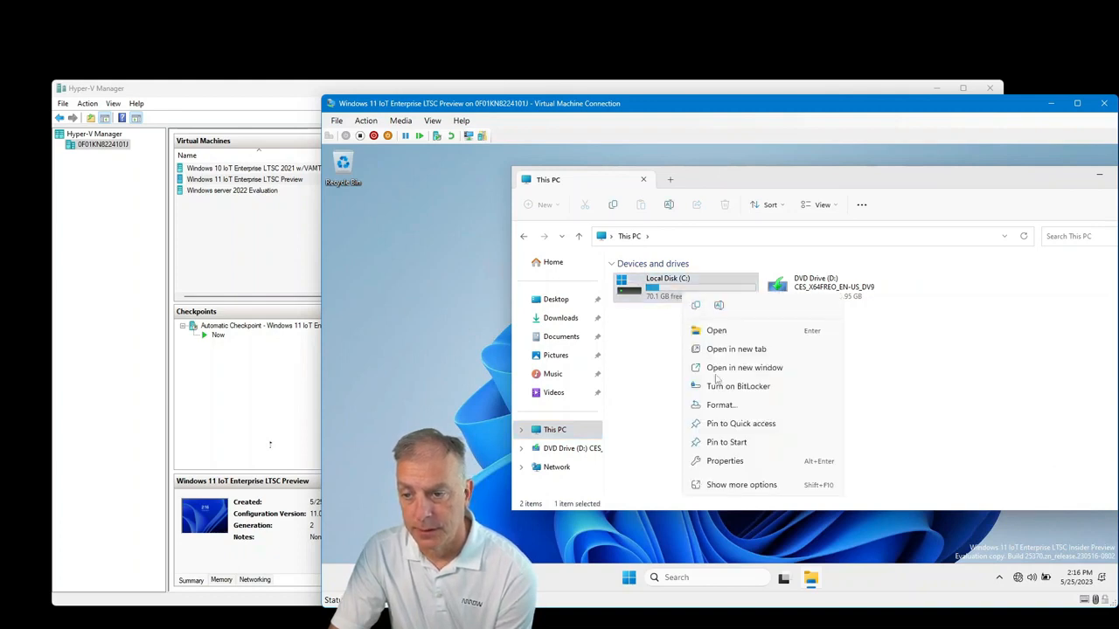
{"action": "left_click", "coordinate": [725, 460]}
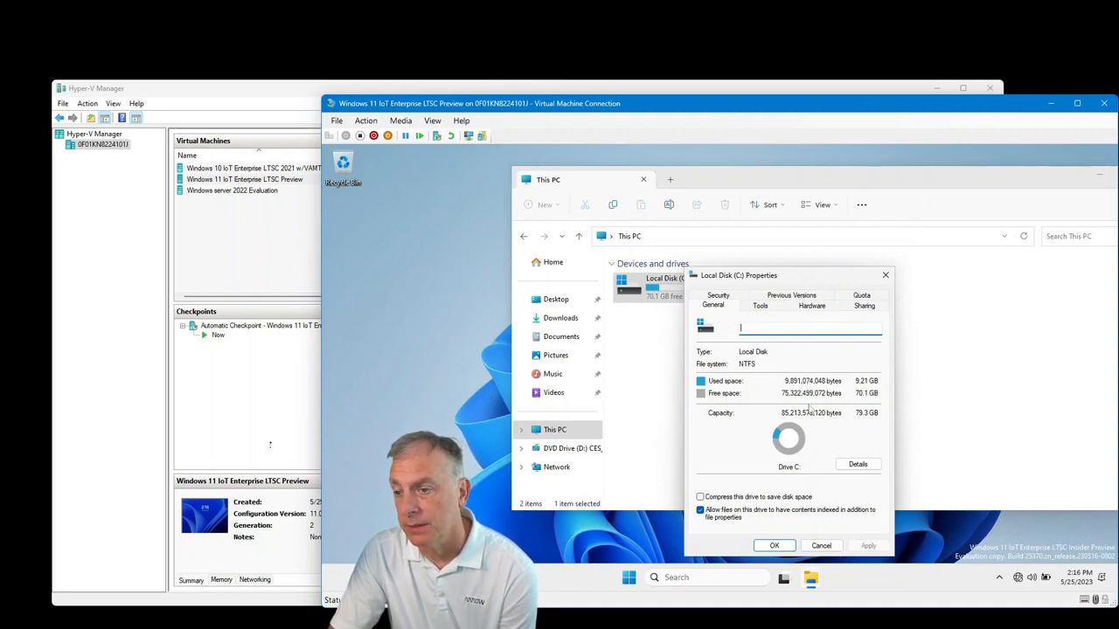
{"action": "mouse_move", "coordinate": [806, 478]}
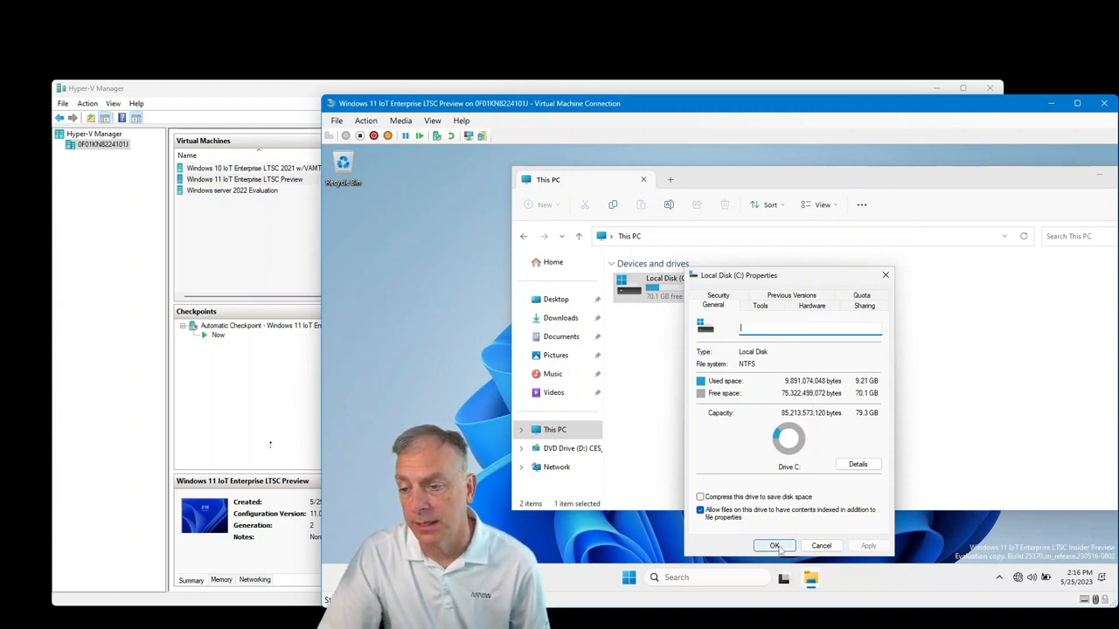
{"action": "left_click", "coordinate": [774, 545]}
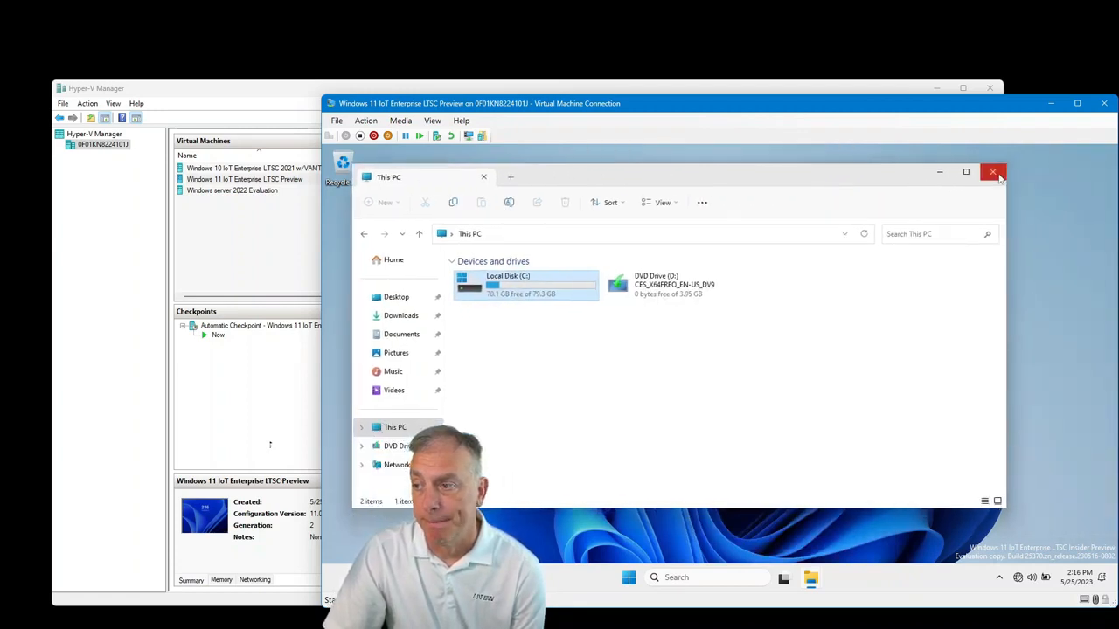
{"action": "left_click", "coordinate": [994, 171]}
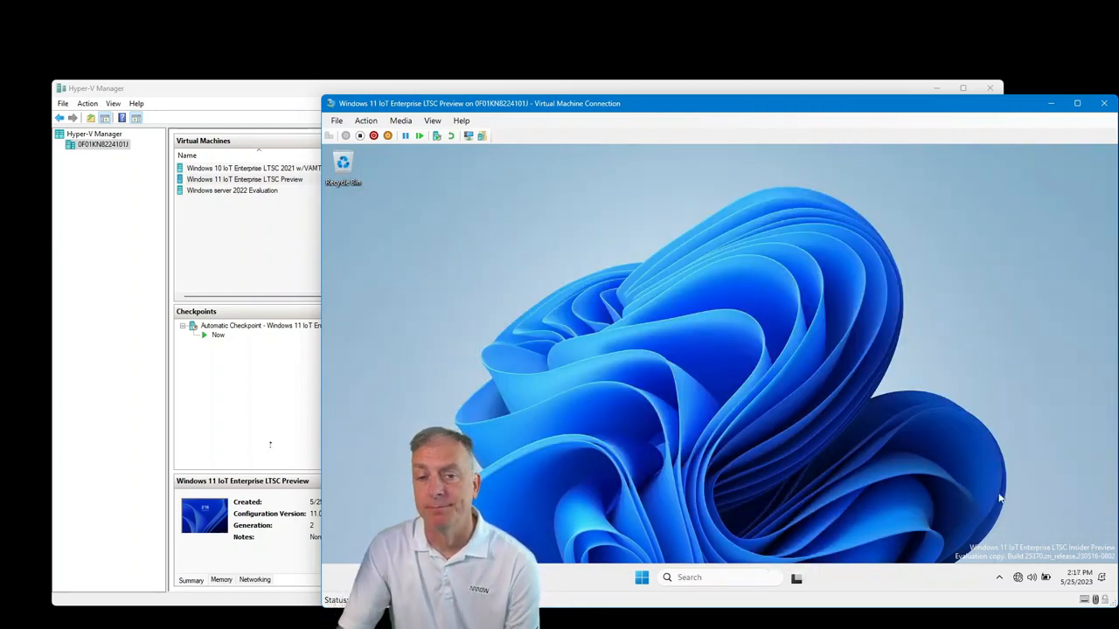